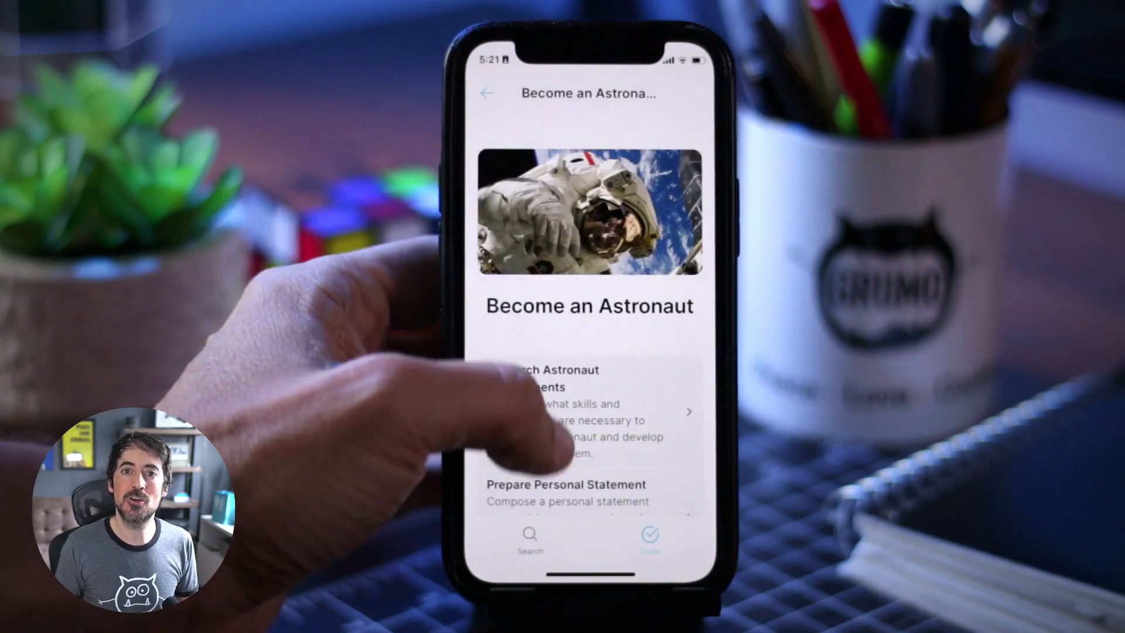
# Step: Generate Research Astronaut Requirements sub-tasks, then back out through the astronaut plan to home
pyautogui.scroll(-3)
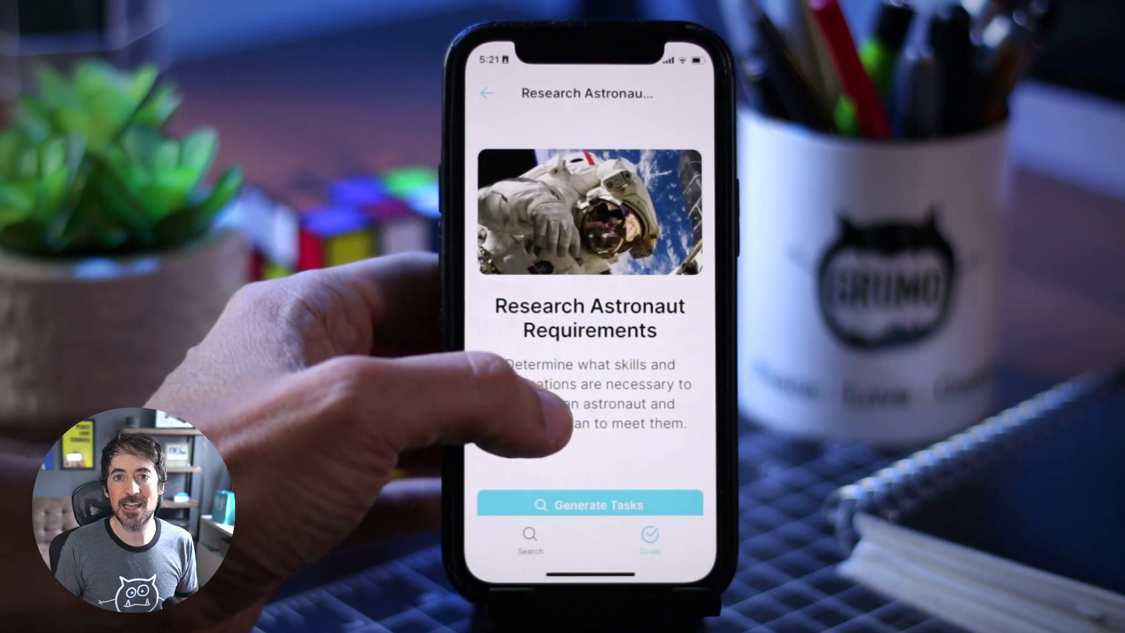
pyautogui.click(587, 505)
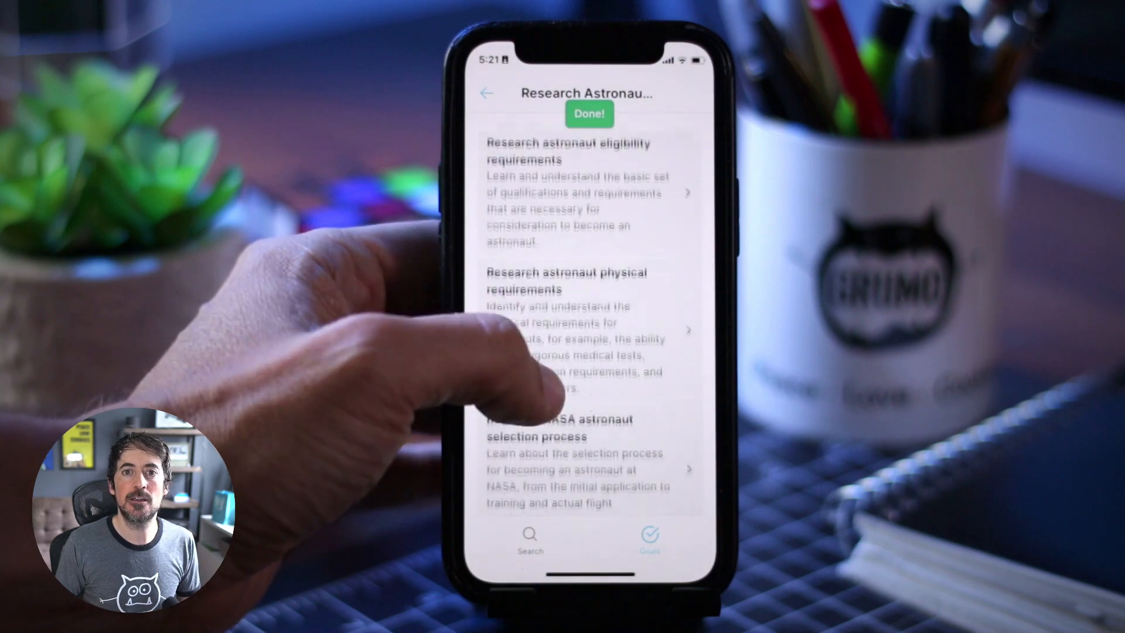
pyautogui.scroll(-3)
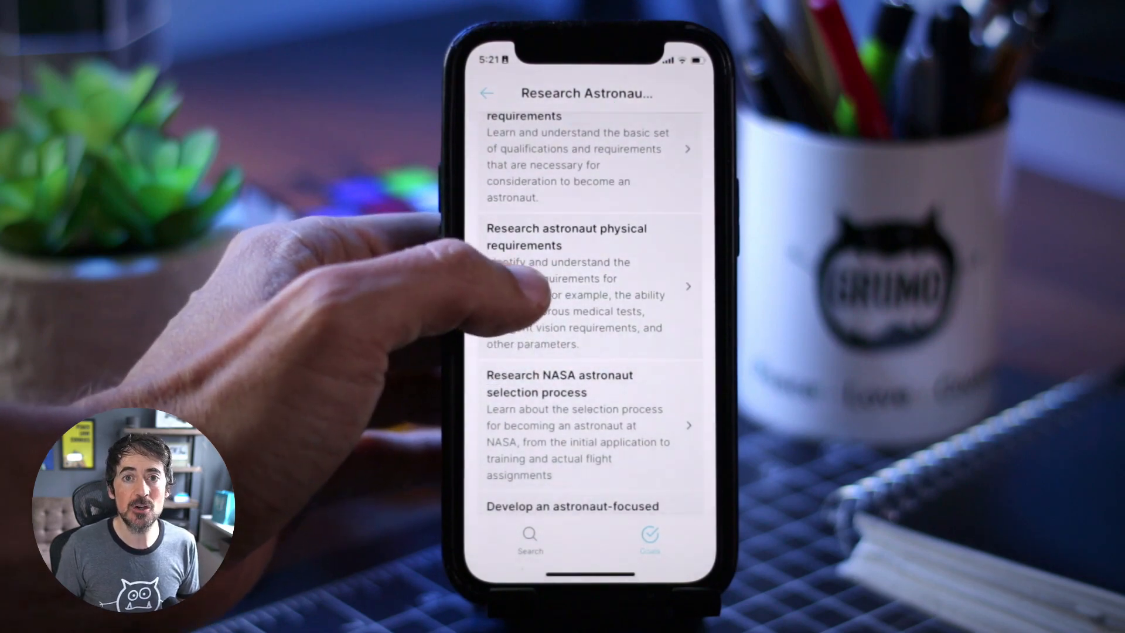
pyautogui.click(577, 288)
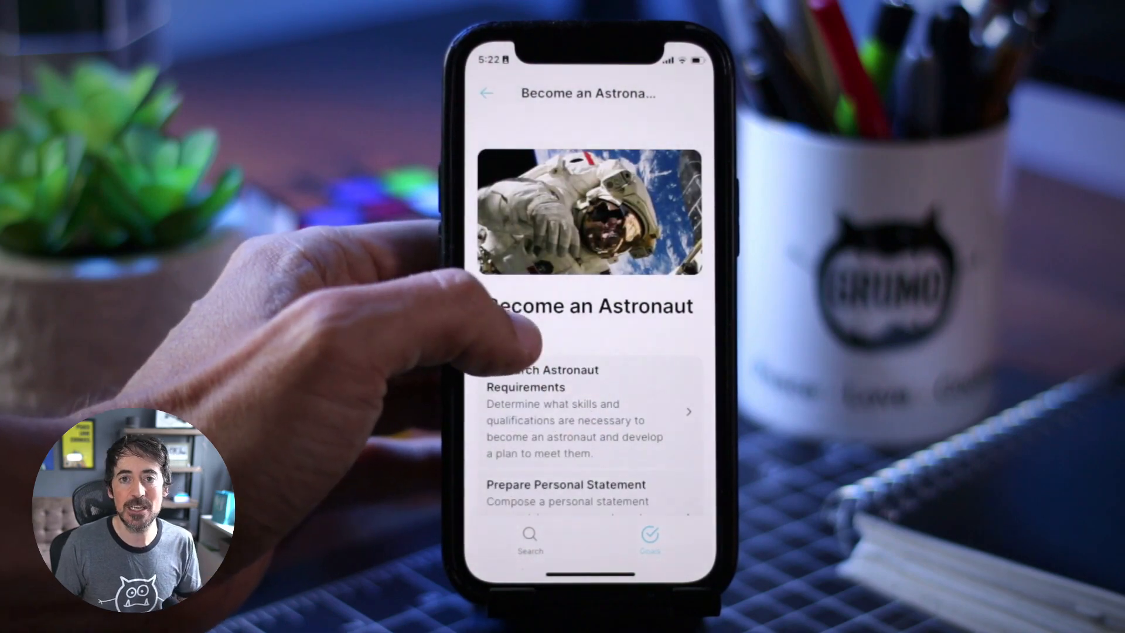
pyautogui.click(487, 93)
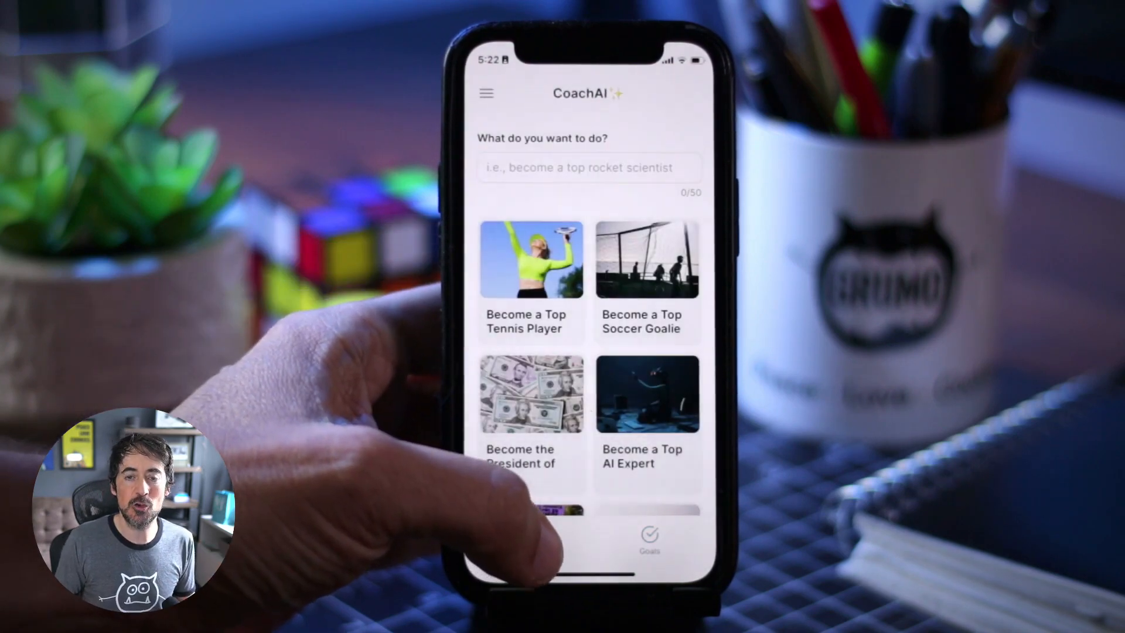
# Step: Enter the goal 'Get a job at tesla' and generate its task plan
pyautogui.click(588, 166)
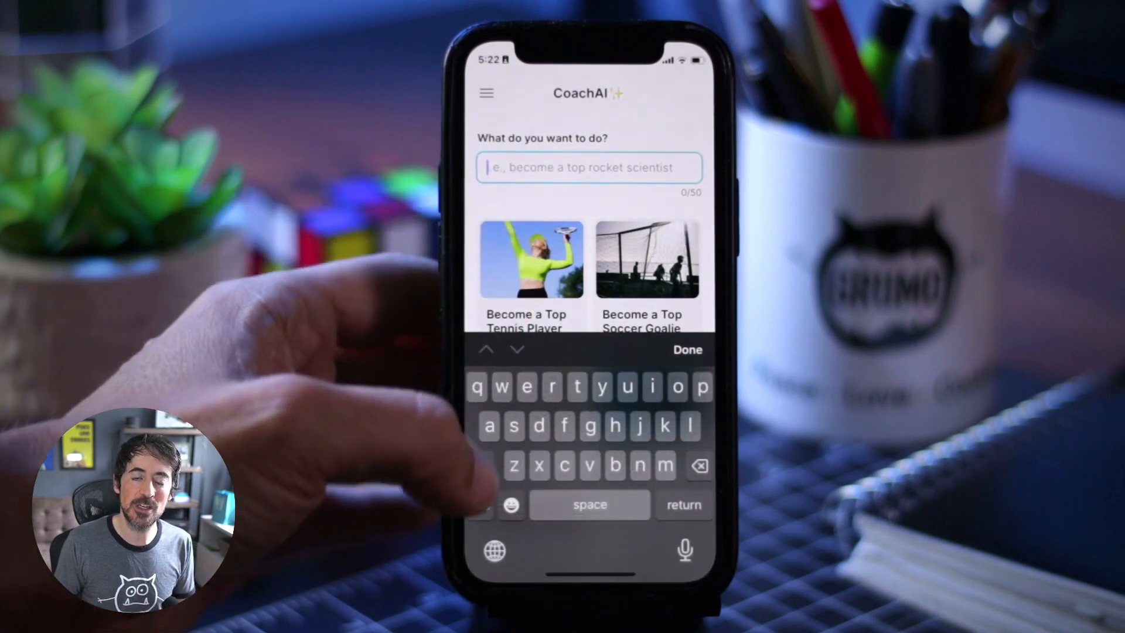
pyautogui.write('Get a job at tesla')
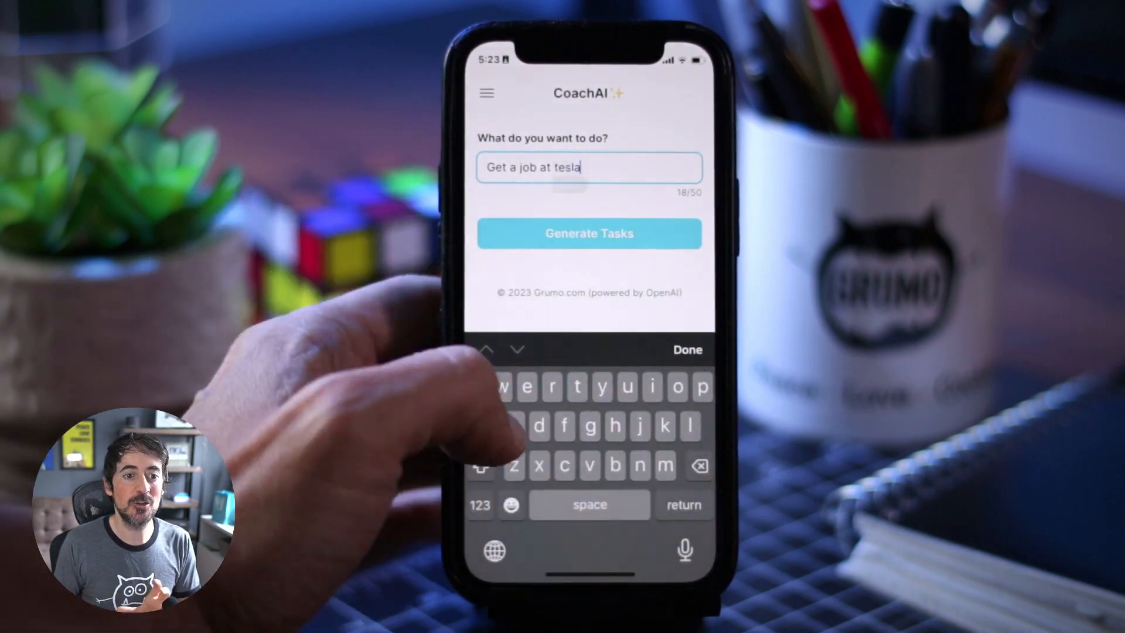
pyautogui.click(589, 233)
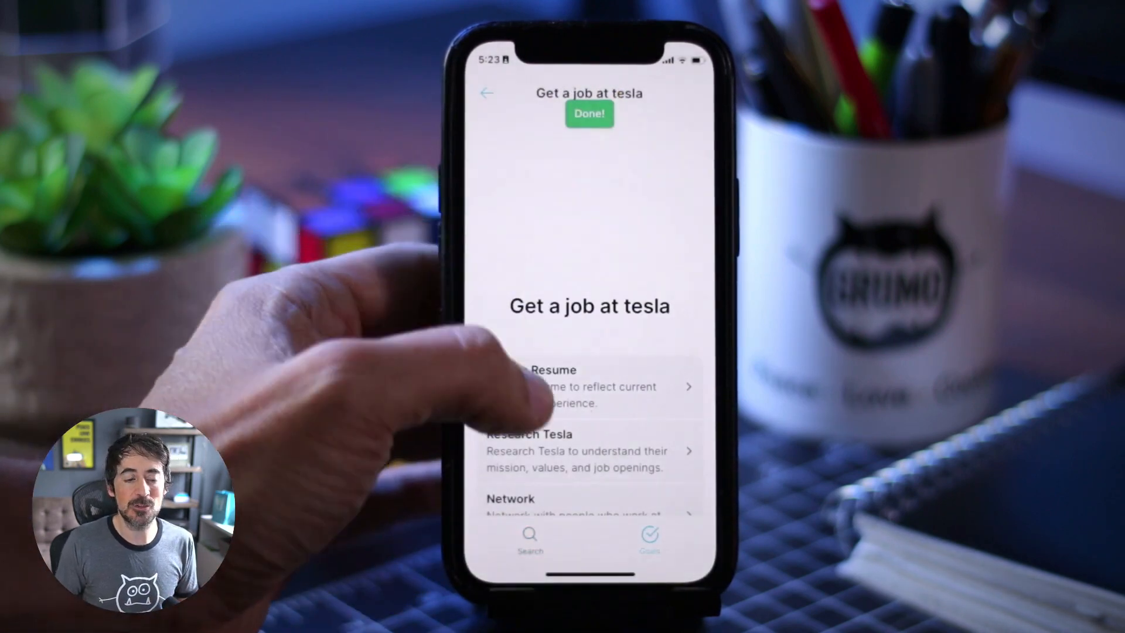
pyautogui.scroll(-3)
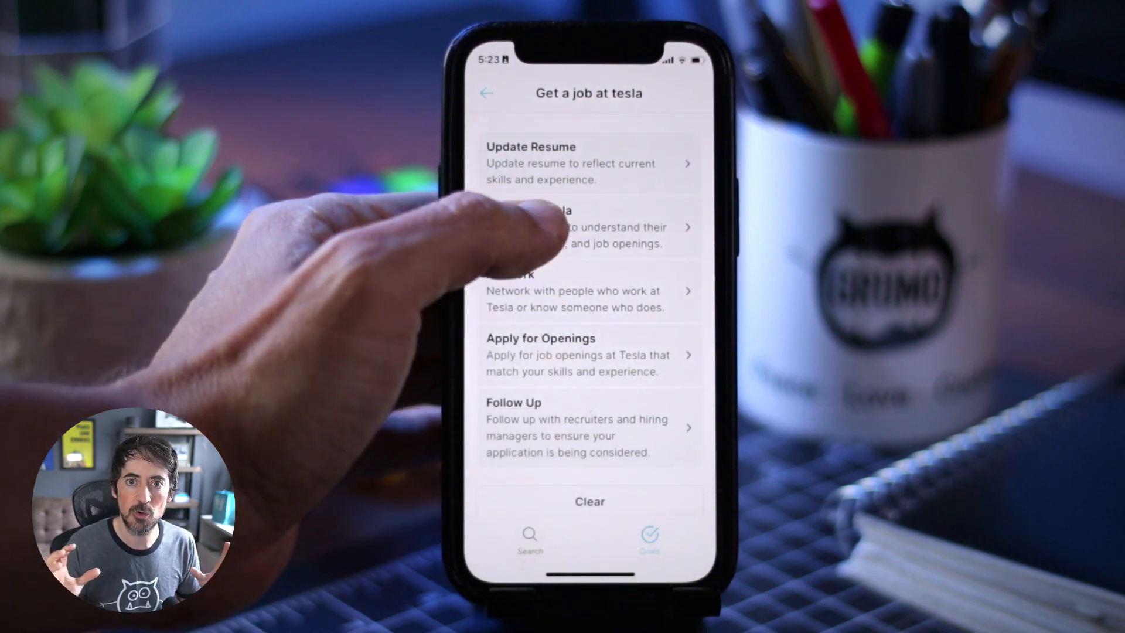
# Step: Generate sub-tasks for Research Tesla and its Research Requirements for Tesla Careers task
pyautogui.click(588, 230)
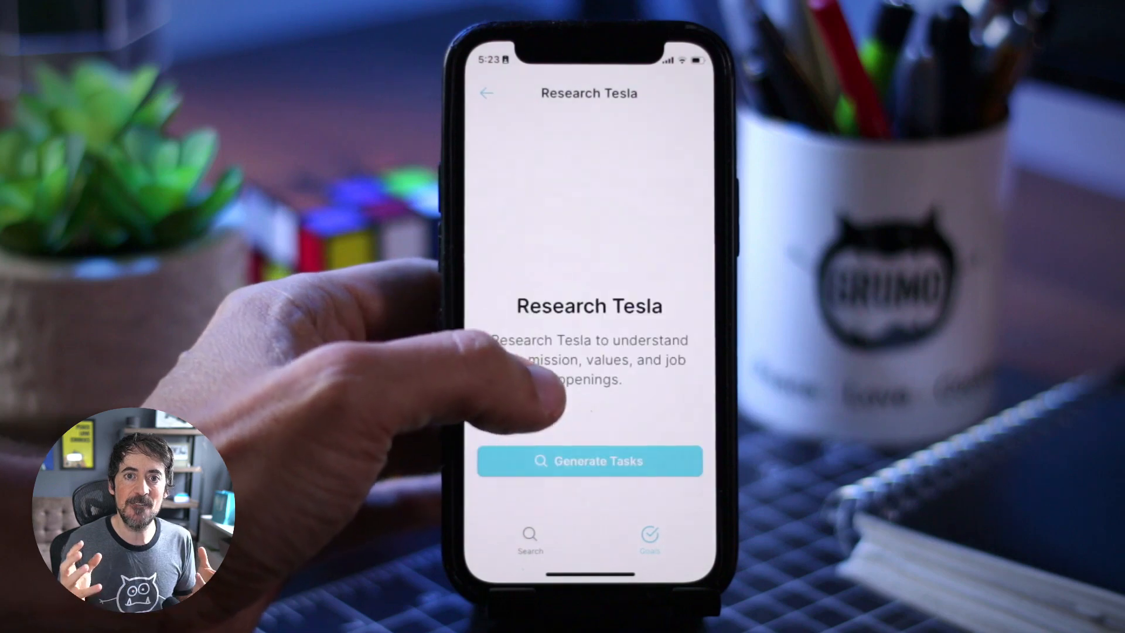
pyautogui.click(587, 461)
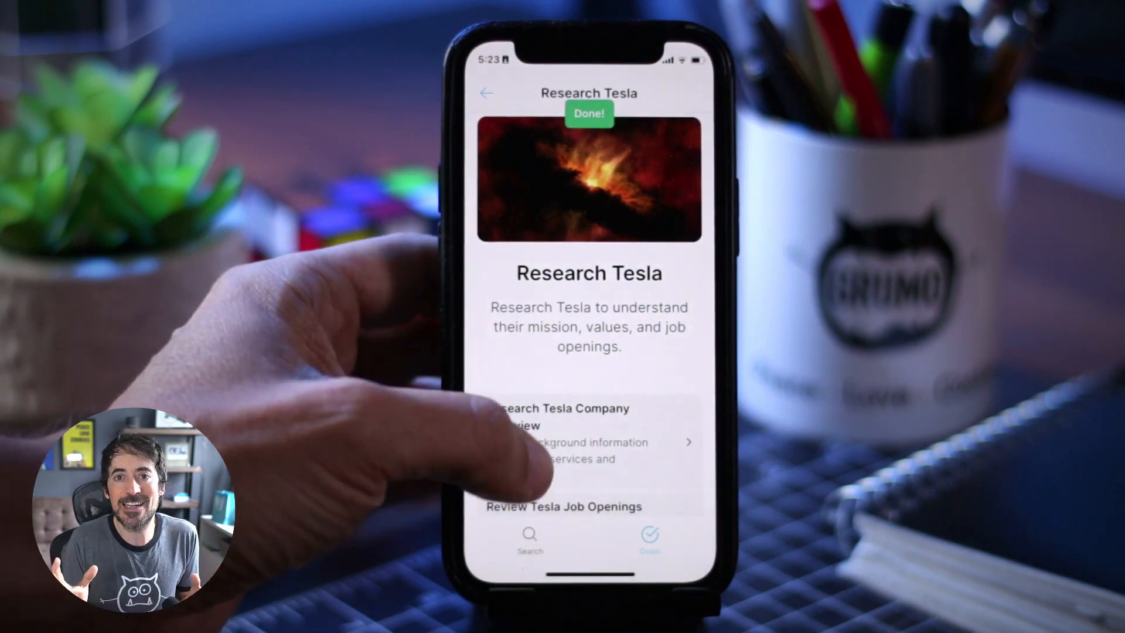
pyautogui.scroll(-3)
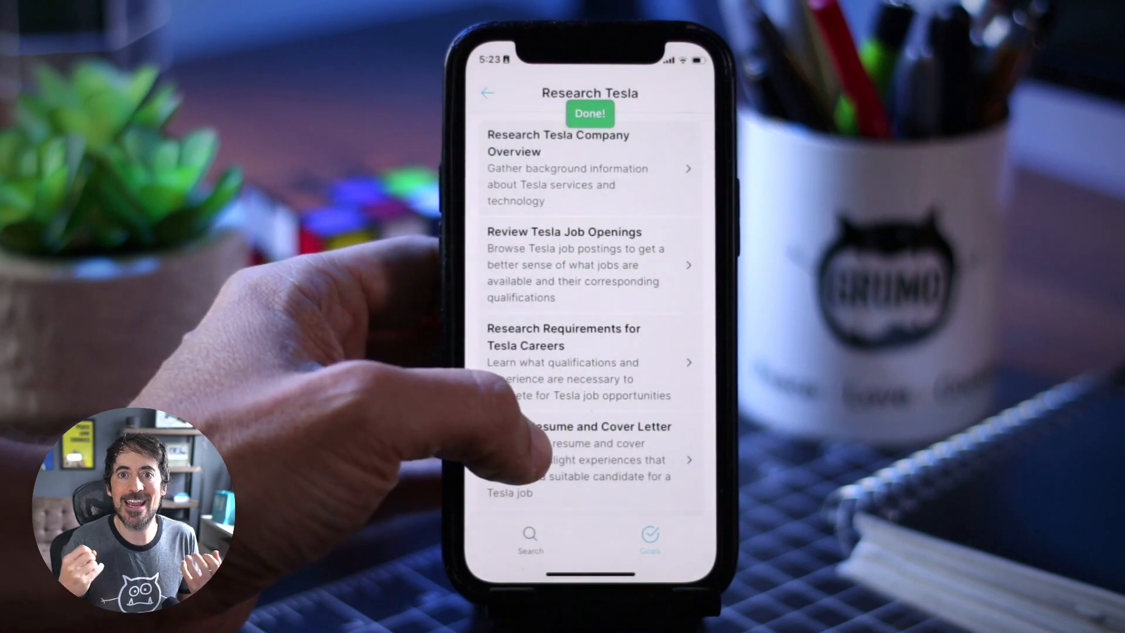
pyautogui.click(563, 338)
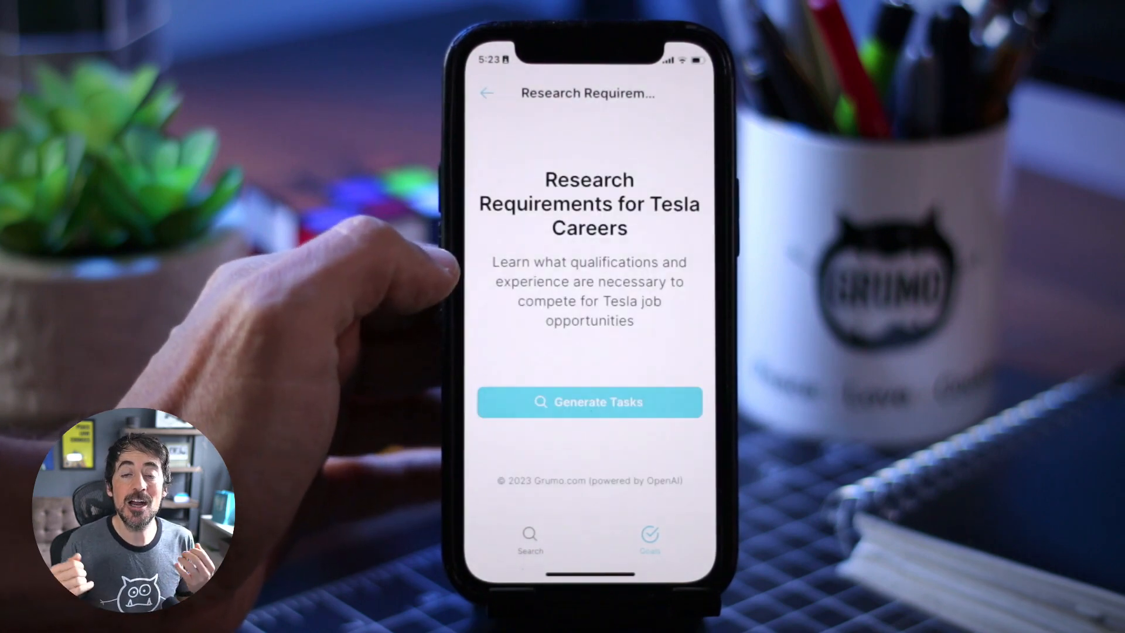
pyautogui.click(588, 401)
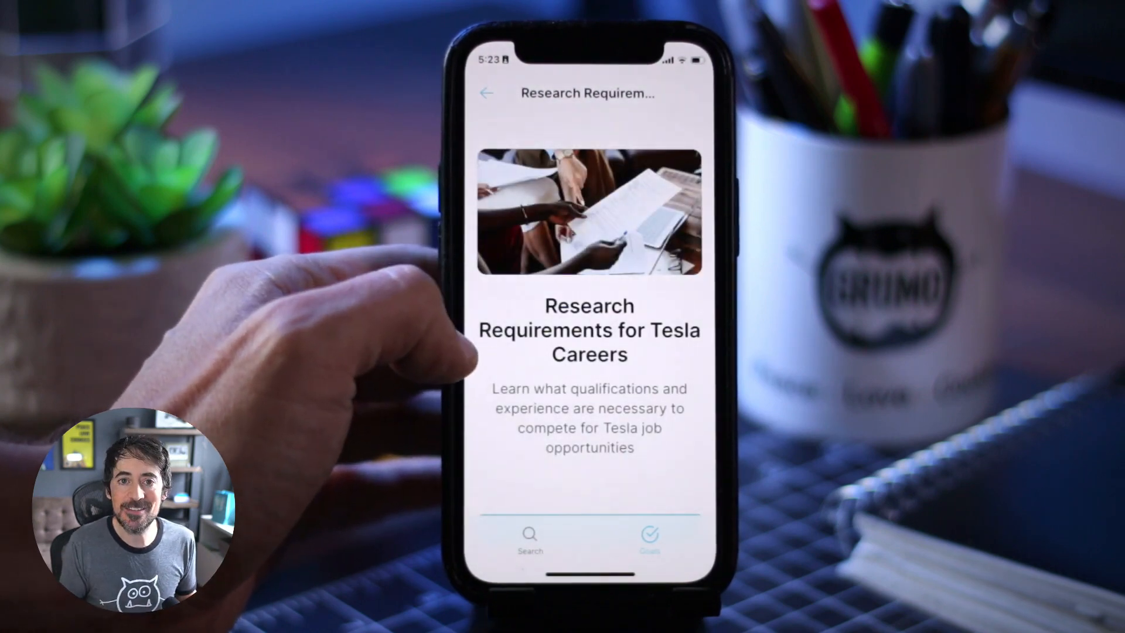
pyautogui.click(487, 93)
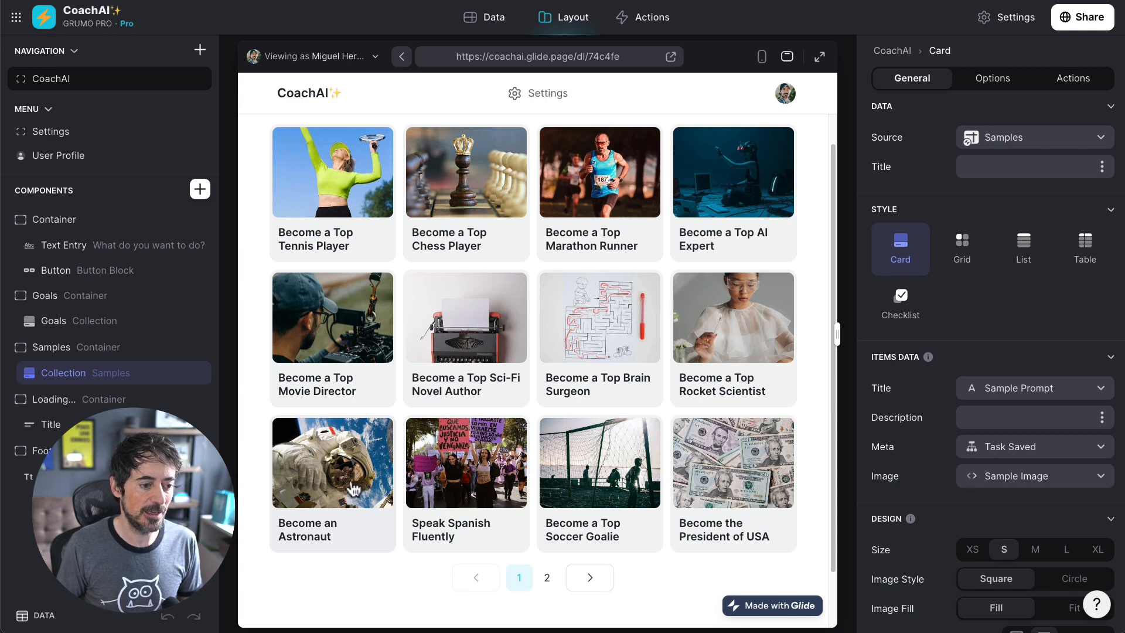
# Step: Generate sub-tasks for the astronaut plan's training programs research step, then return home
pyautogui.click(331, 462)
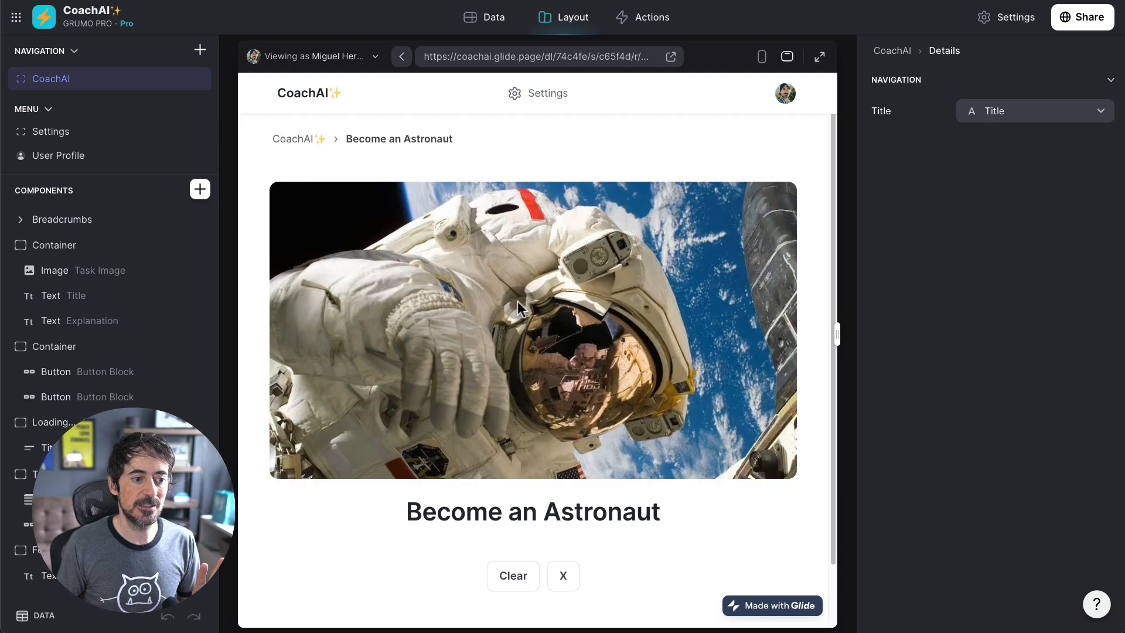
pyautogui.scroll(-3)
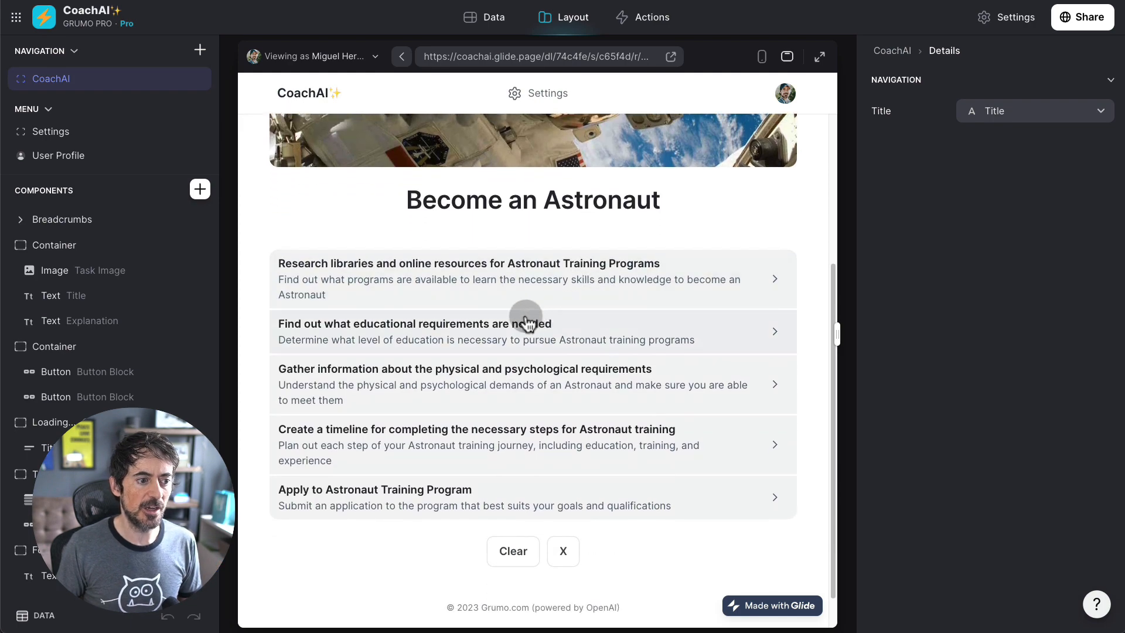
pyautogui.moveTo(454, 348)
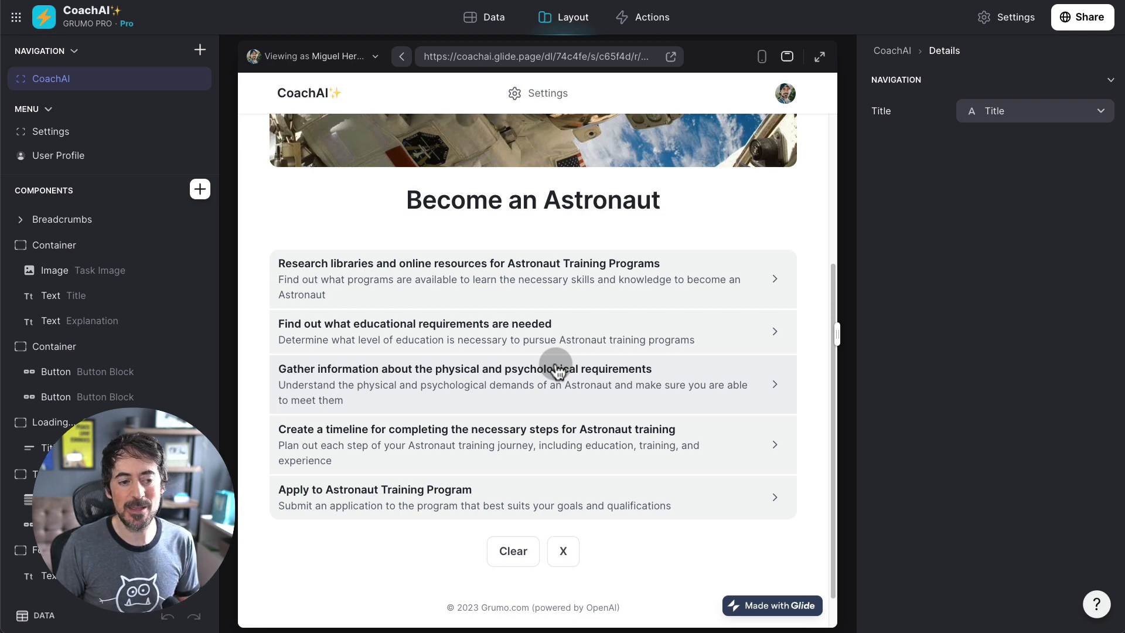
pyautogui.moveTo(497, 329)
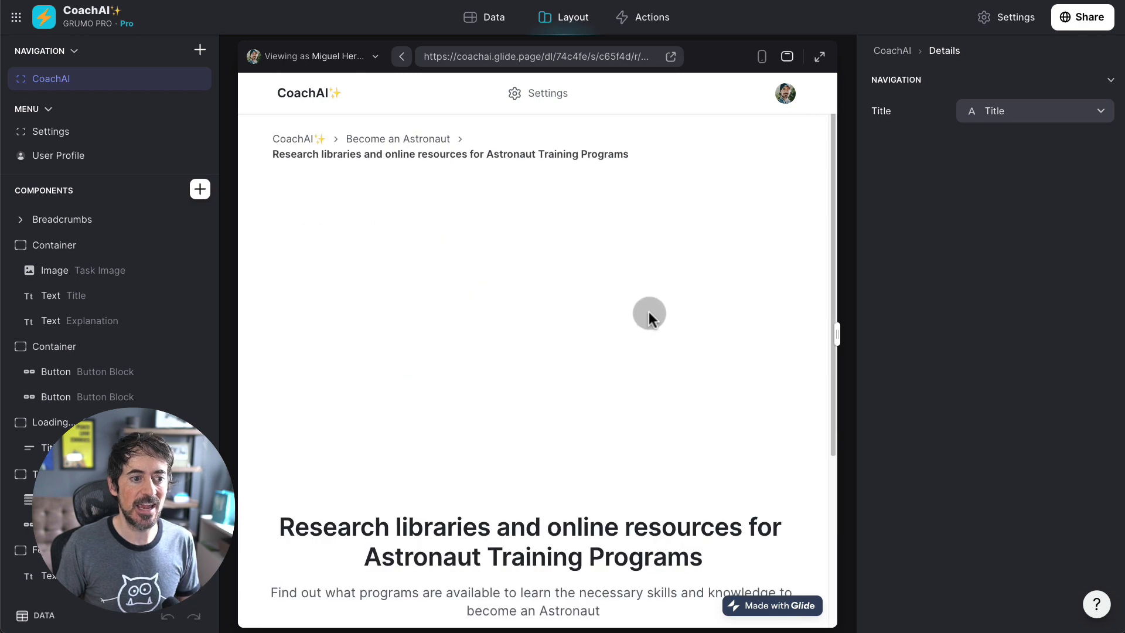
pyautogui.scroll(-3)
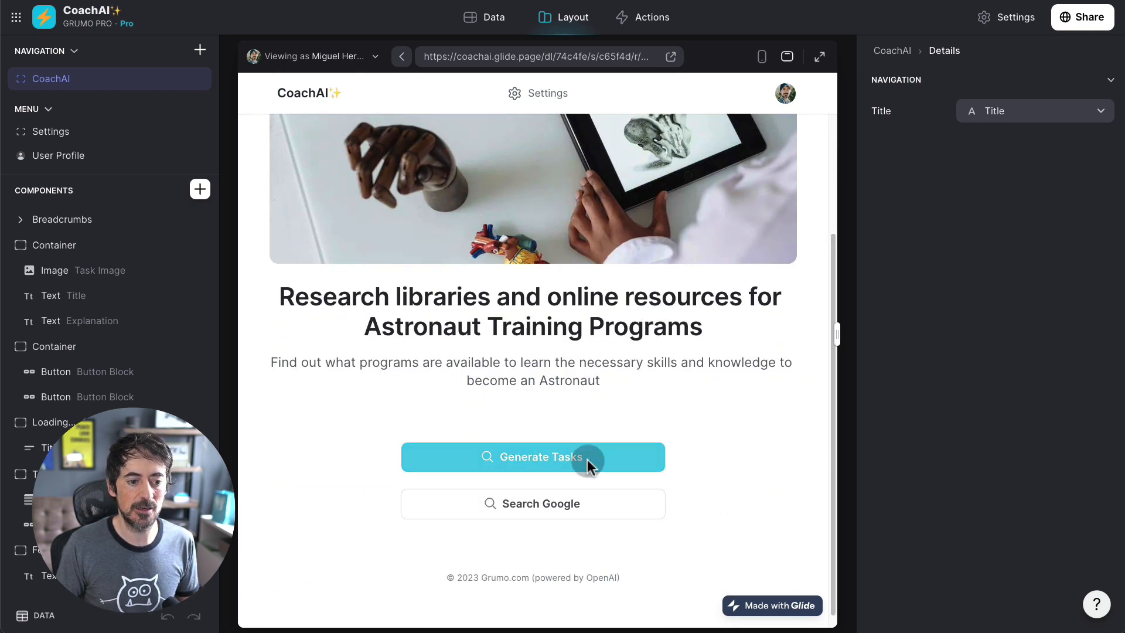
pyautogui.click(532, 457)
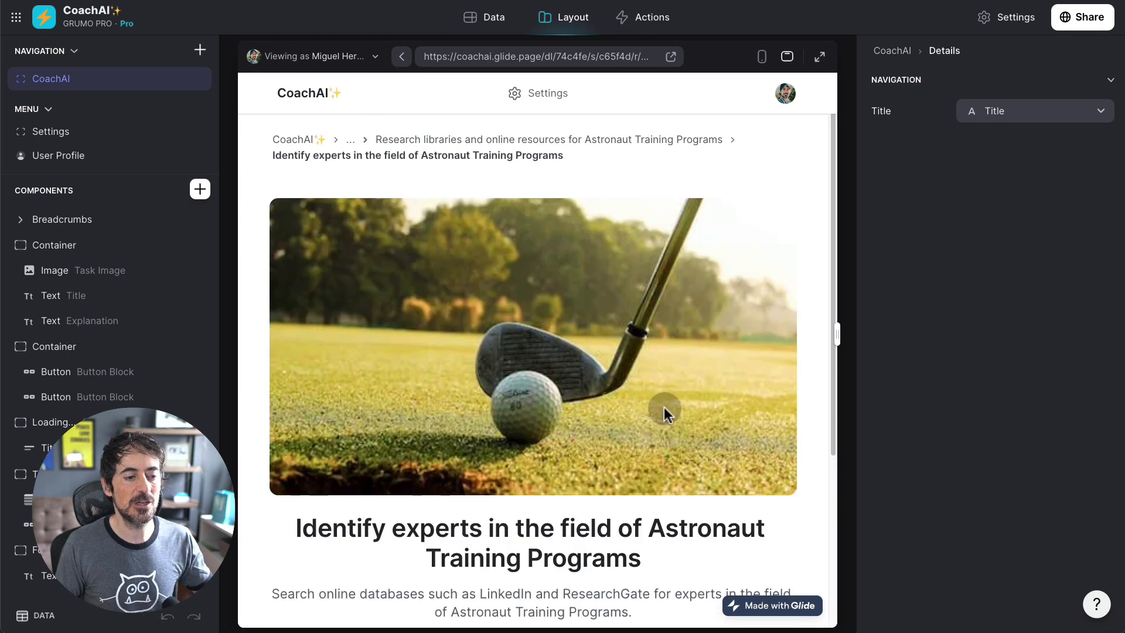
pyautogui.click(401, 57)
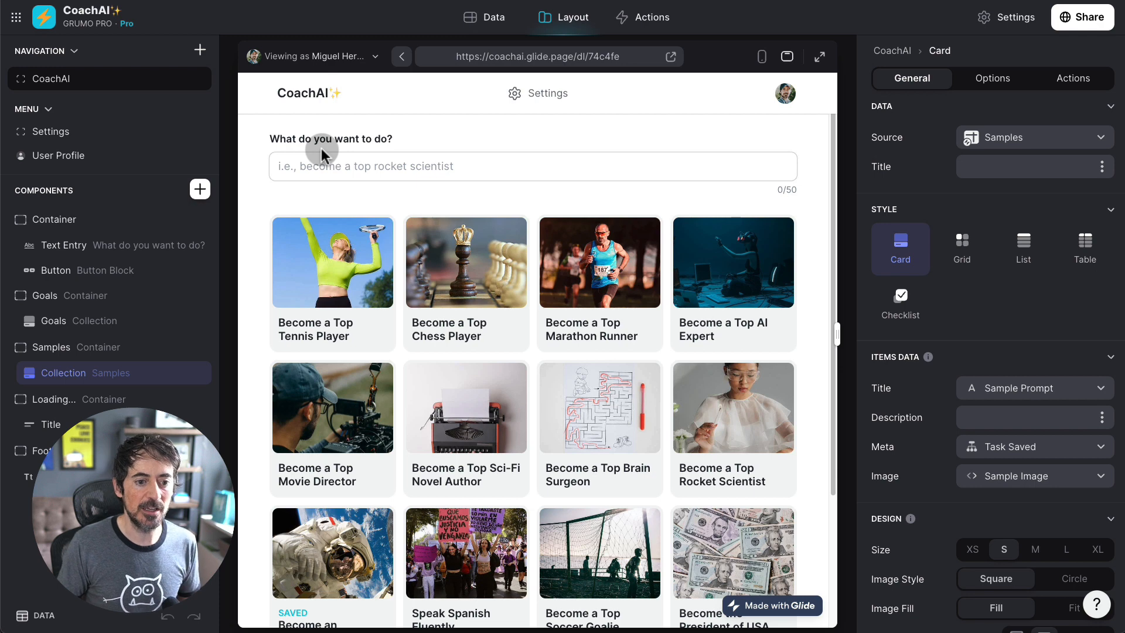
# Step: Scroll through the Become a Top Movie Director plan's five generated tasks
pyautogui.scroll(-3)
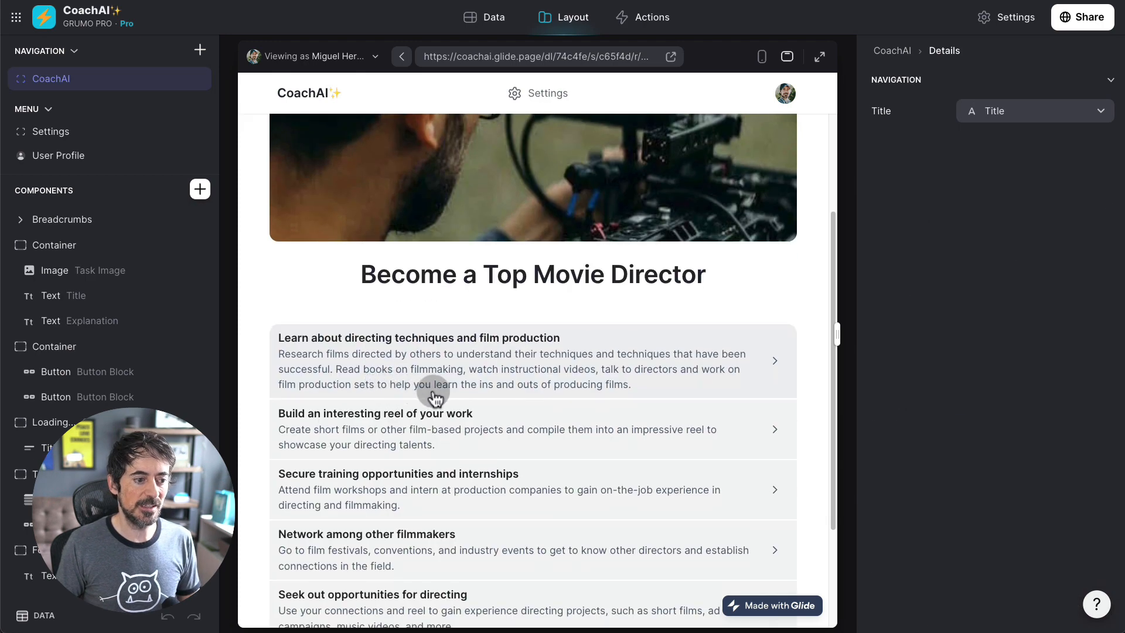
pyautogui.scroll(-3)
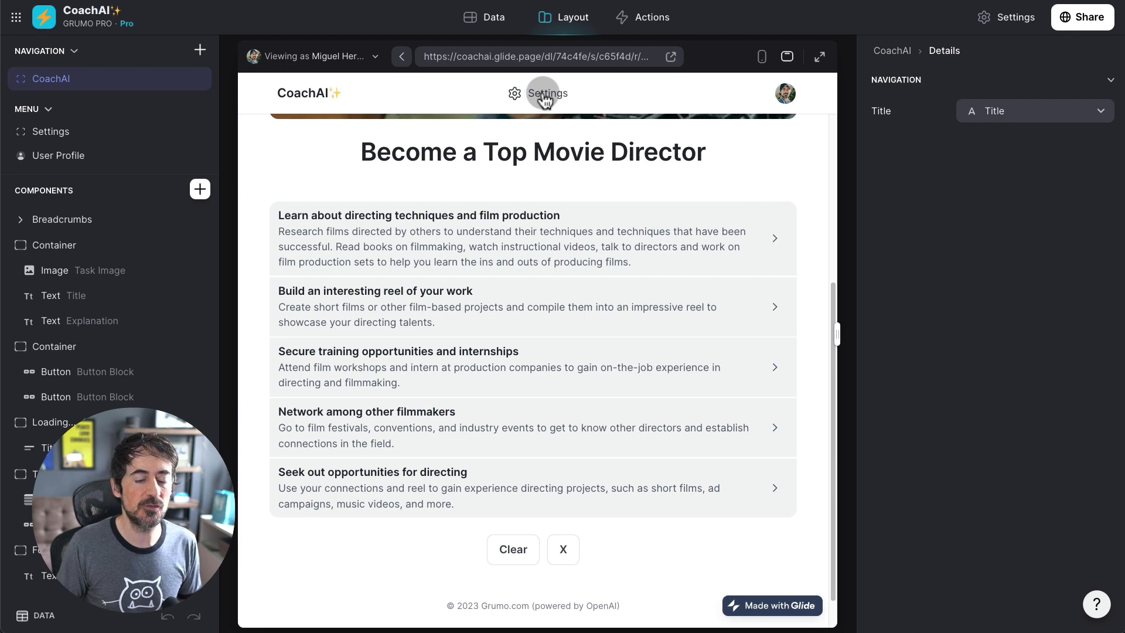
# Step: In Settings, keep text-davinci-003 as the model and re-enter Temperature as .1
pyautogui.click(537, 93)
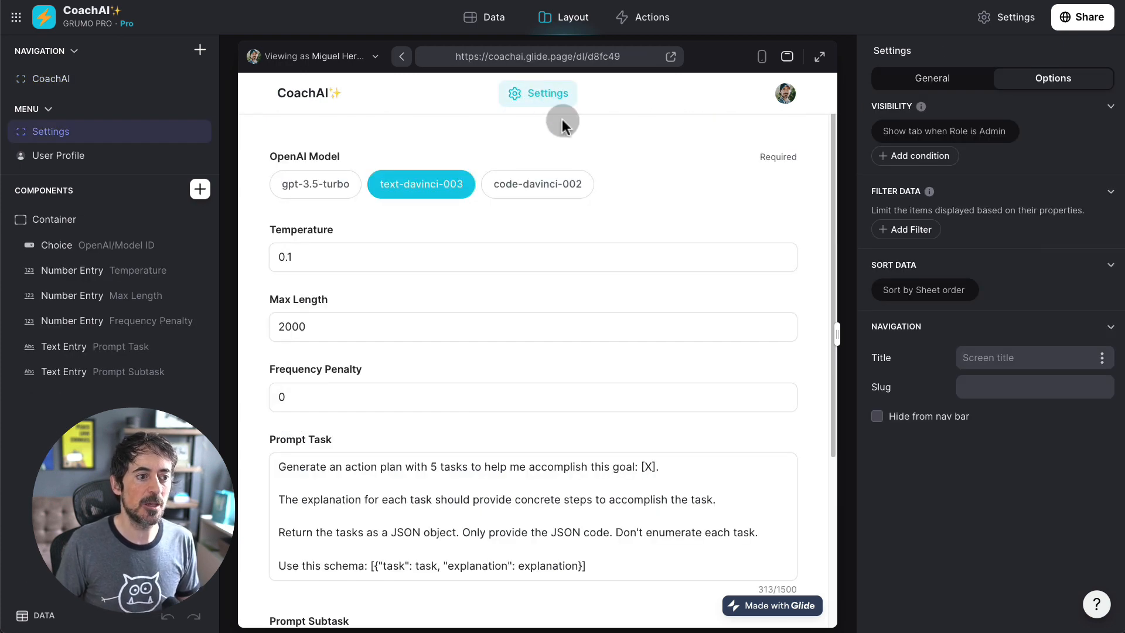
pyautogui.moveTo(341, 130)
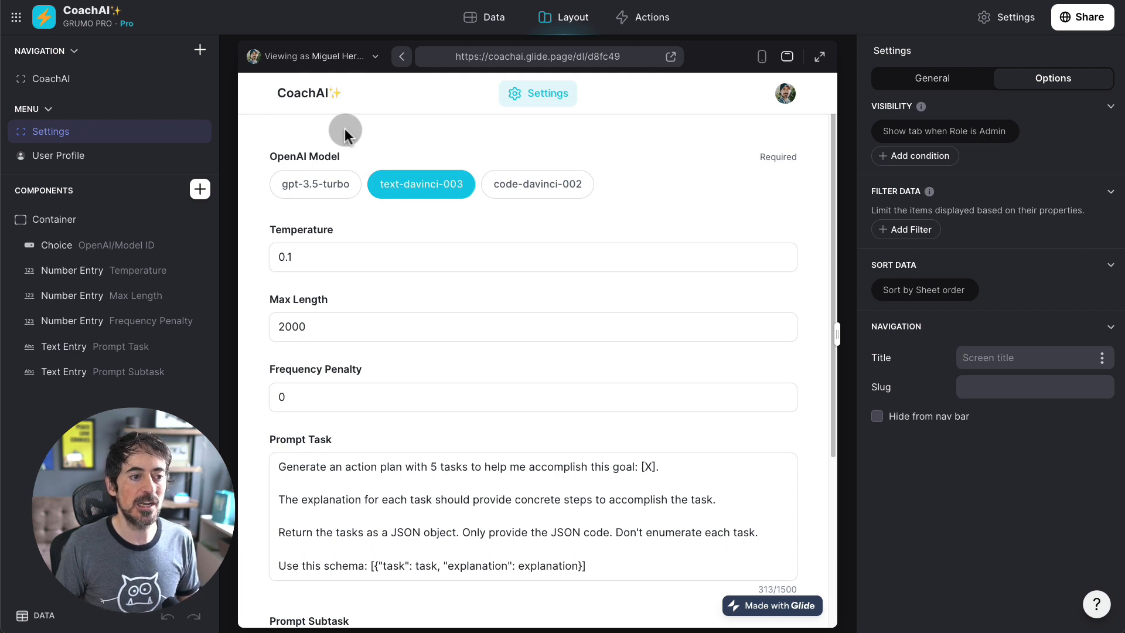
pyautogui.moveTo(326, 197)
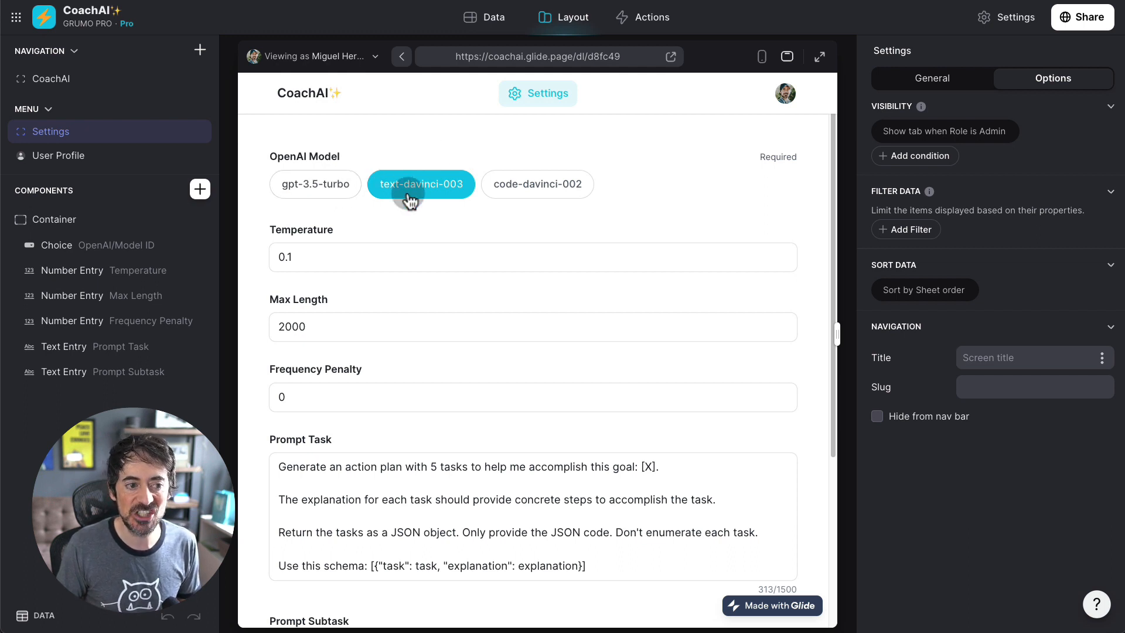
pyautogui.click(933, 78)
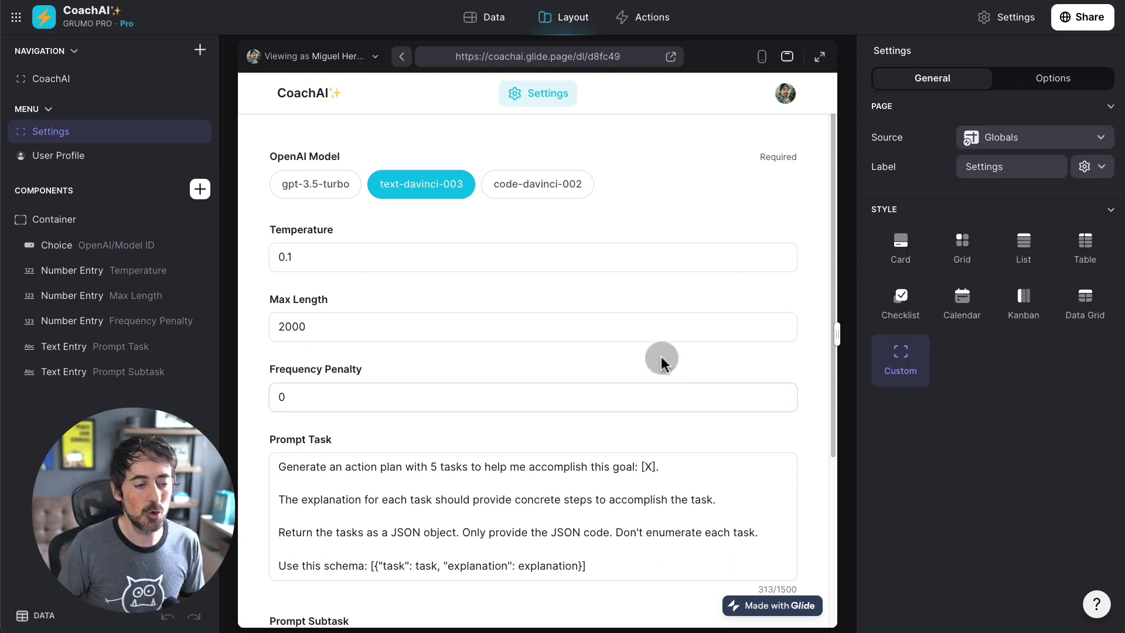
pyautogui.moveTo(370, 246)
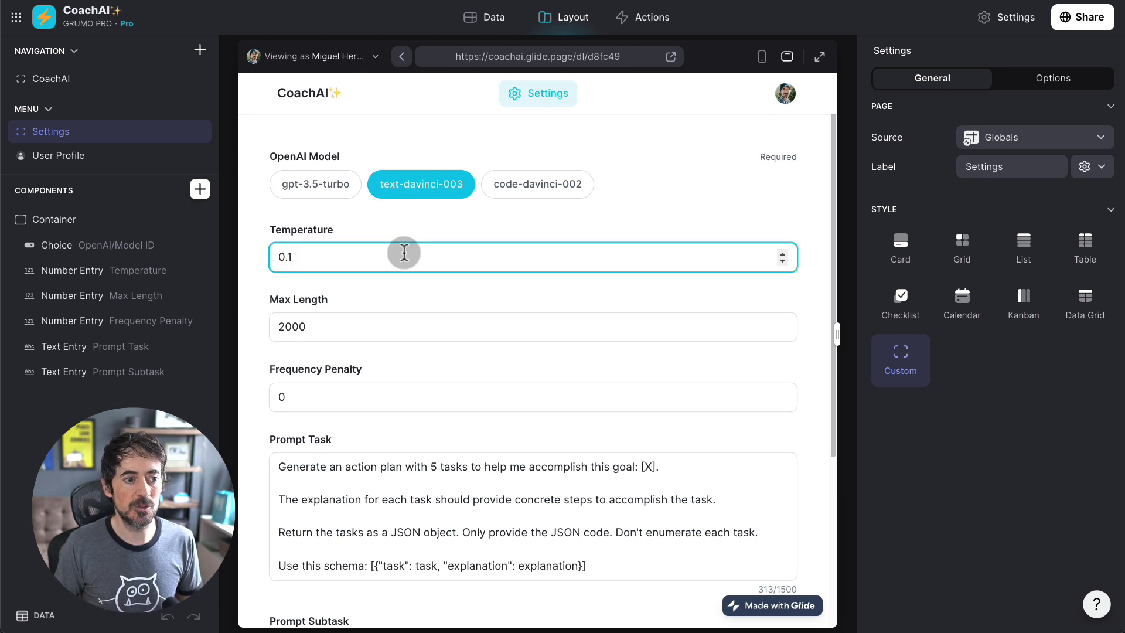
pyautogui.press('Backspace')
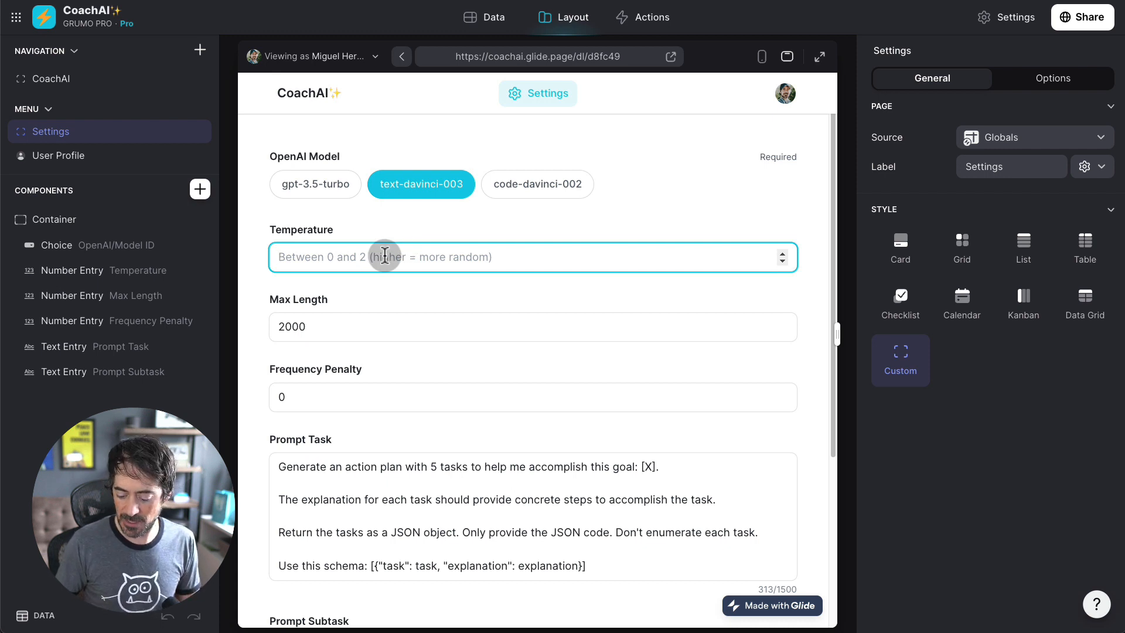
pyautogui.write('.')
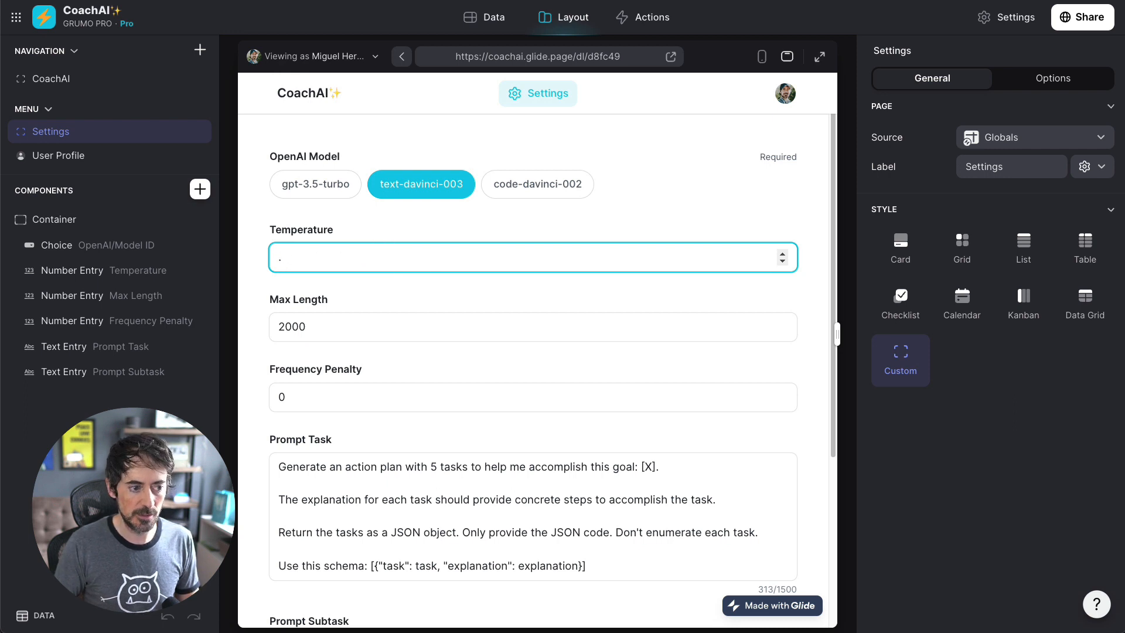
pyautogui.write('1')
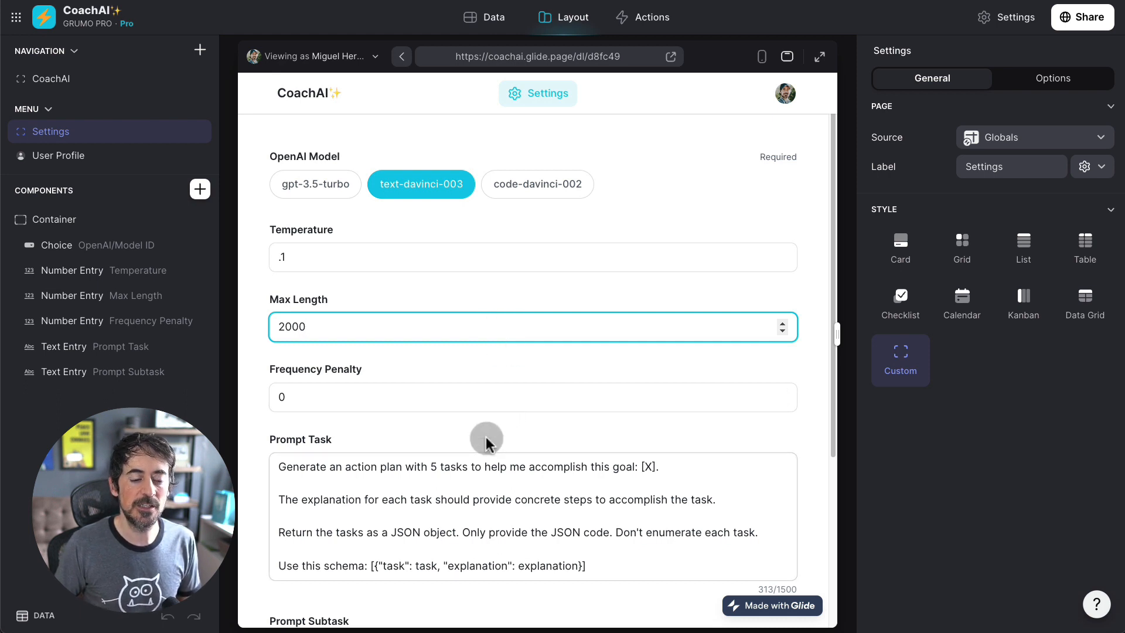
pyautogui.scroll(-3)
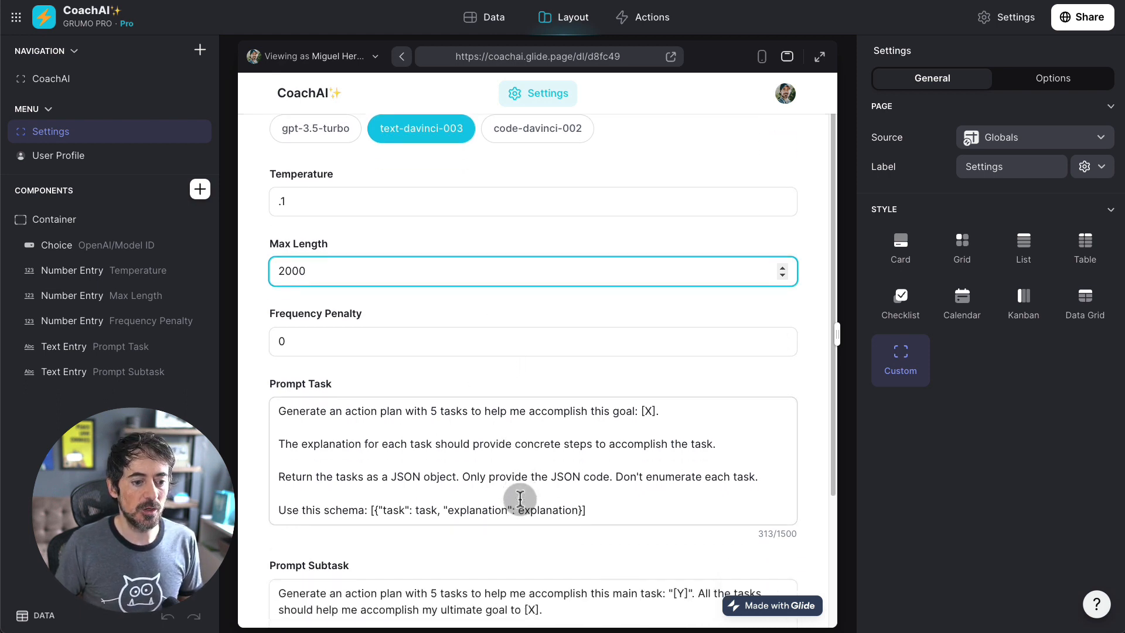
pyautogui.scroll(-3)
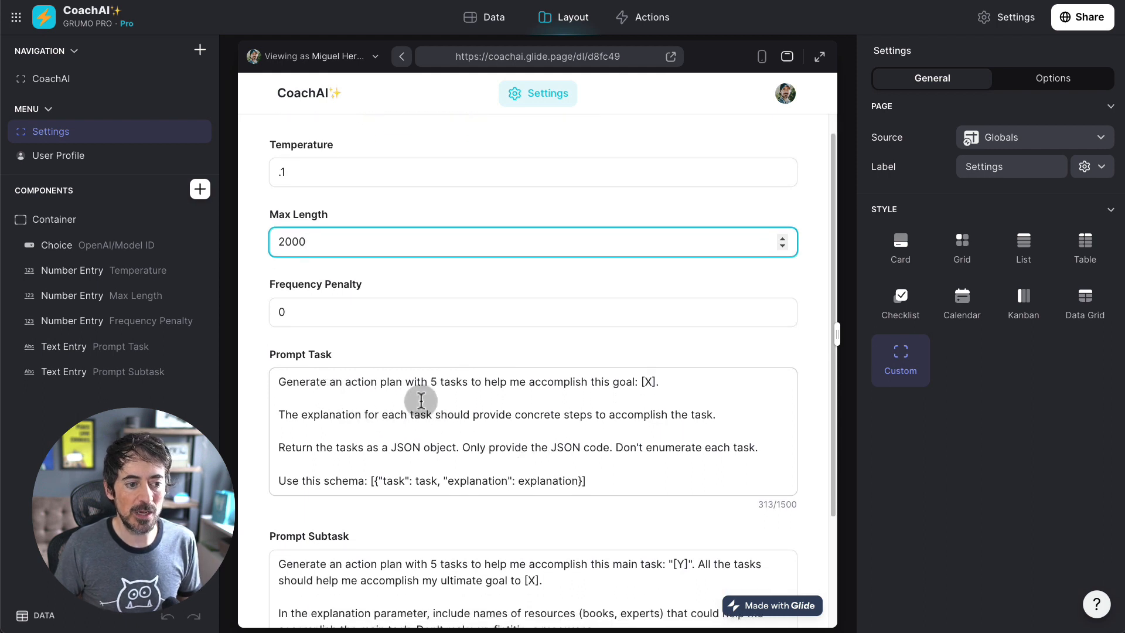
pyautogui.moveTo(579, 392)
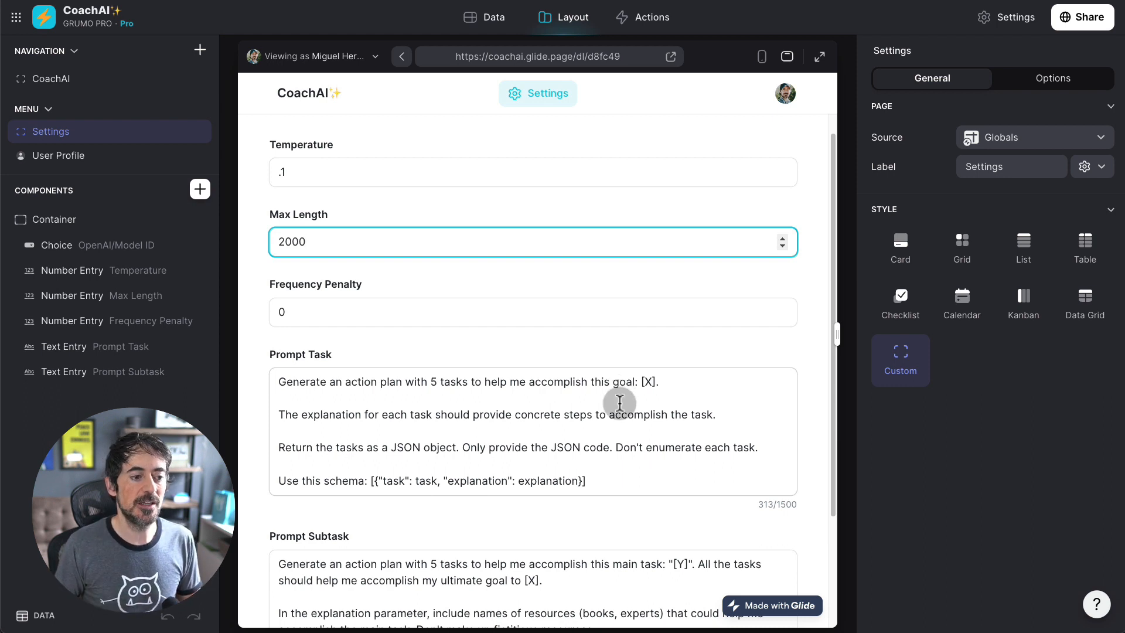
pyautogui.moveTo(451, 420)
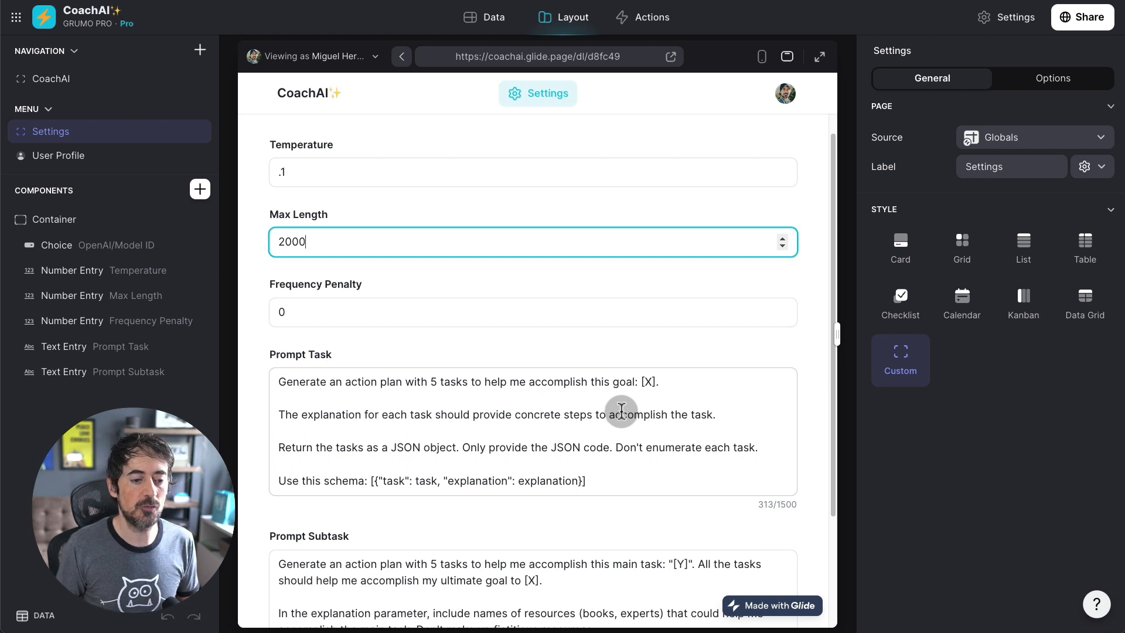
pyautogui.moveTo(437, 447)
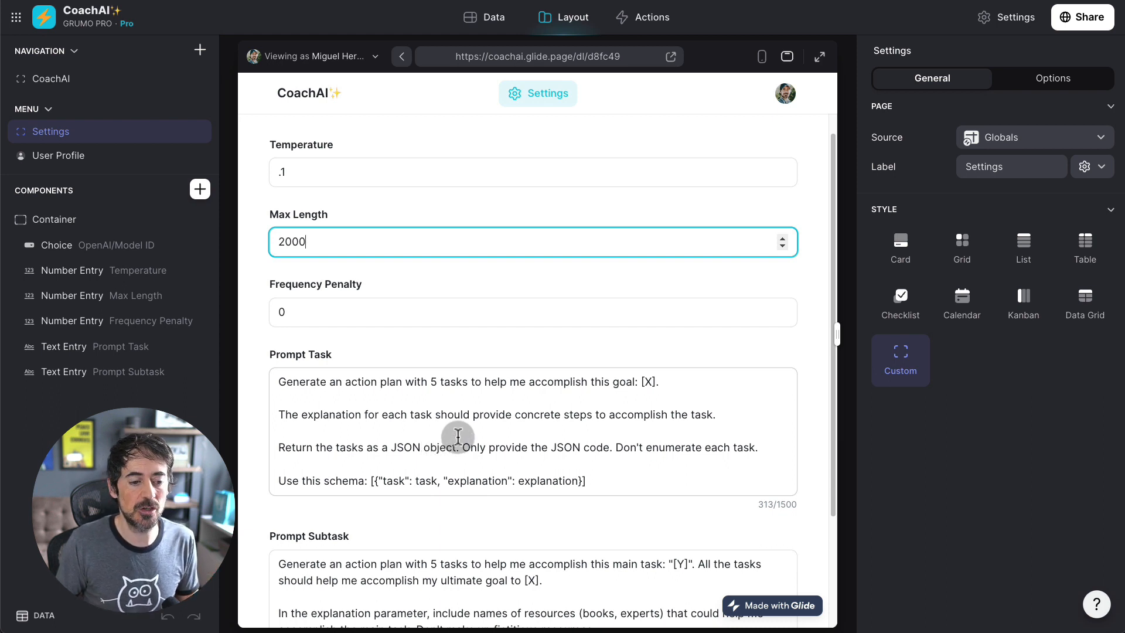
pyautogui.moveTo(531, 472)
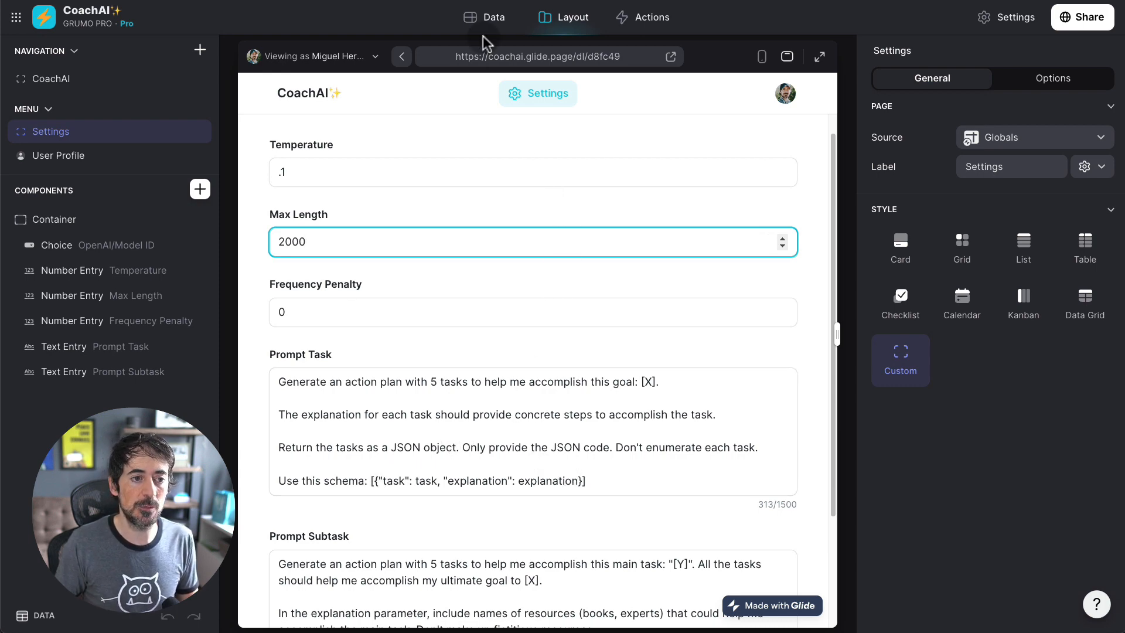
pyautogui.click(485, 17)
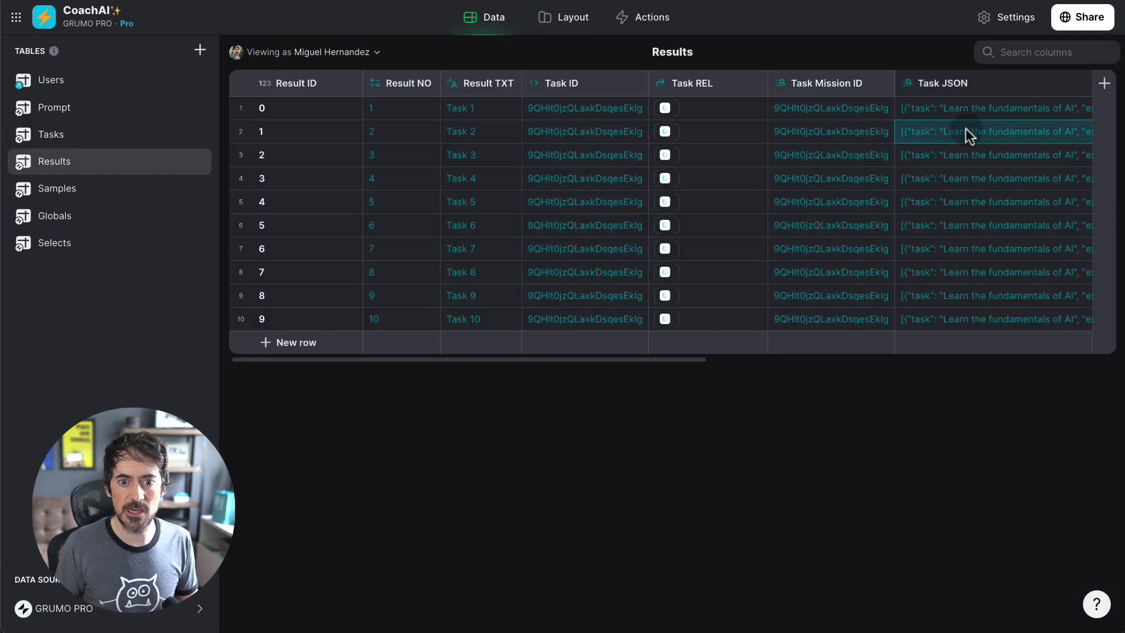
pyautogui.click(994, 131)
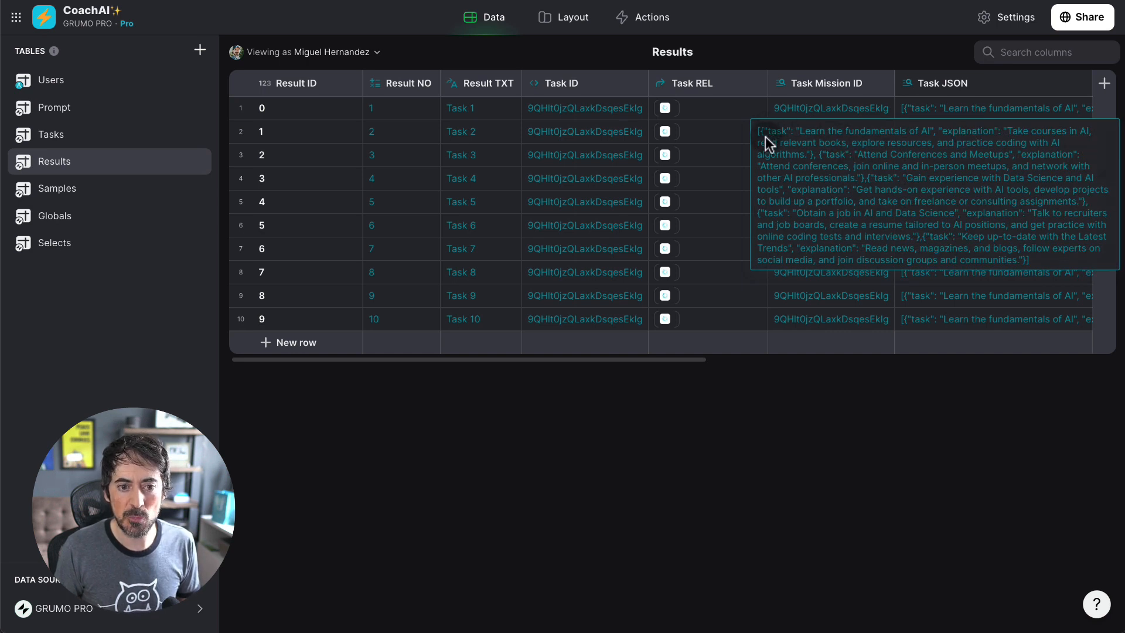
pyautogui.moveTo(816, 146)
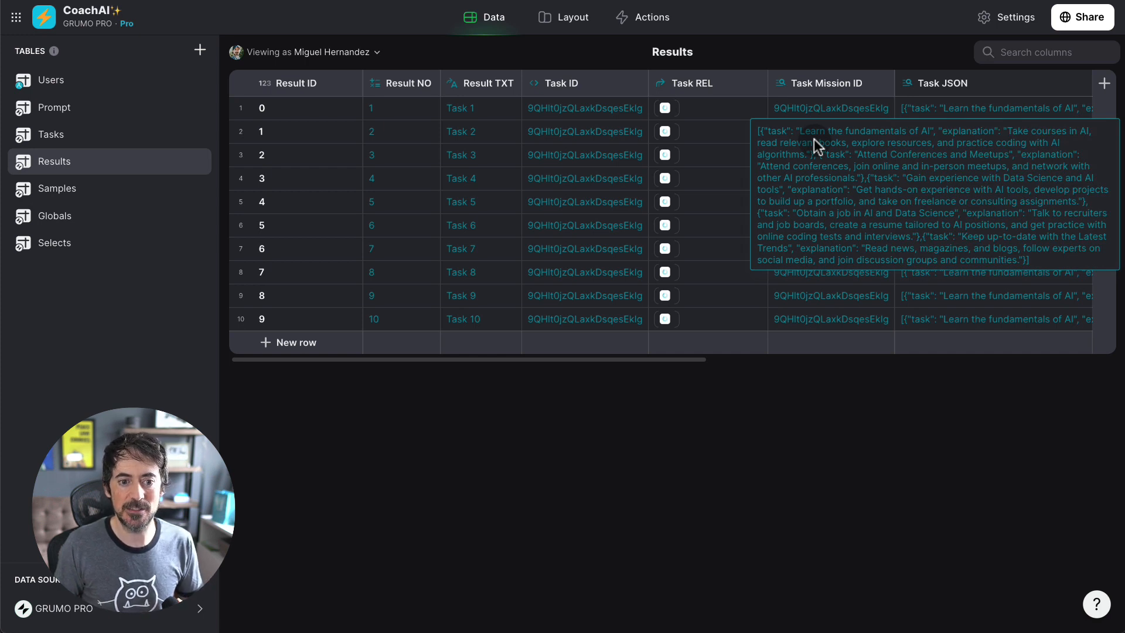
pyautogui.click(572, 17)
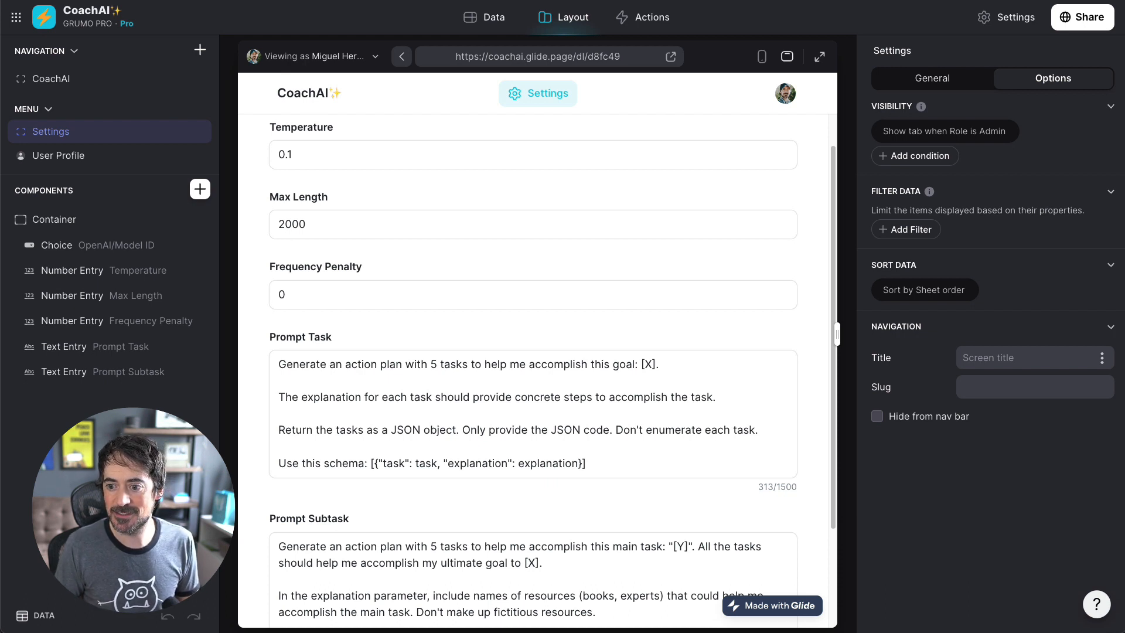
# Step: Change the prompt to 'Make all tasks and explanations super funny…Bronx gangster.'
pyautogui.write('Make all tasks and explanations super funny in the style of a Bronx gangster.')
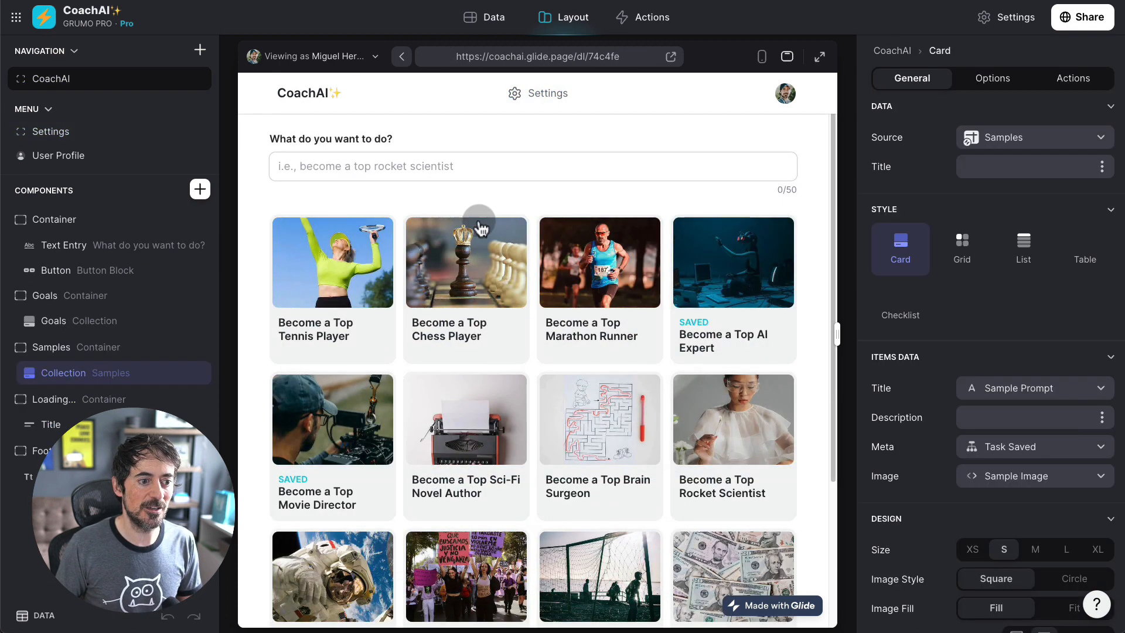
pyautogui.scroll(-3)
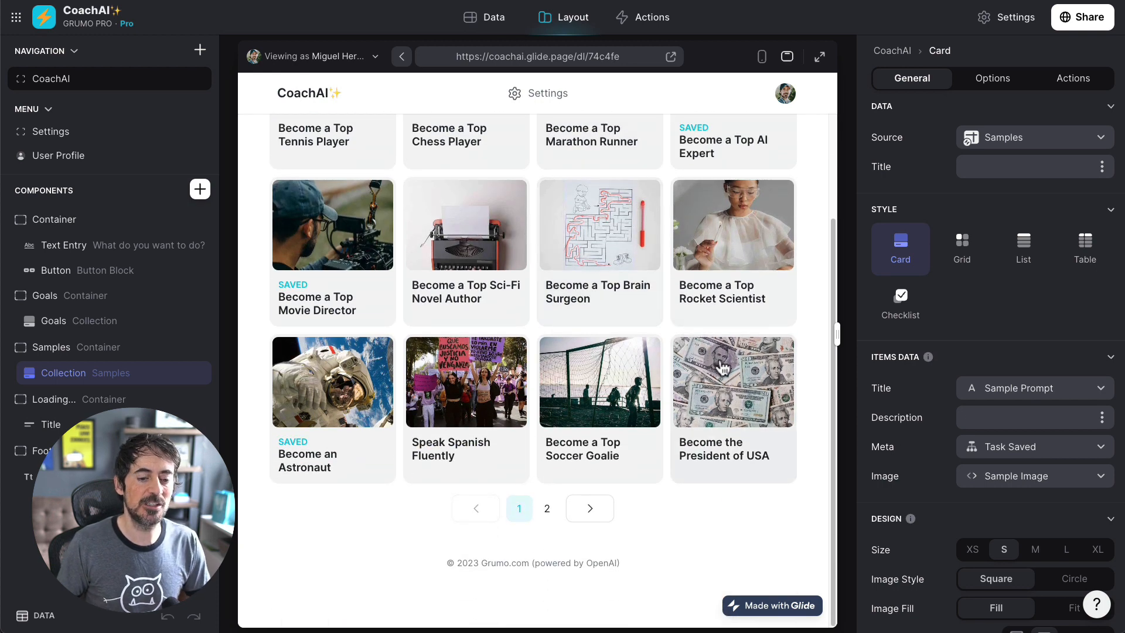
# Step: Open the Become the President of USA goal to see its slang-styled tasks
pyautogui.click(732, 380)
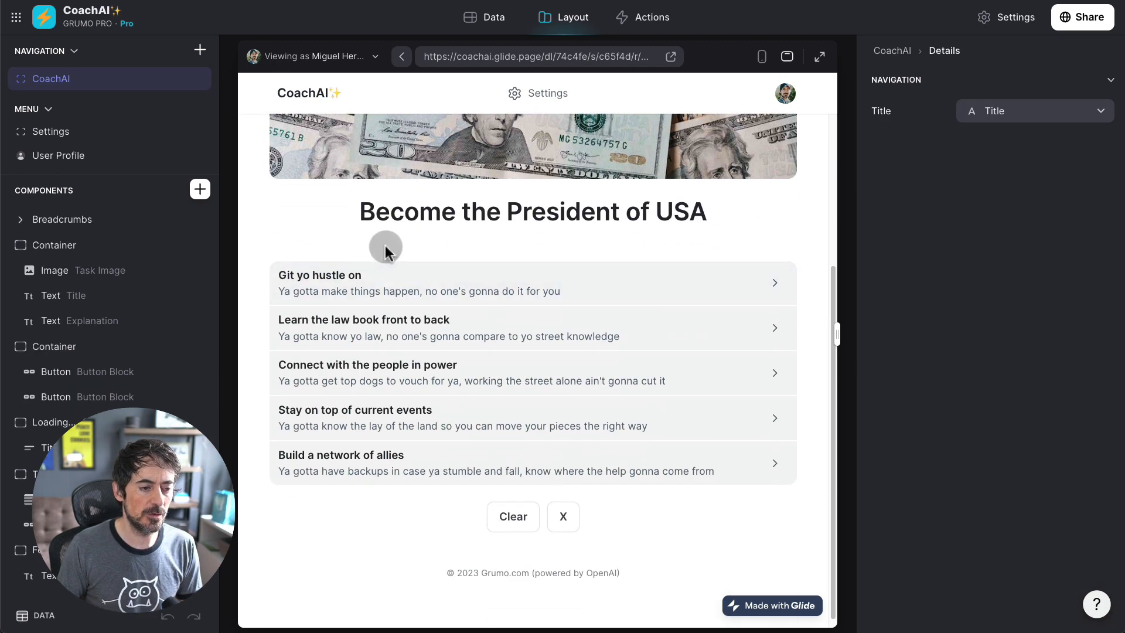
pyautogui.moveTo(272, 237)
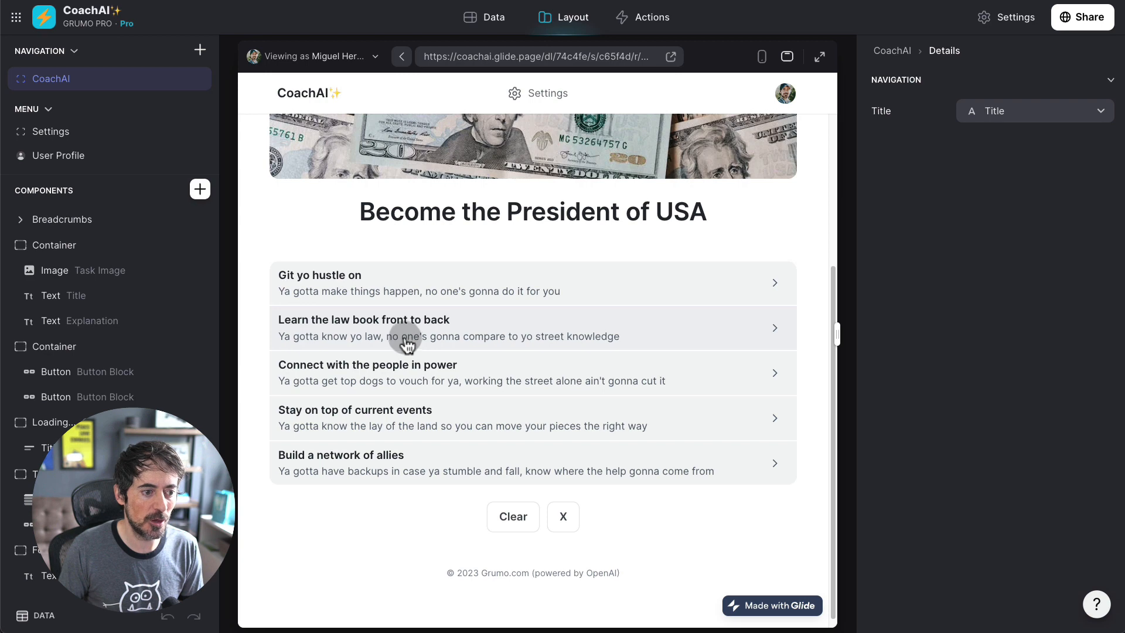
pyautogui.moveTo(346, 357)
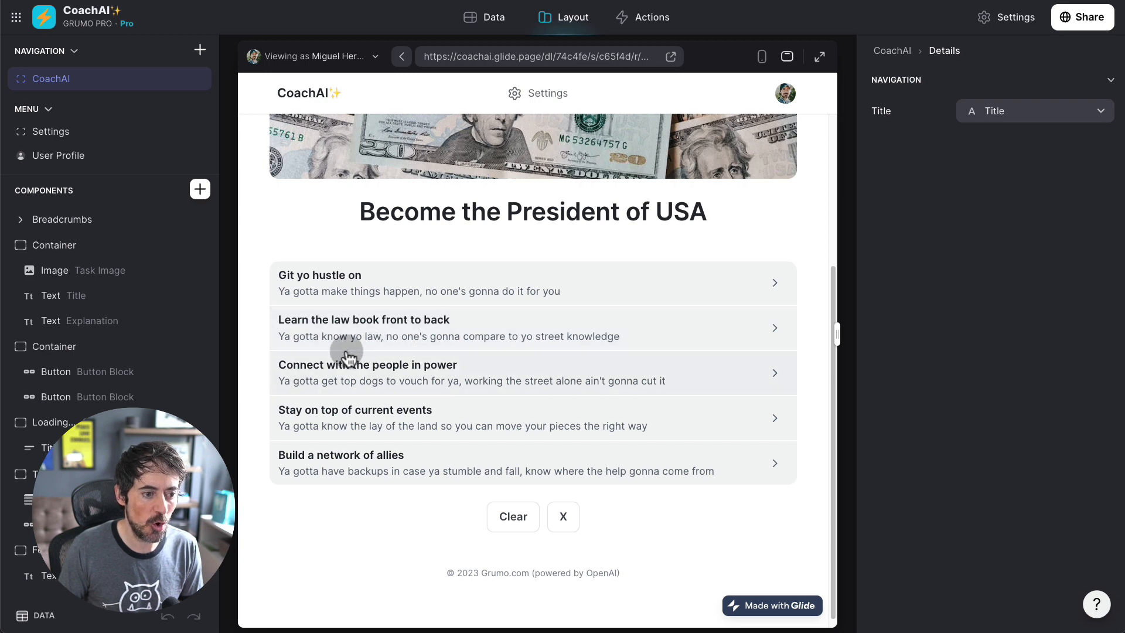
pyautogui.moveTo(547, 353)
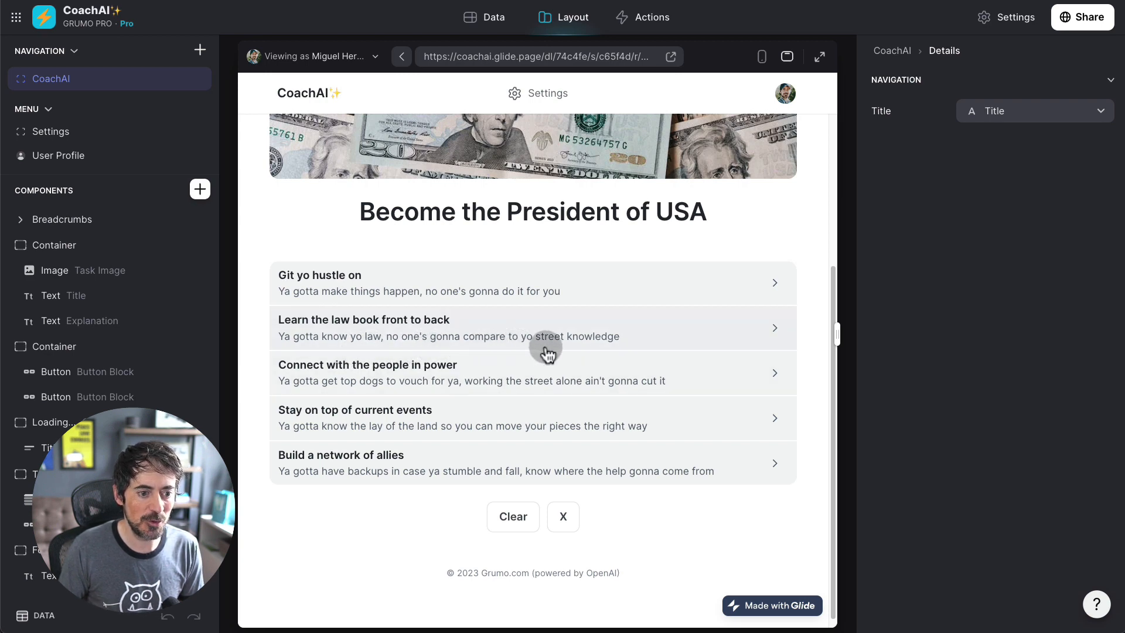
pyautogui.moveTo(430, 365)
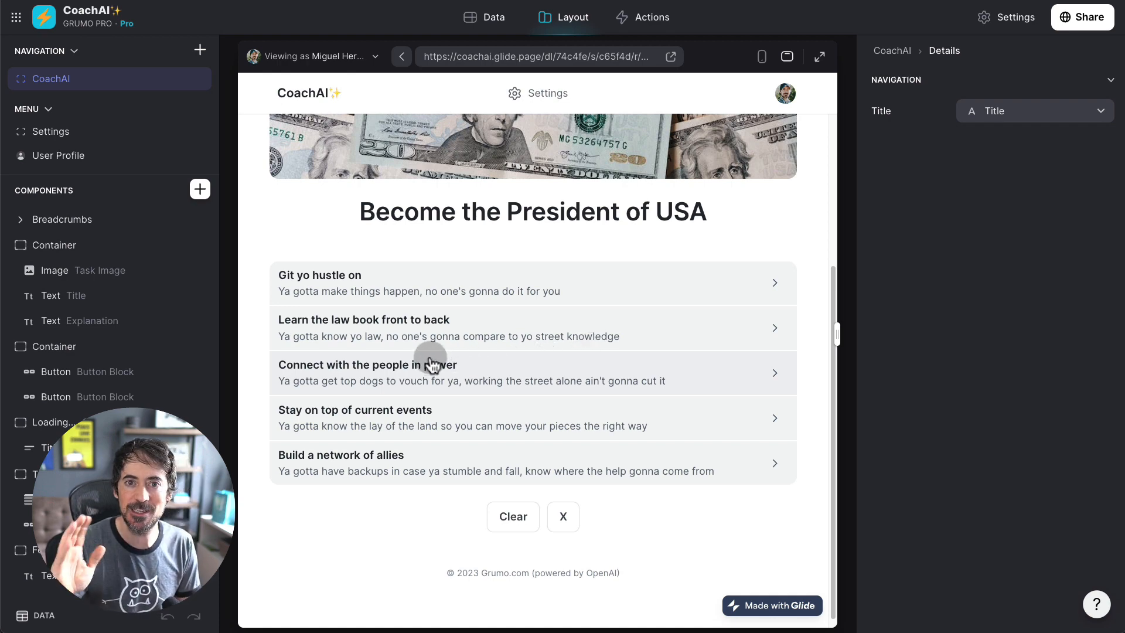
pyautogui.moveTo(533, 342)
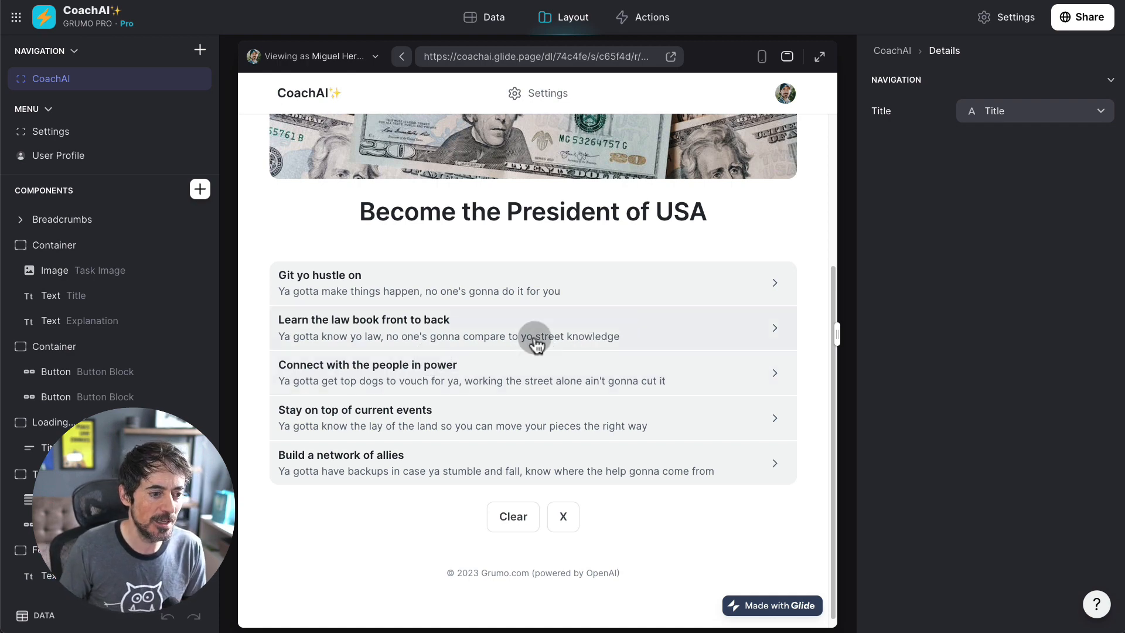
pyautogui.moveTo(489, 377)
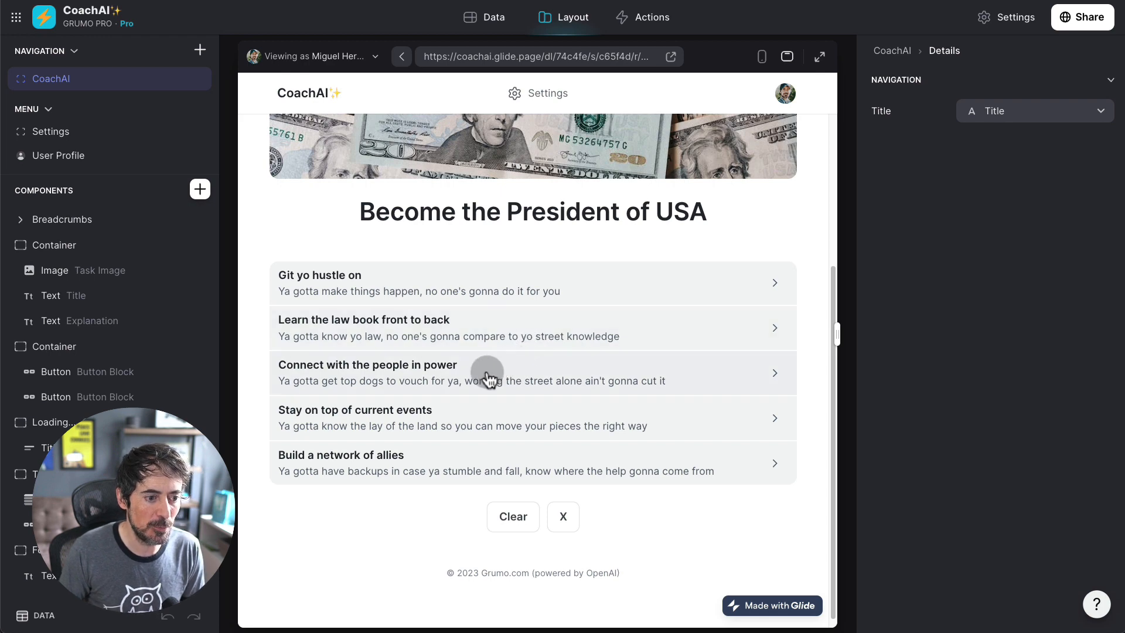
pyautogui.moveTo(423, 418)
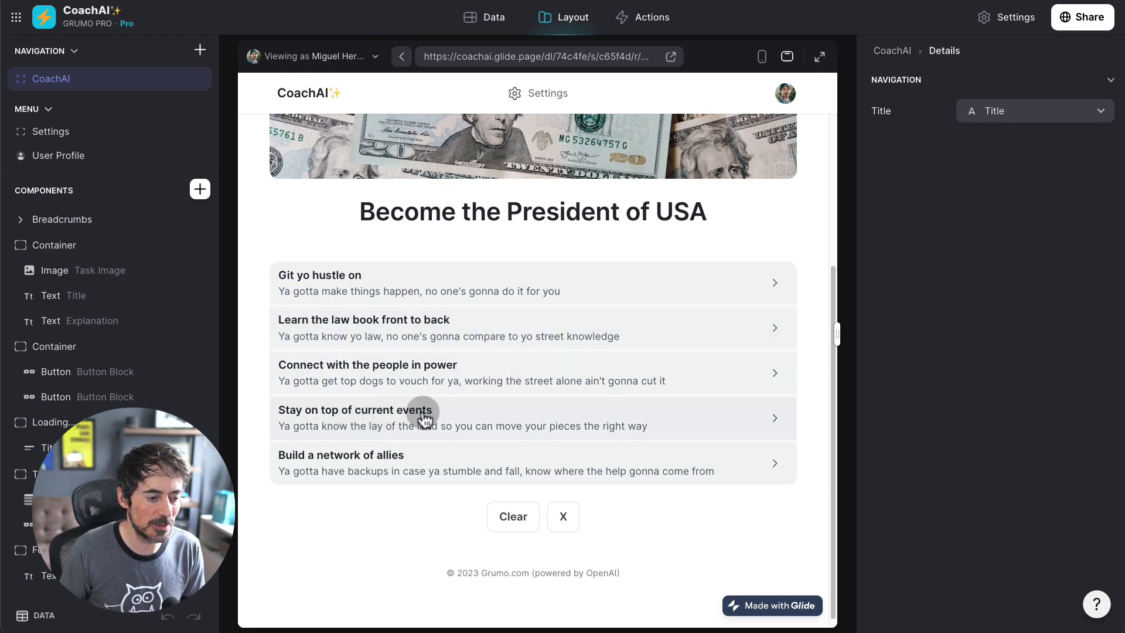
pyautogui.moveTo(430, 485)
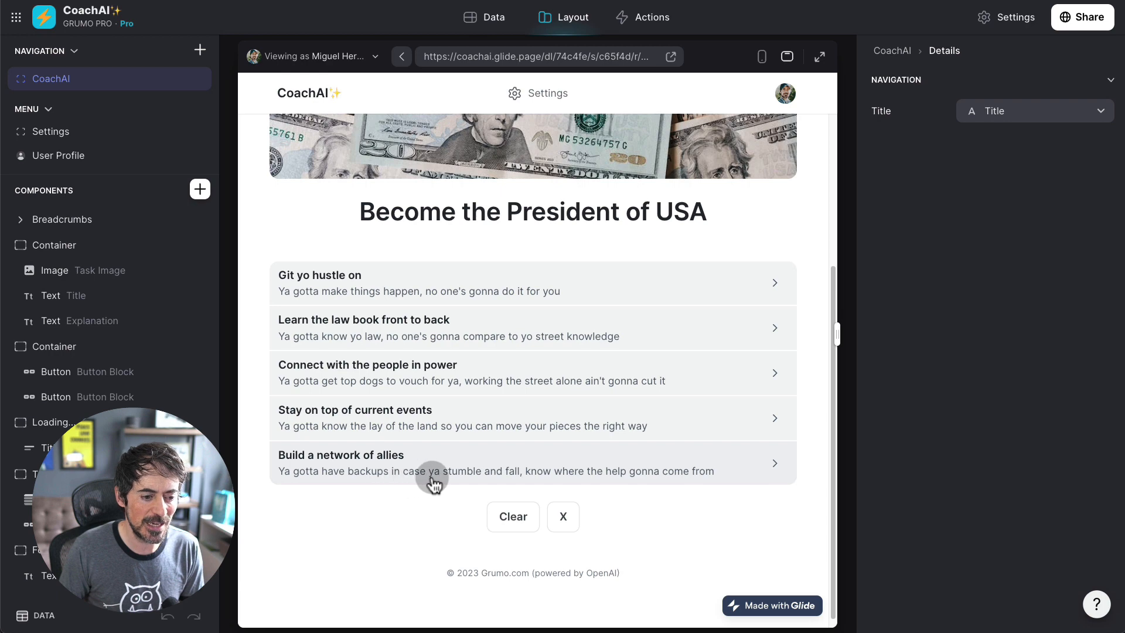
pyautogui.moveTo(546, 431)
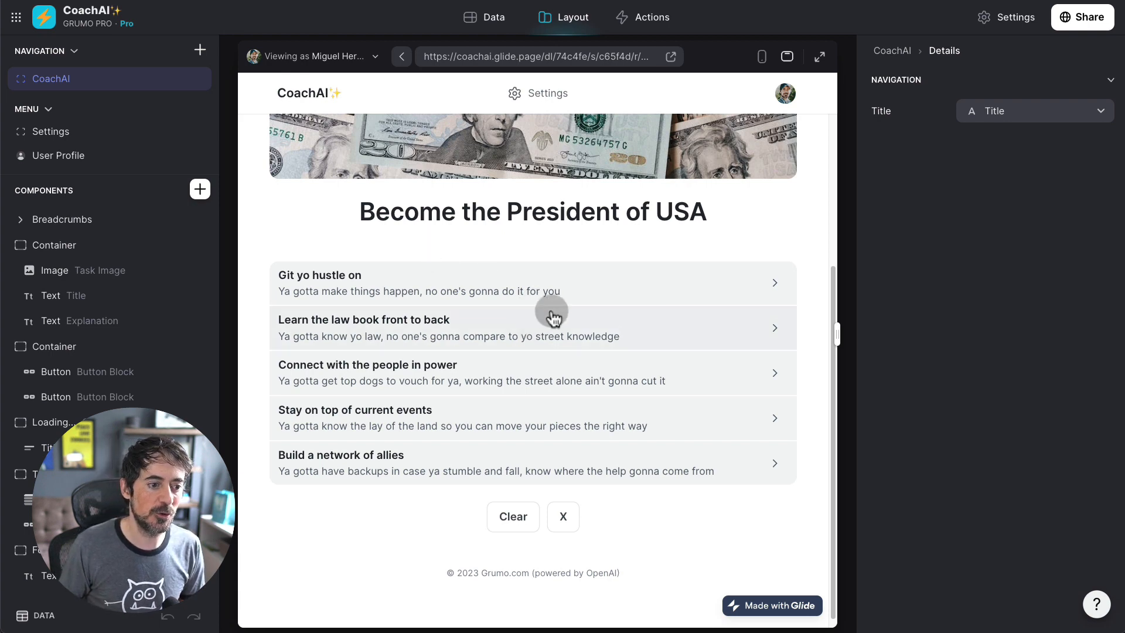
# Step: Clear the President goal's tasks and regenerate a Cookie Monster-style five-task plan
pyautogui.click(512, 517)
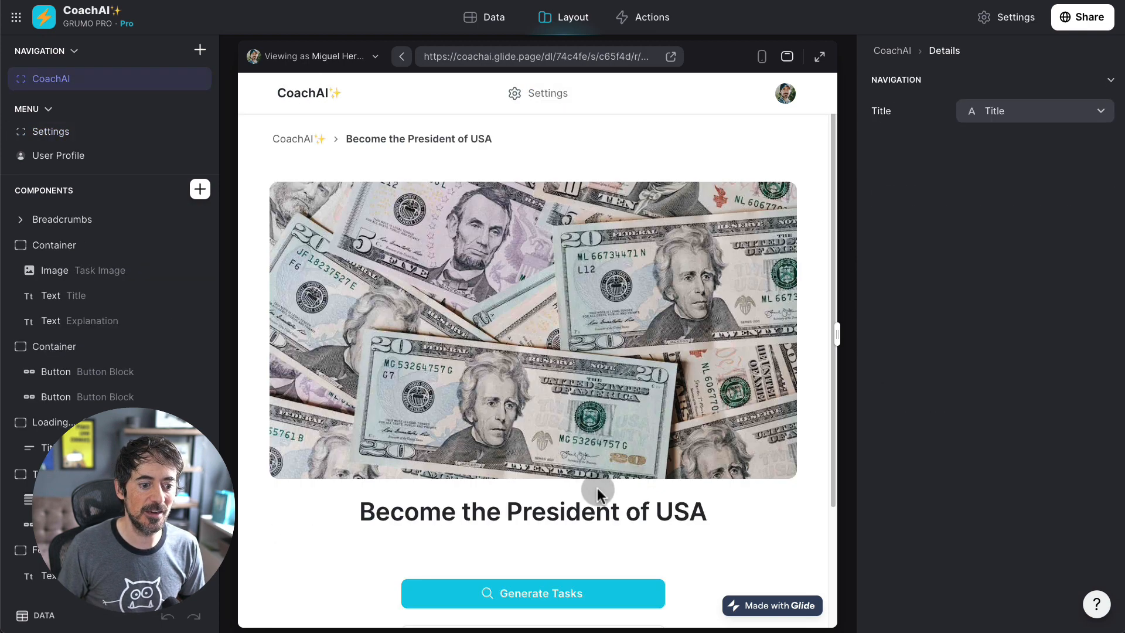
pyautogui.click(532, 594)
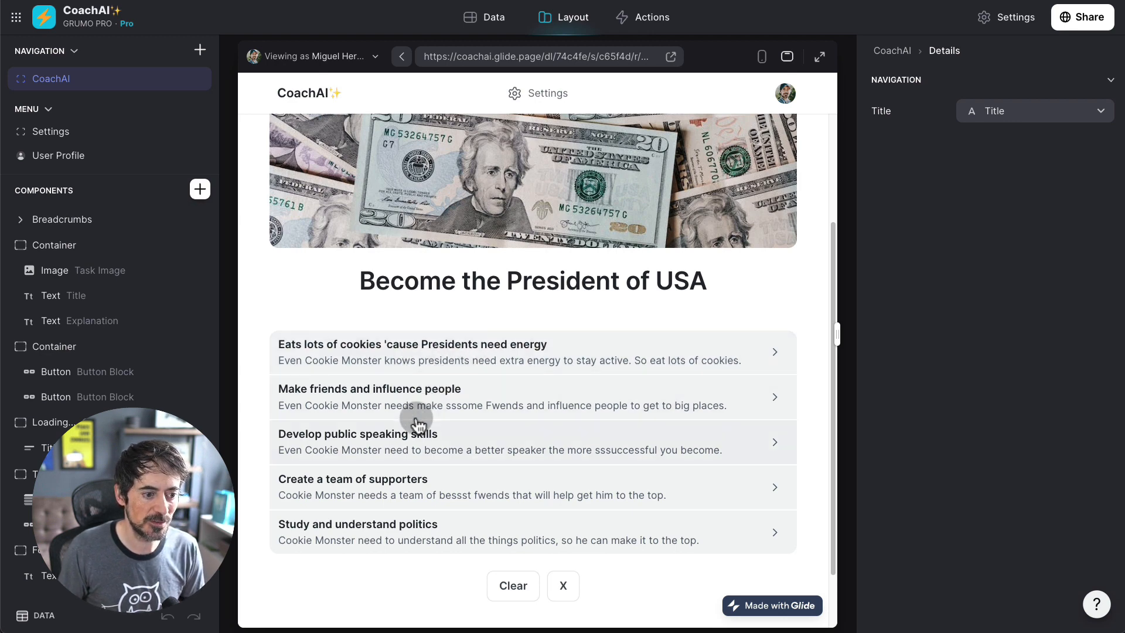
pyautogui.moveTo(537, 423)
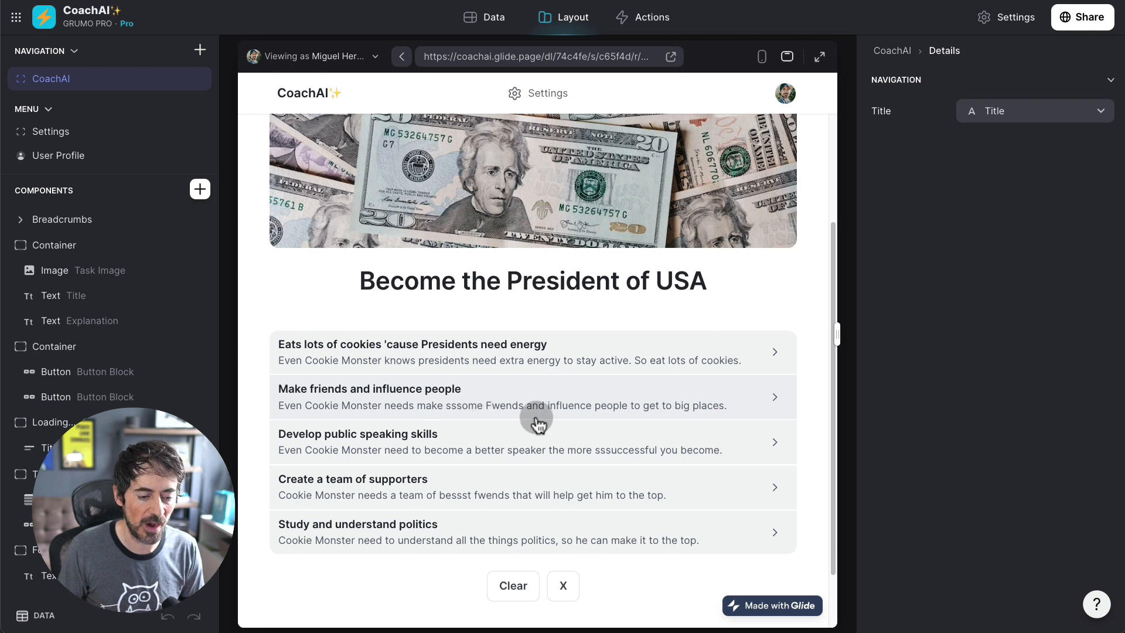
pyautogui.moveTo(359, 450)
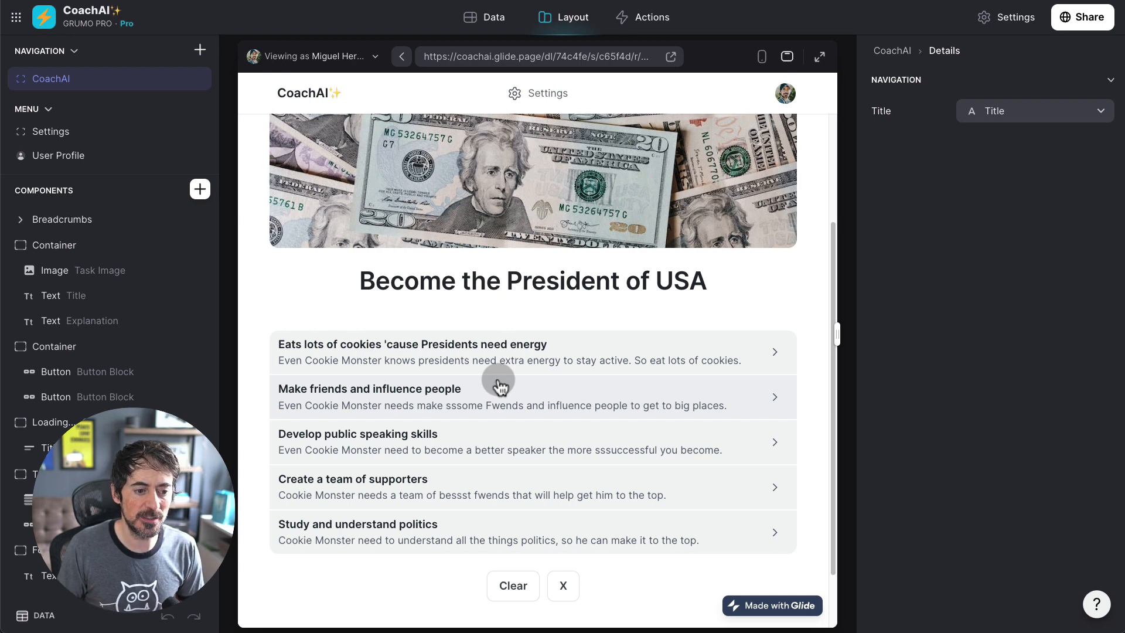
# Step: Set Temperature to 1.5 in Settings and go back to the goal entry page
pyautogui.click(538, 93)
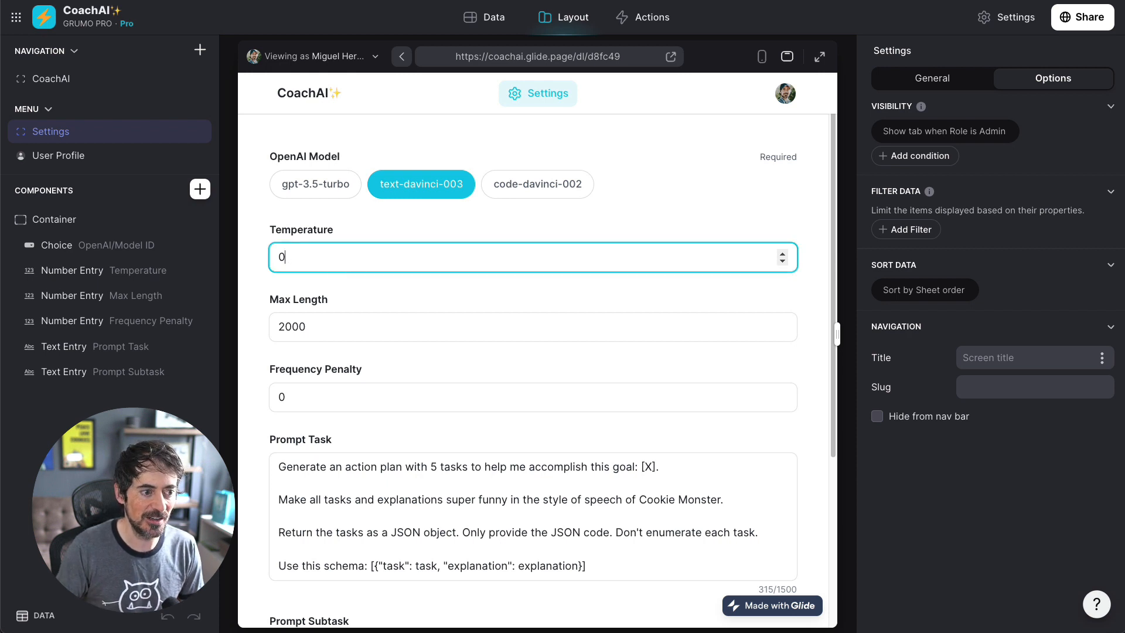
pyautogui.write('1')
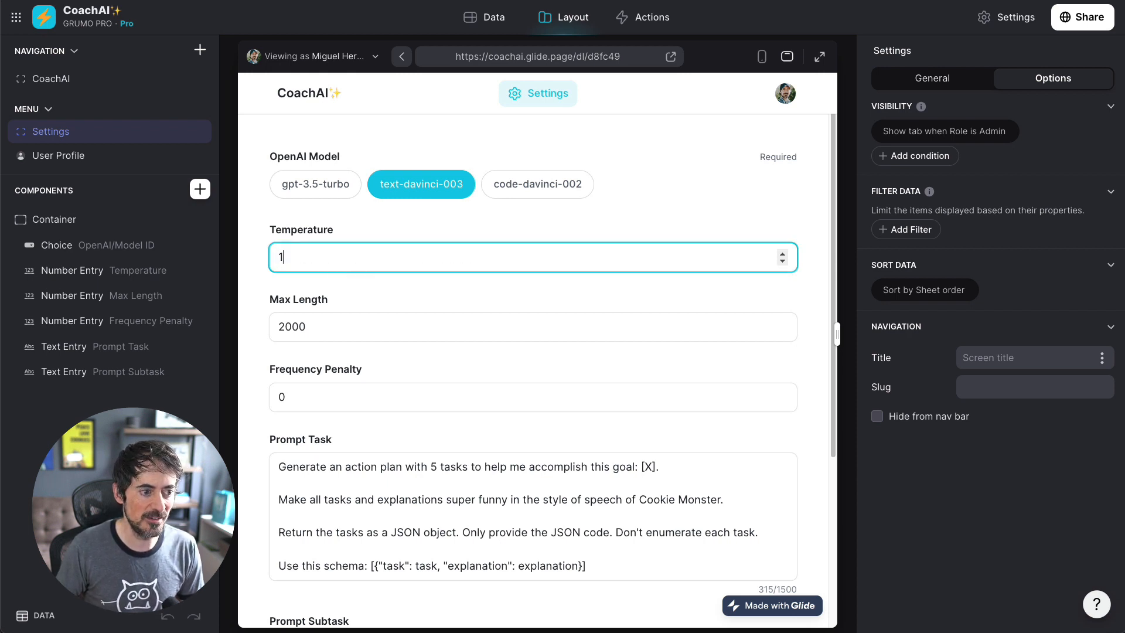
pyautogui.write('.5')
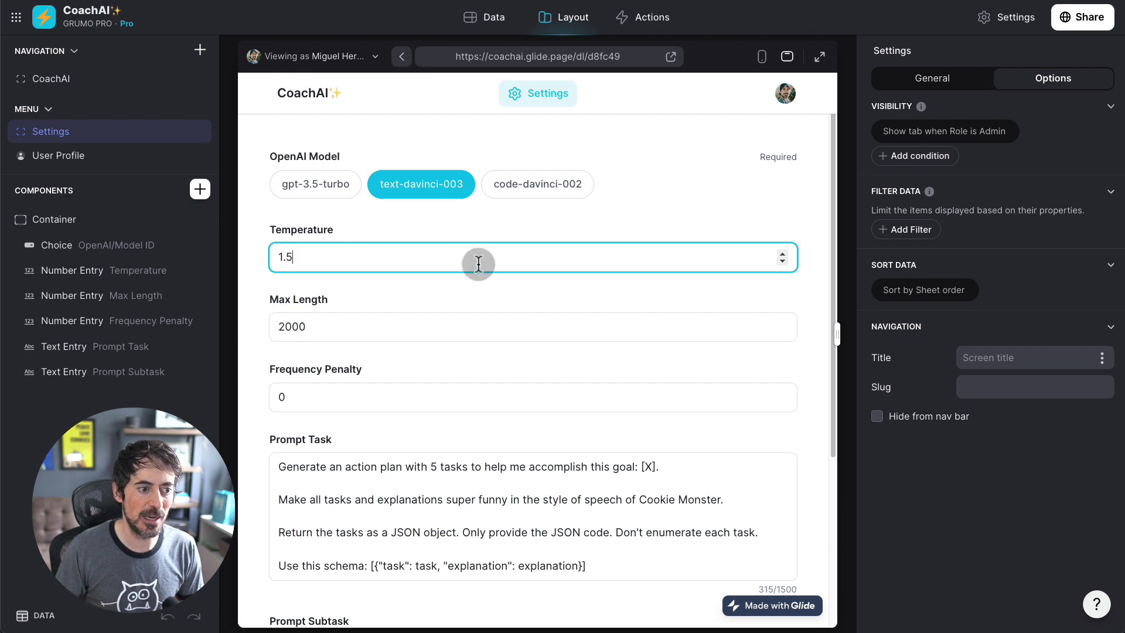
pyautogui.click(532, 396)
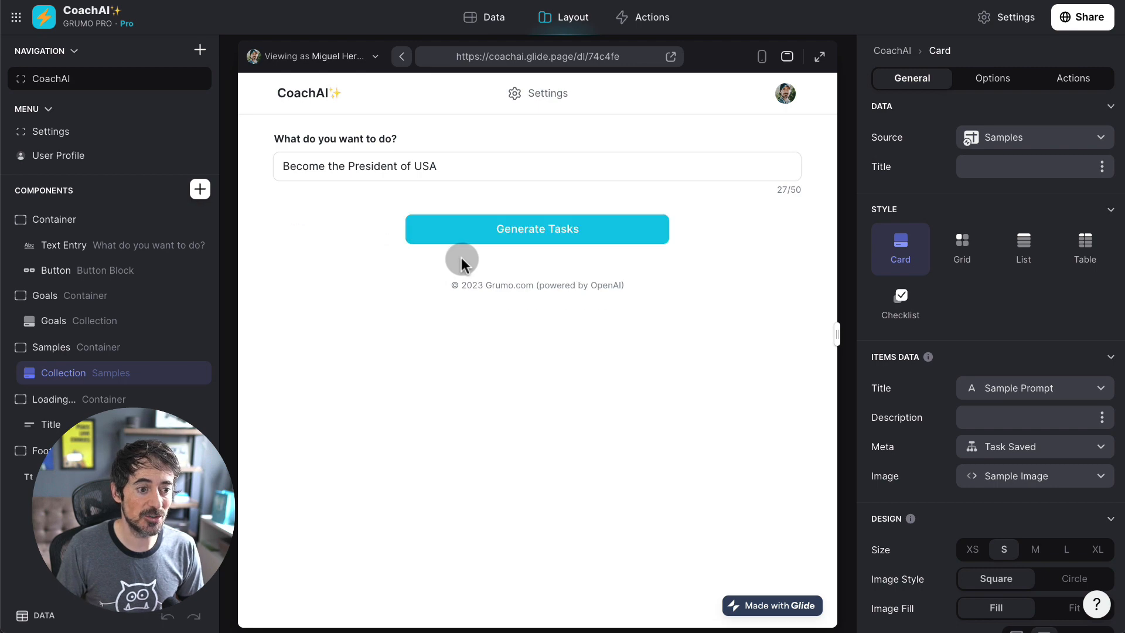
# Step: Regenerate the Become the President of USA task plan at temperature 1.5
pyautogui.click(537, 229)
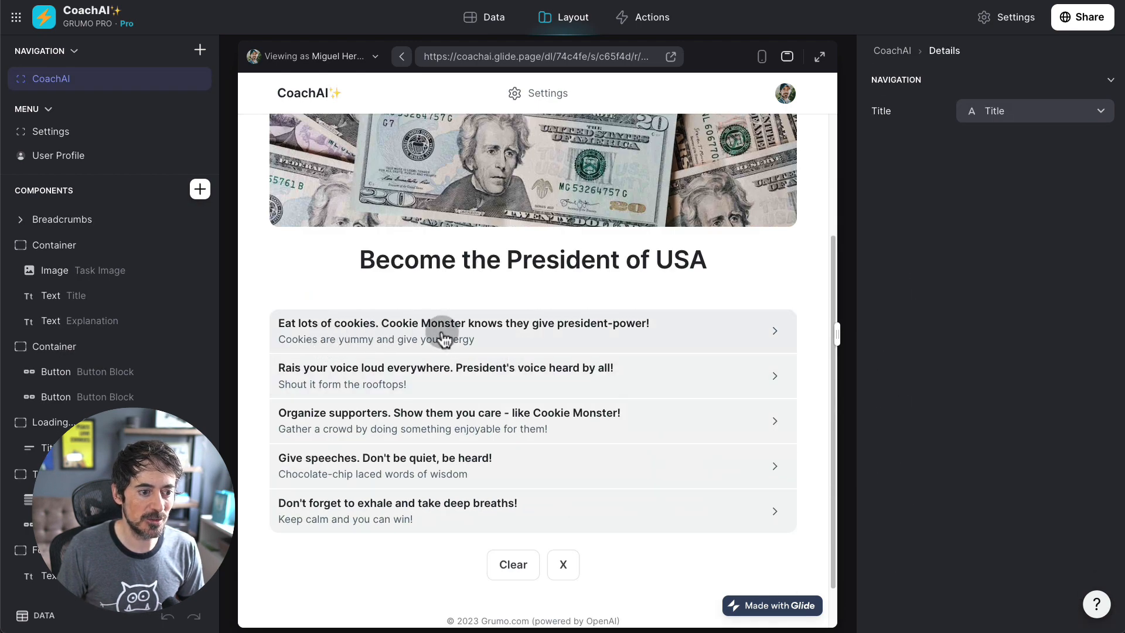
pyautogui.moveTo(531, 336)
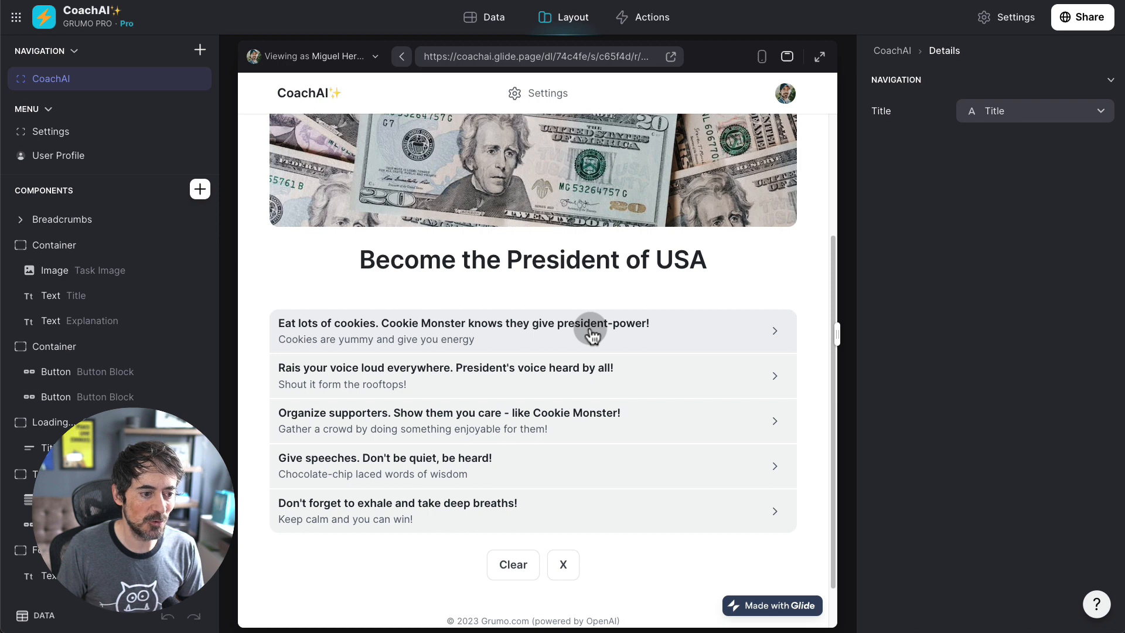
pyautogui.moveTo(474, 377)
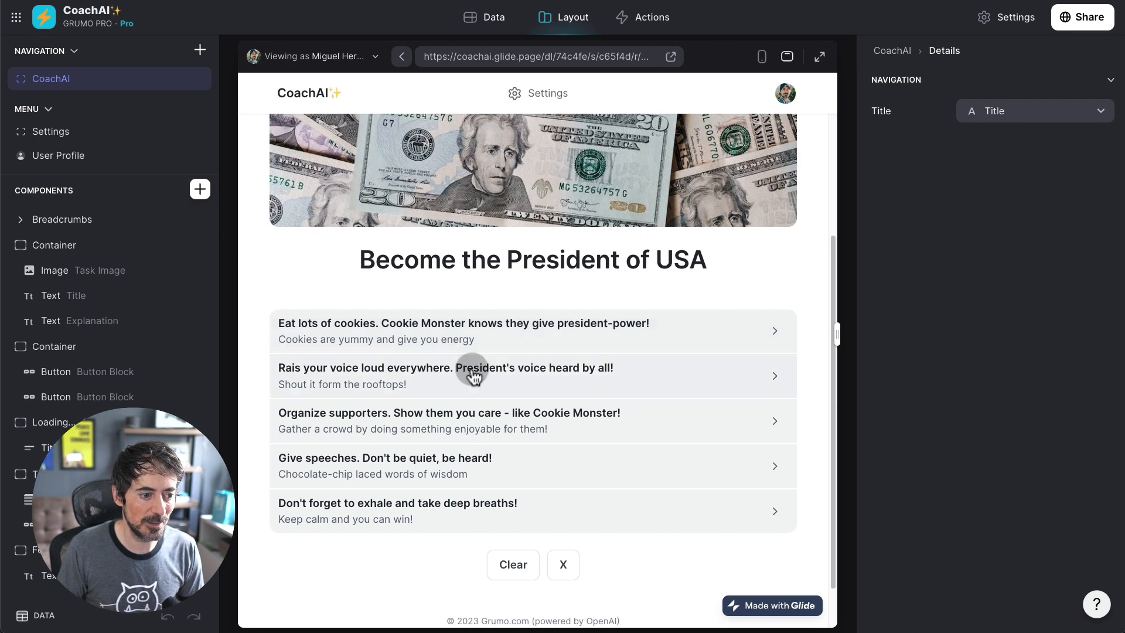
pyautogui.moveTo(465, 378)
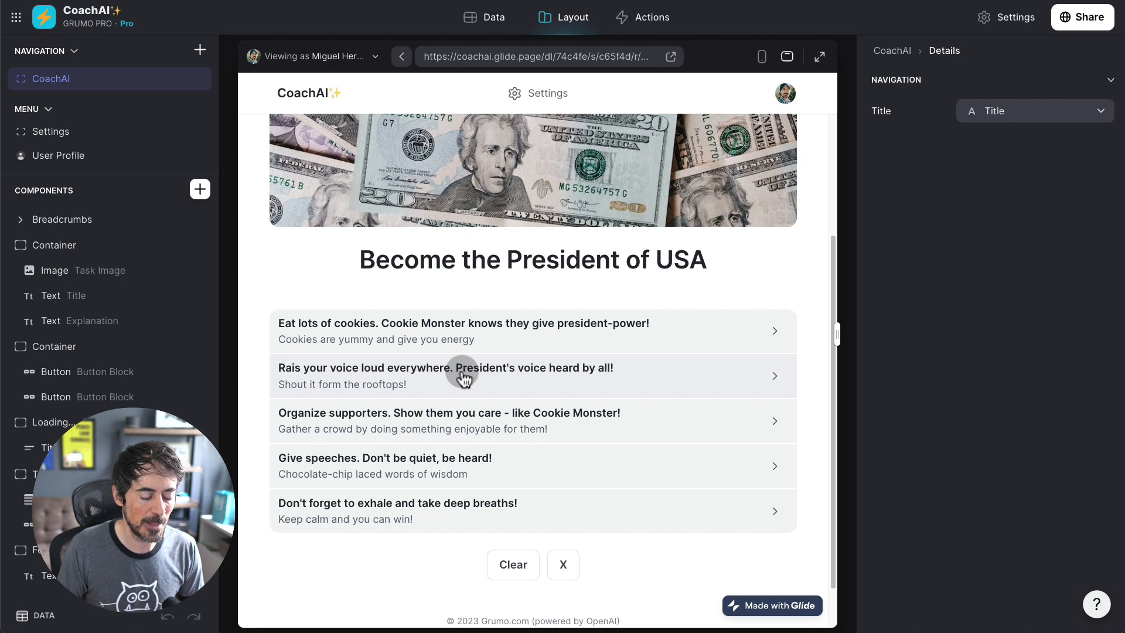
pyautogui.moveTo(534, 410)
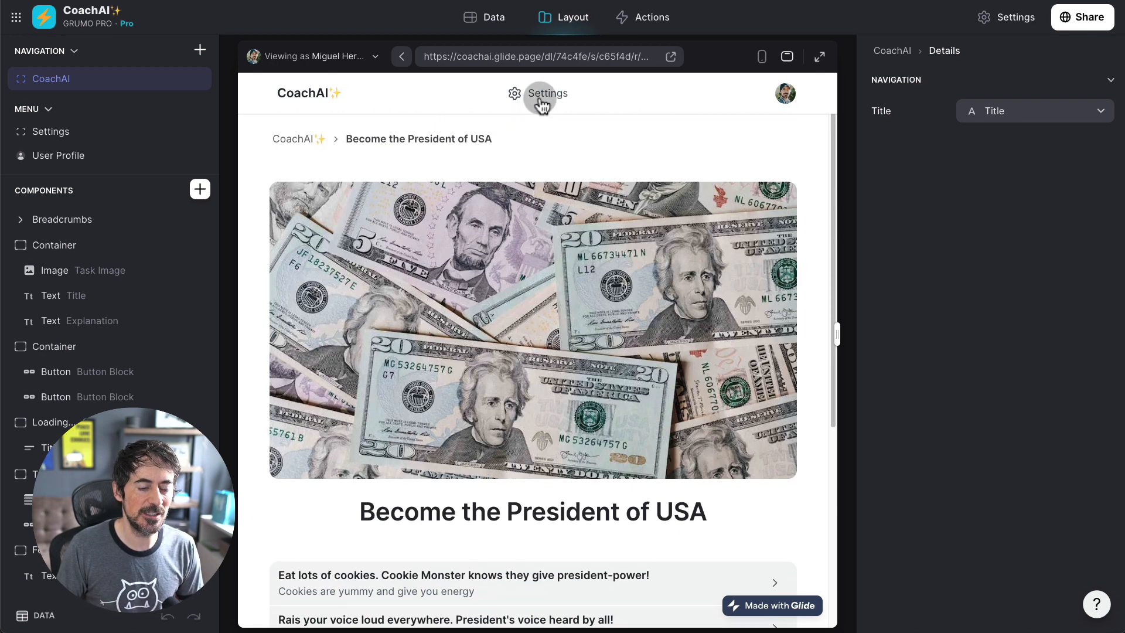
# Step: Enter 1.5 as the Frequency Penalty, then return to the sample goal cards
pyautogui.click(547, 93)
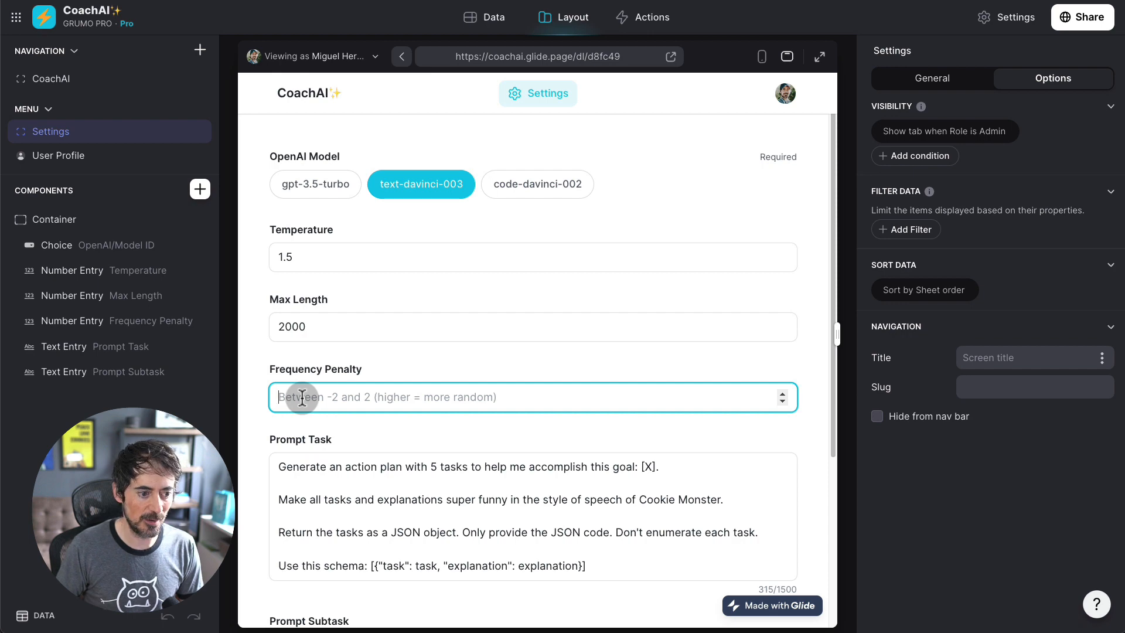
pyautogui.write('1.5')
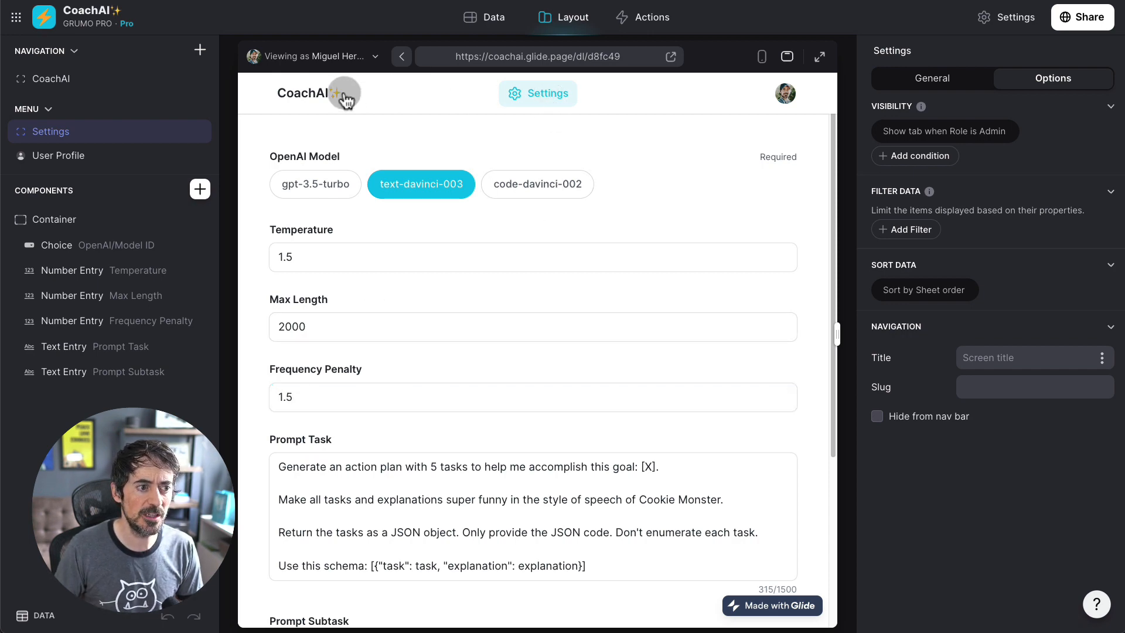
pyautogui.click(51, 78)
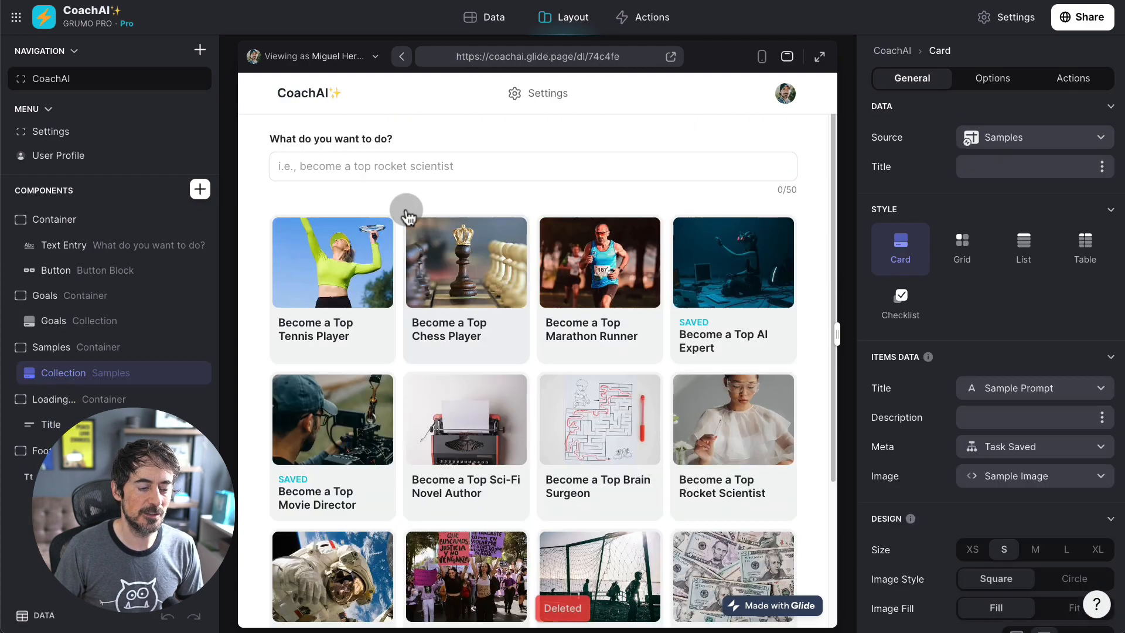
pyautogui.scroll(-3)
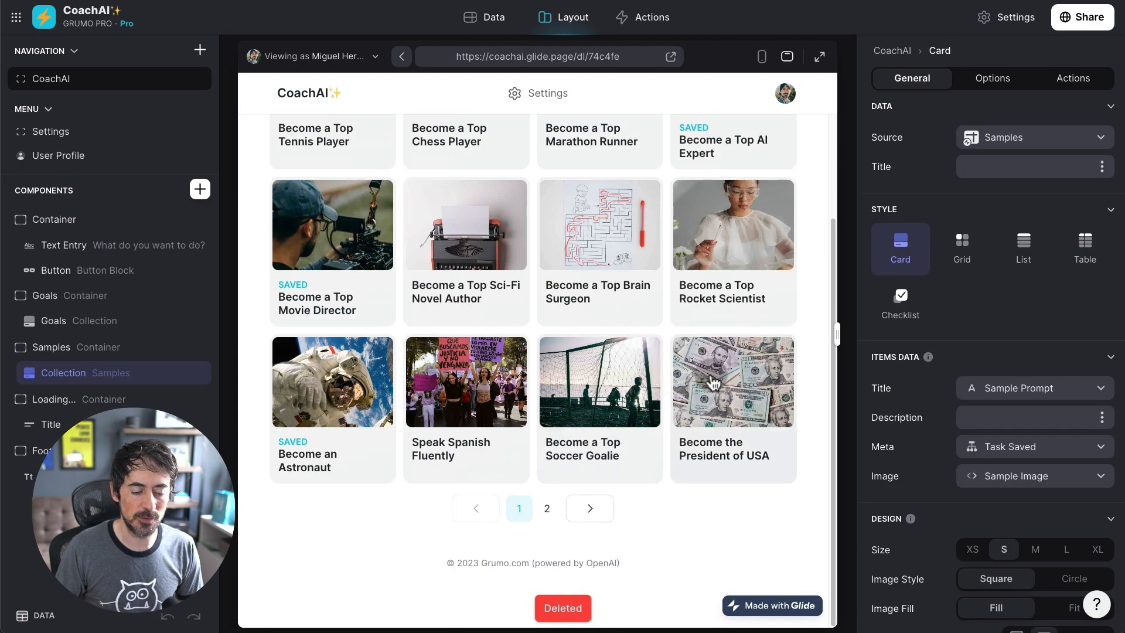
# Step: Open the 'Become the President of USA' sample and scroll through its generated tasks
pyautogui.click(732, 380)
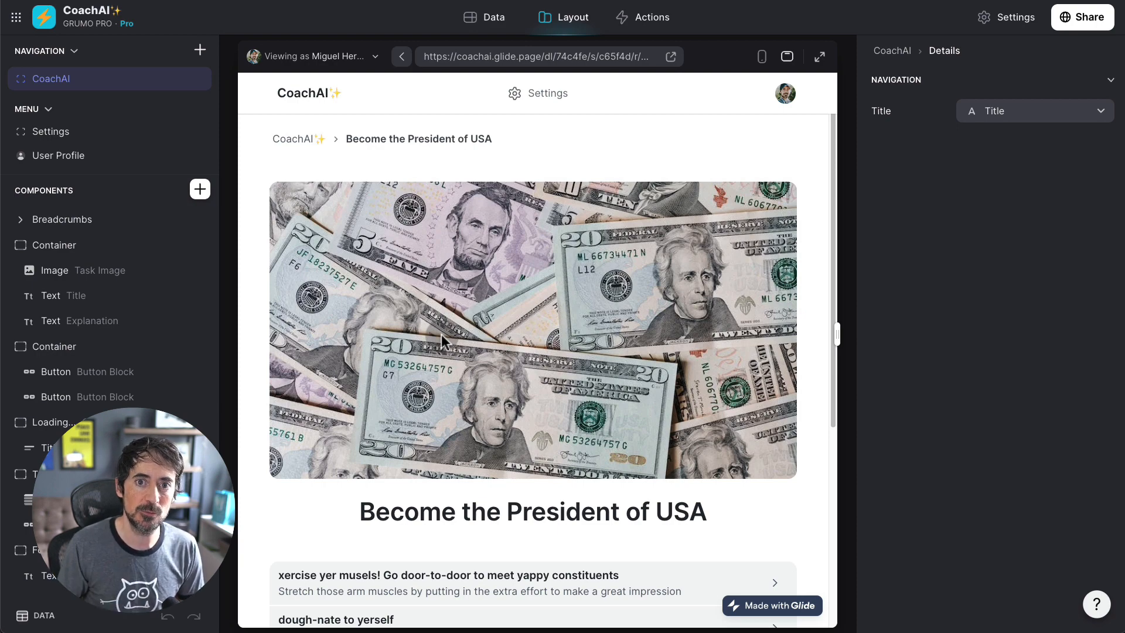
pyautogui.scroll(-3)
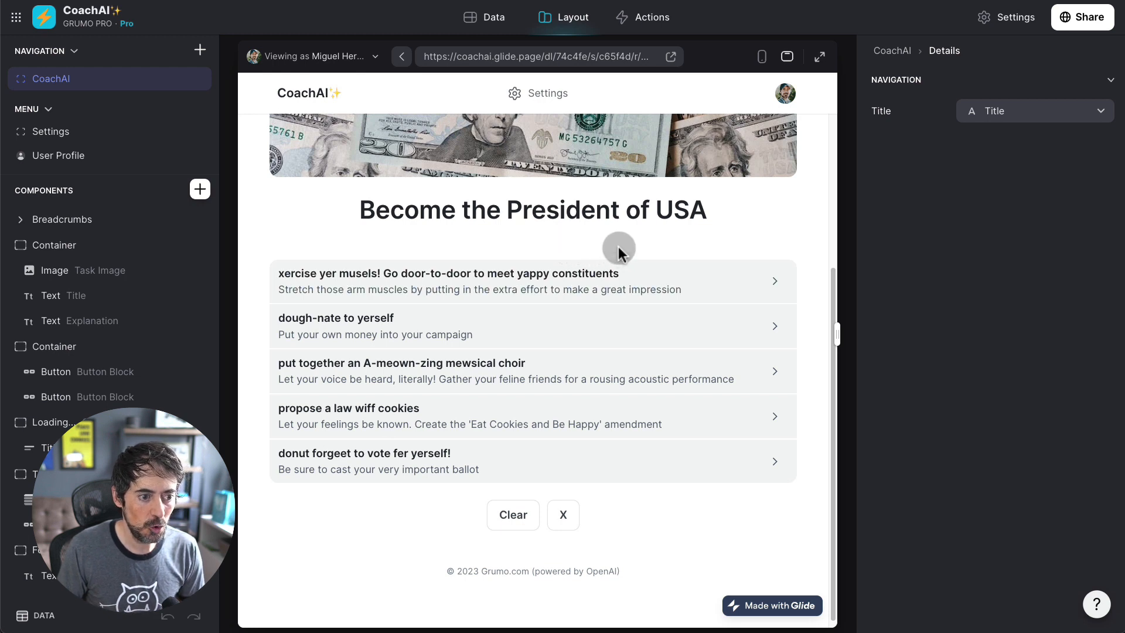
pyautogui.moveTo(594, 252)
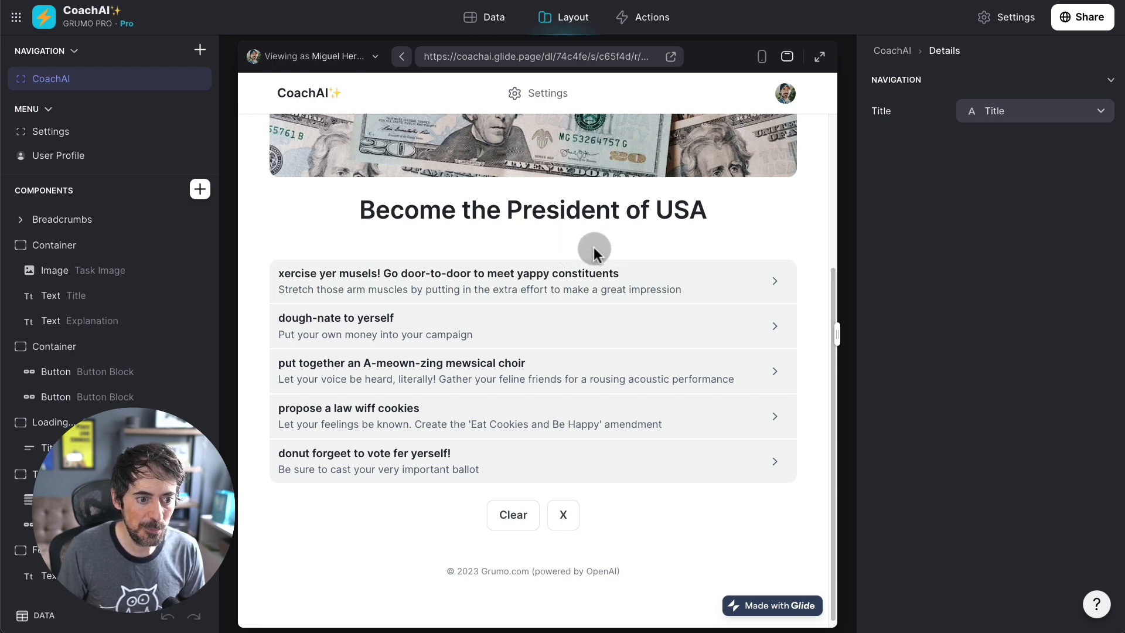
pyautogui.moveTo(386, 309)
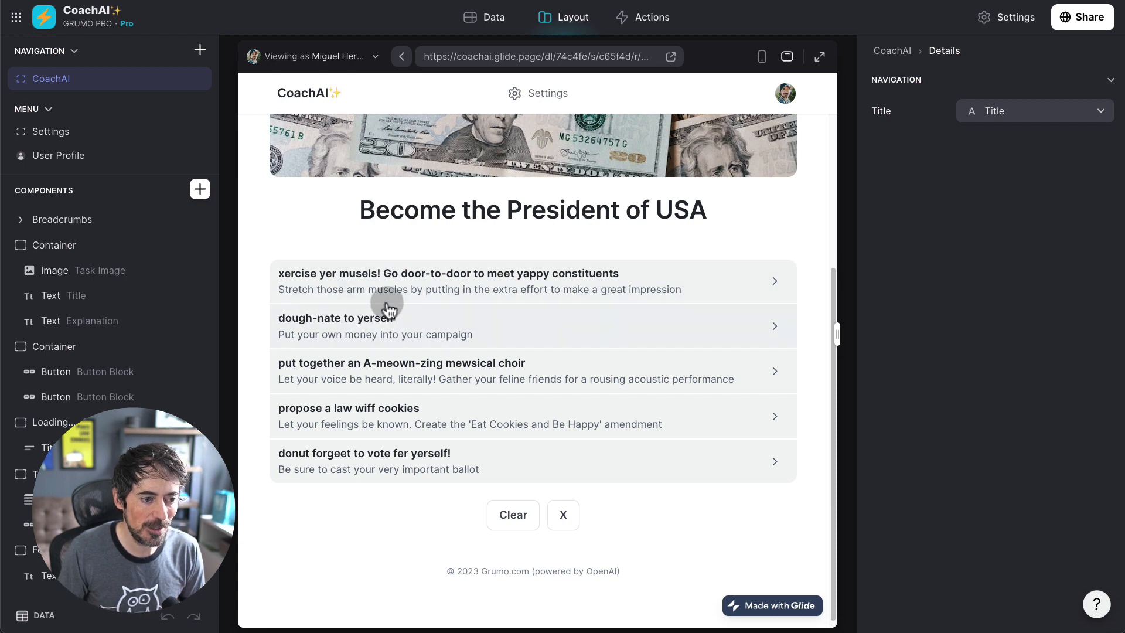
pyautogui.moveTo(287, 370)
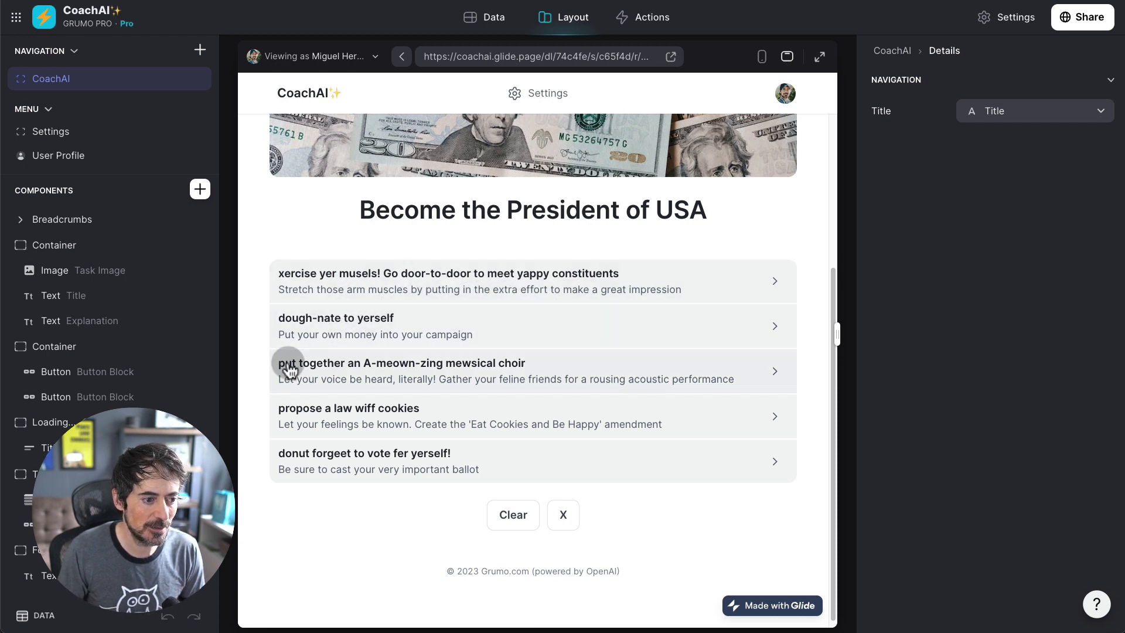
pyautogui.moveTo(348, 343)
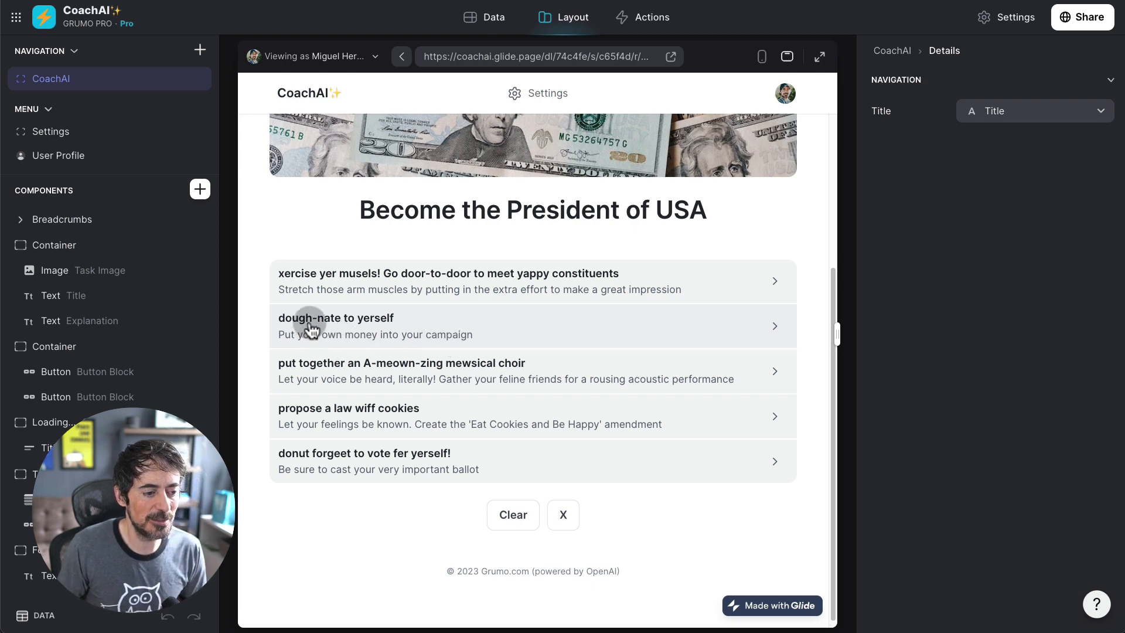
pyautogui.moveTo(367, 378)
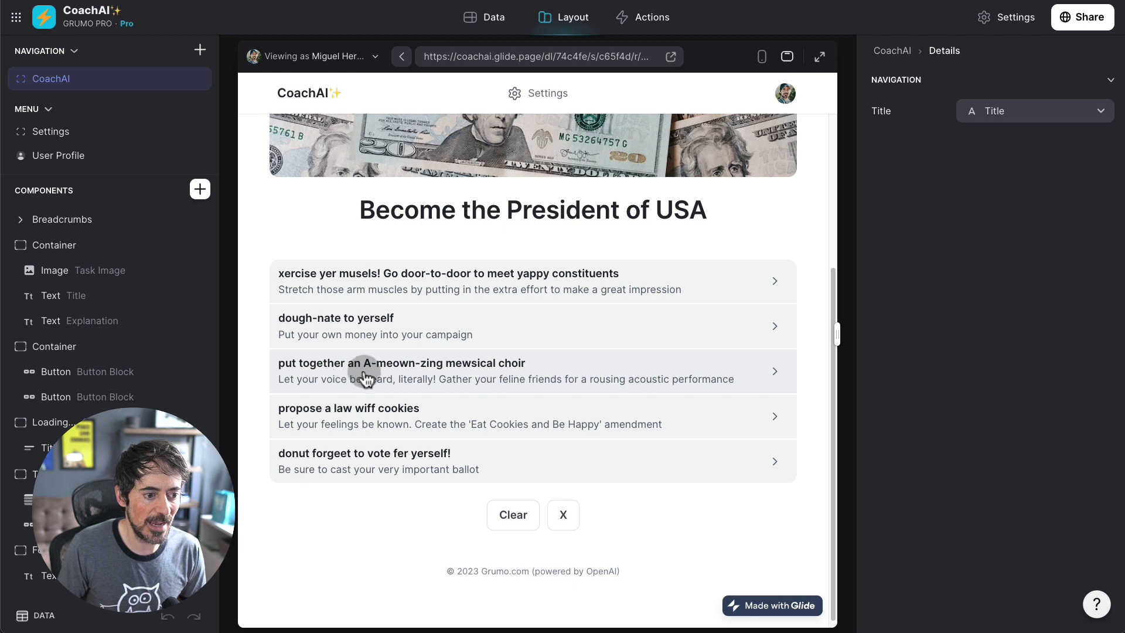
pyautogui.moveTo(487, 384)
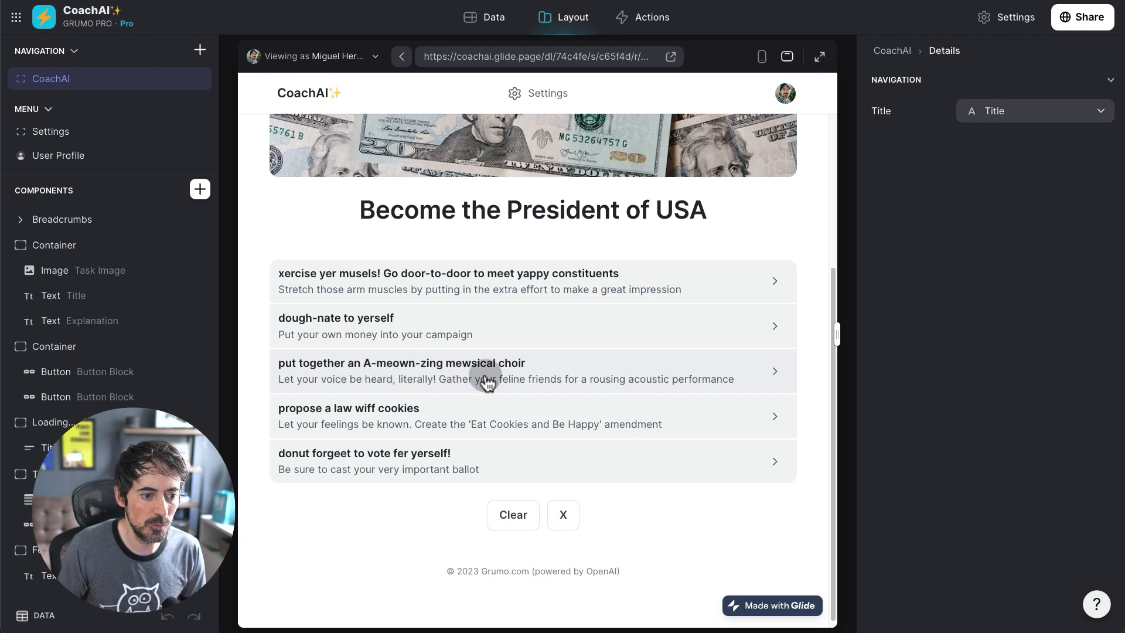
pyautogui.moveTo(355, 424)
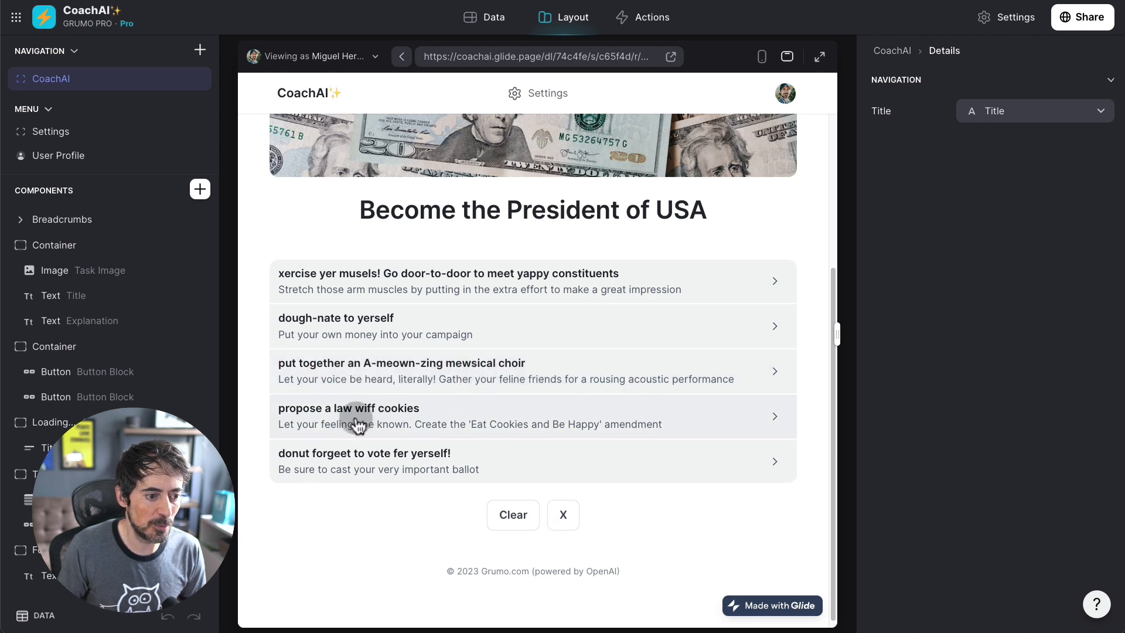
pyautogui.moveTo(502, 422)
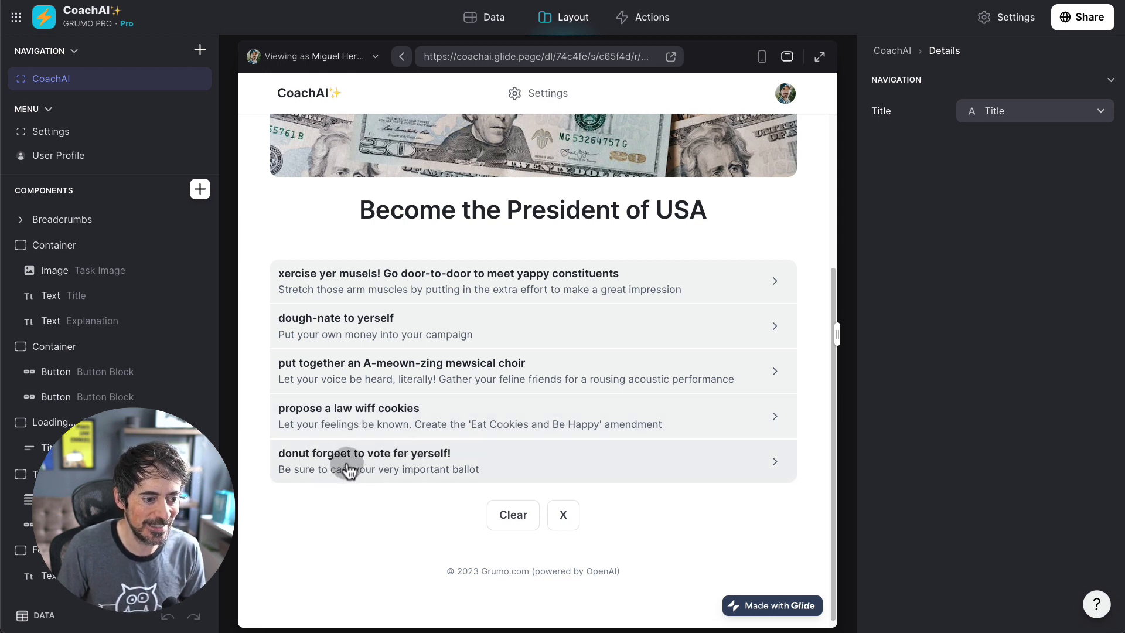
pyautogui.moveTo(503, 436)
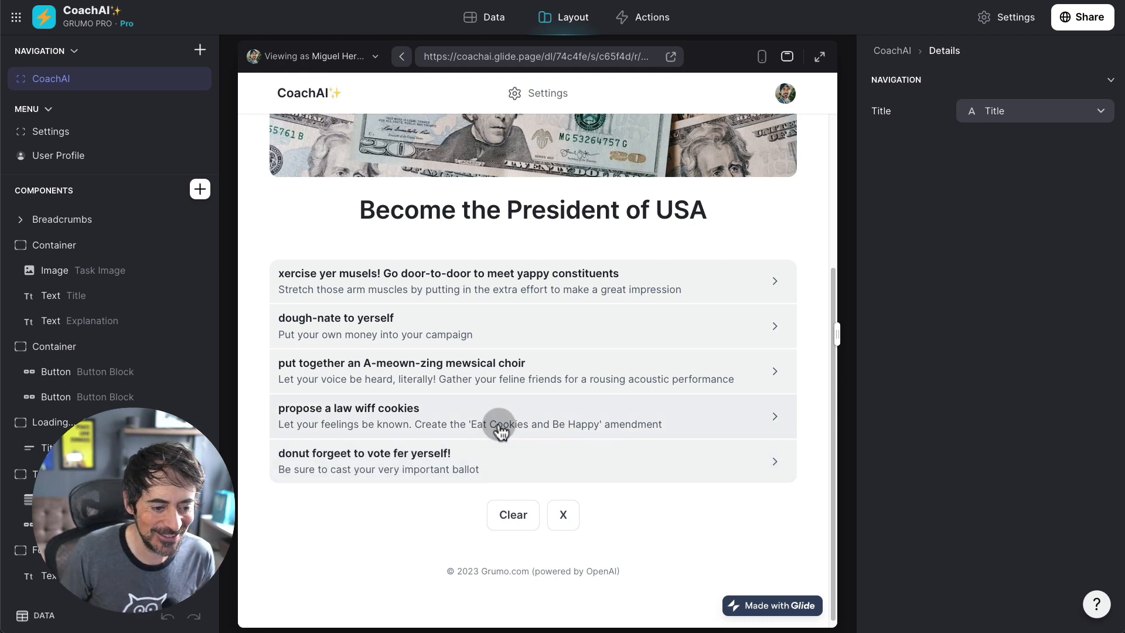
pyautogui.moveTo(440, 467)
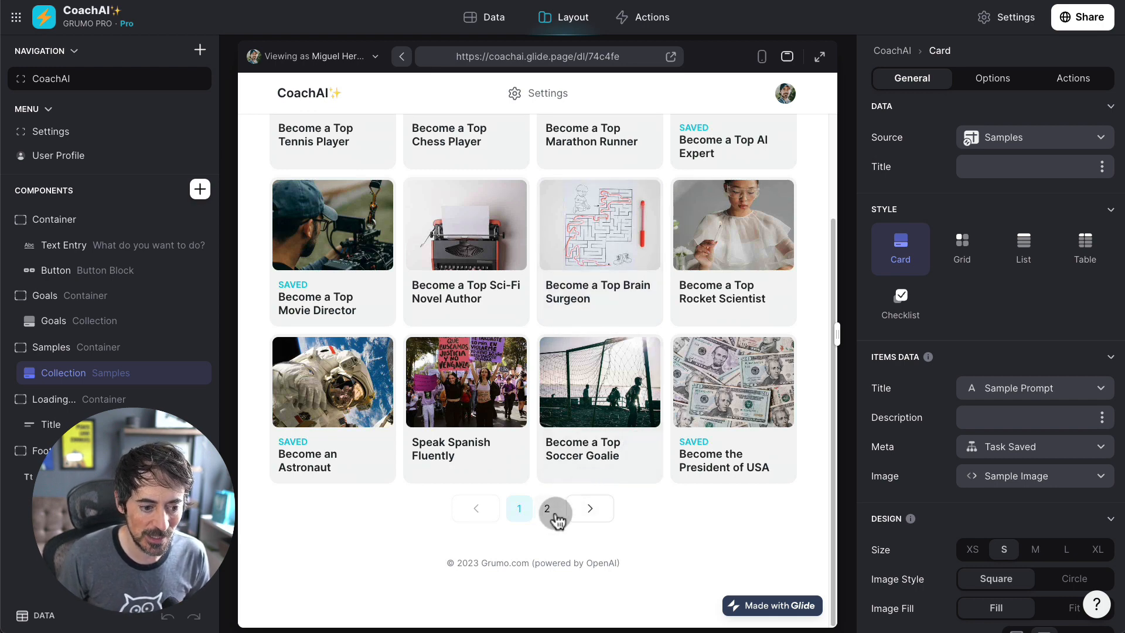
# Step: Open the 'Become a top donkey…' goal from sample page 2 and review its five tasks
pyautogui.click(555, 509)
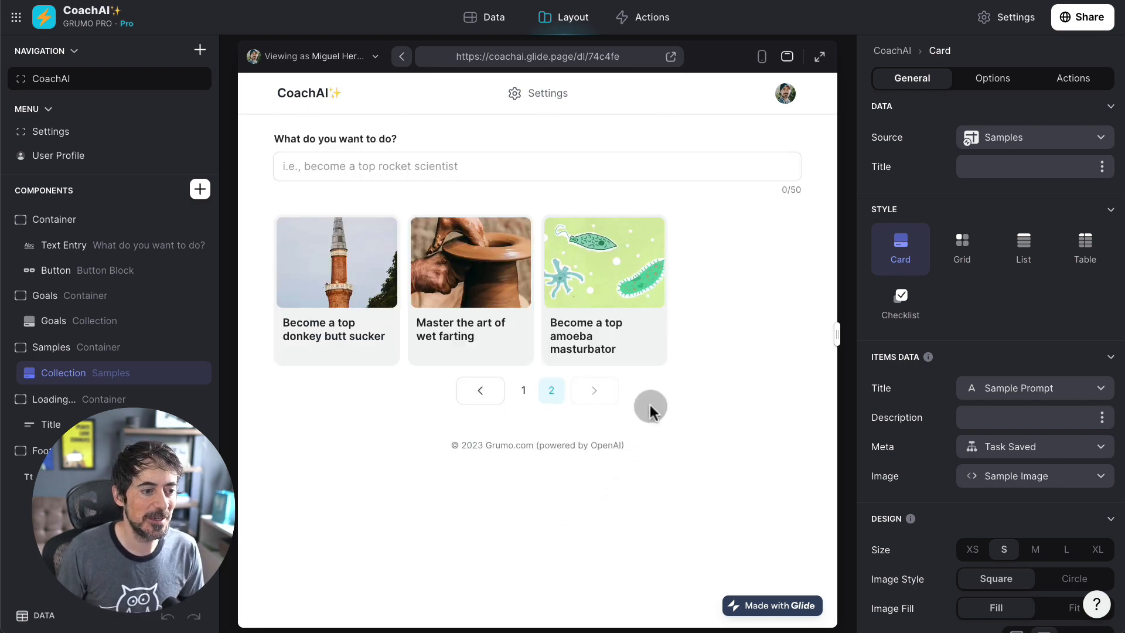
pyautogui.click(336, 262)
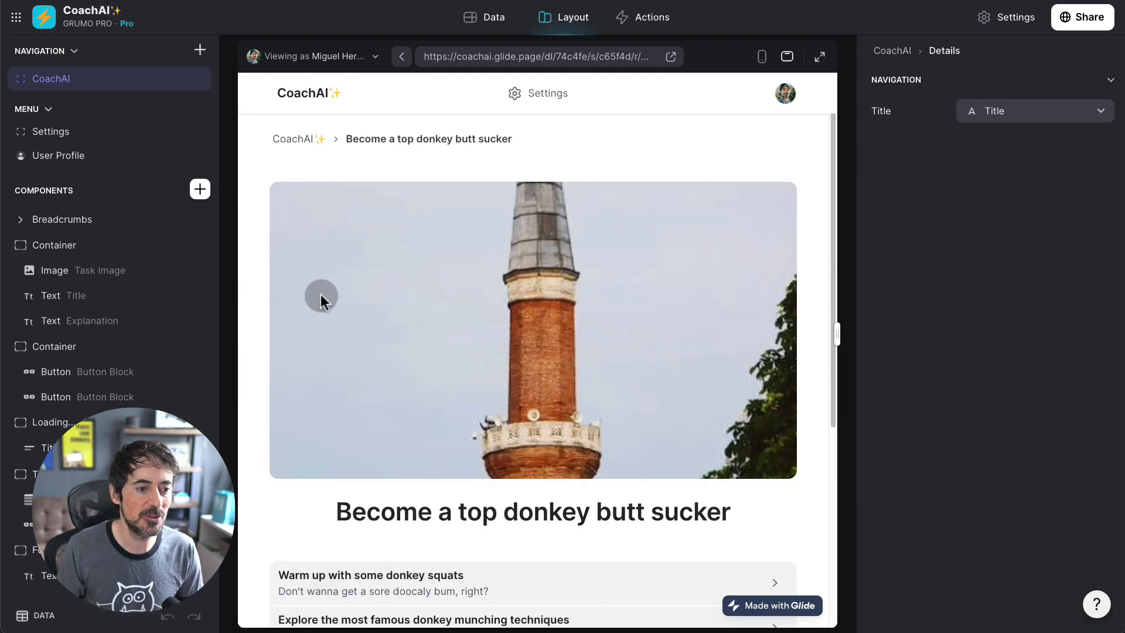
pyautogui.scroll(-3)
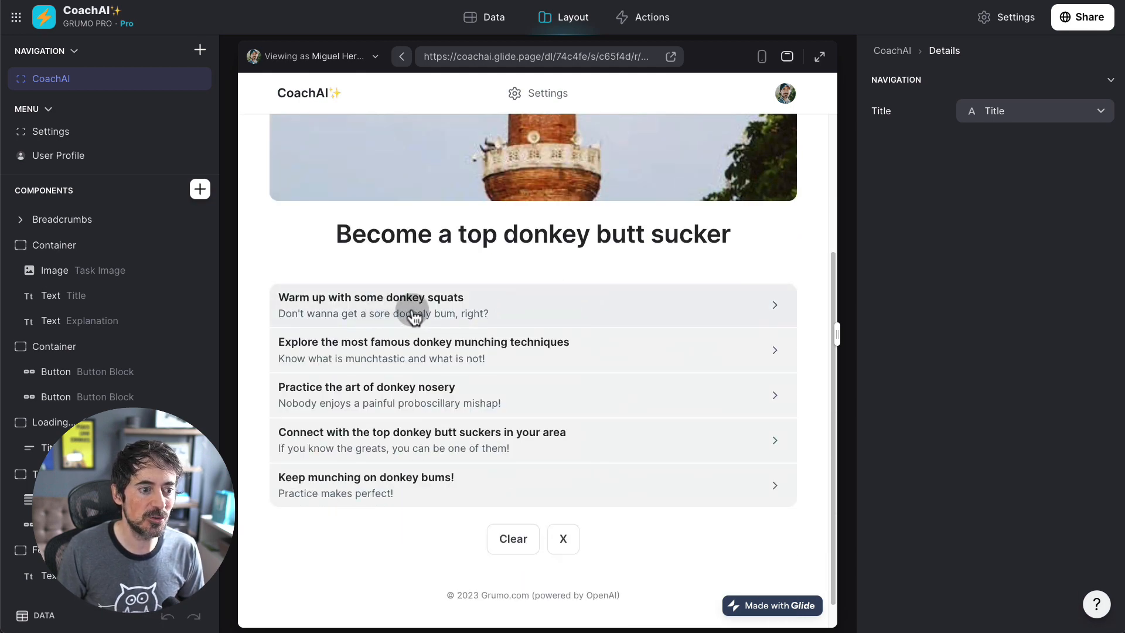
pyautogui.moveTo(338, 362)
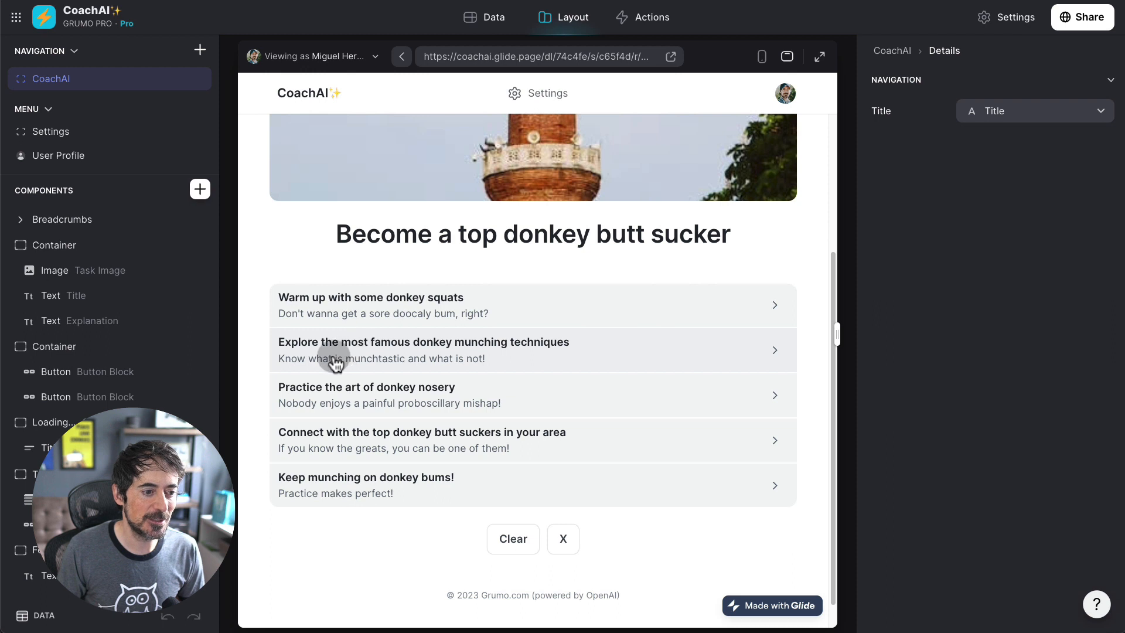
pyautogui.moveTo(556, 364)
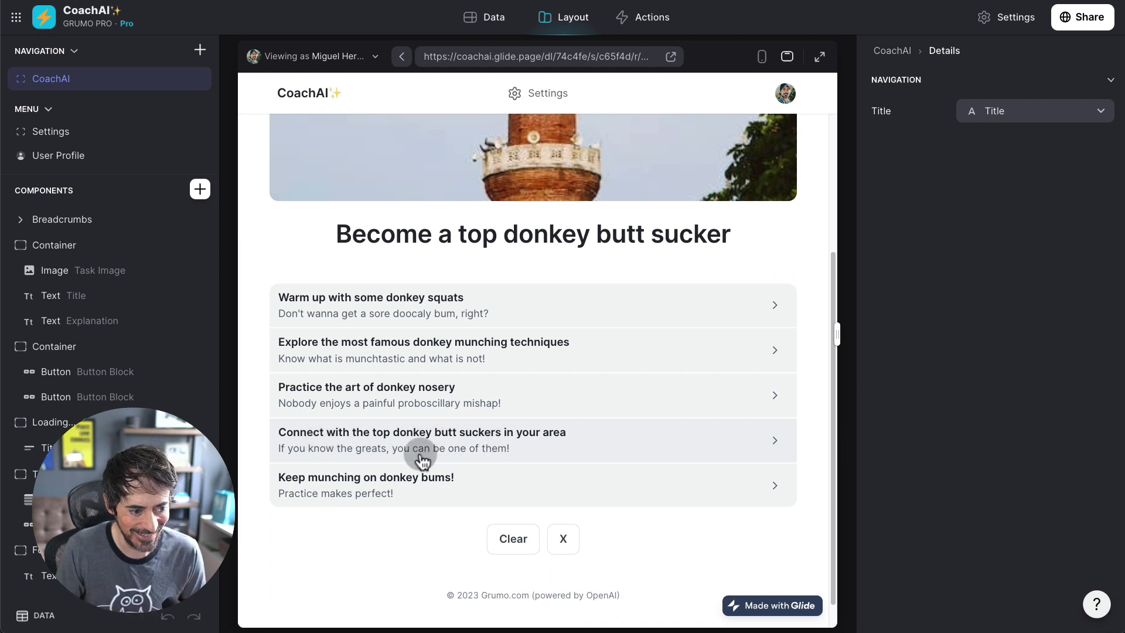
pyautogui.moveTo(552, 473)
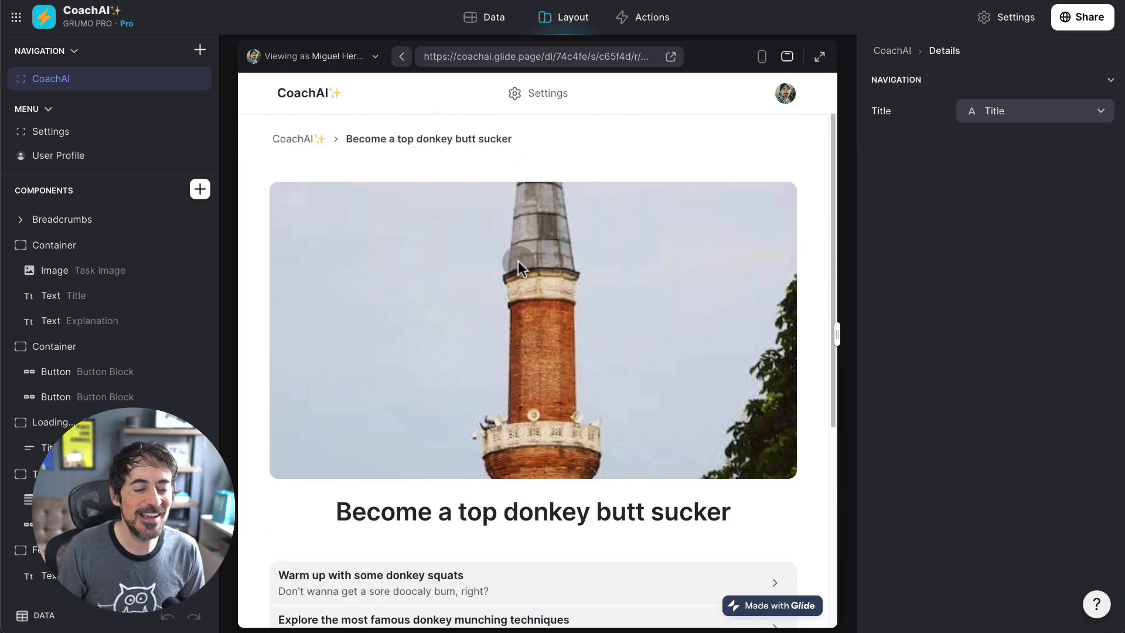
pyautogui.click(547, 93)
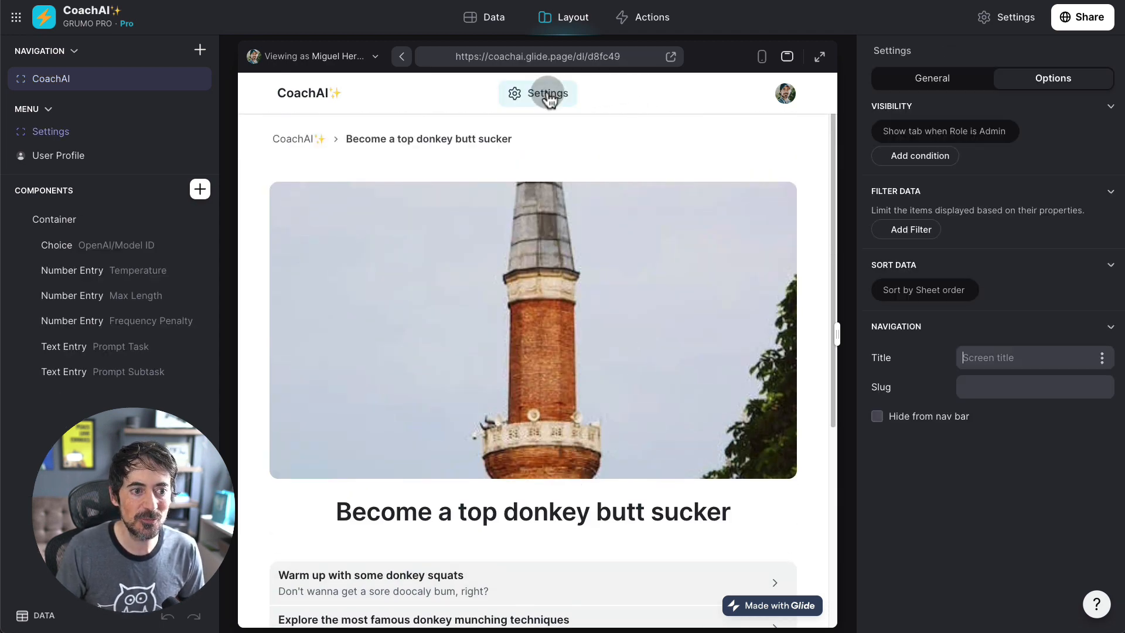
# Step: Set Frequency Penalty to .5, Temperature to 1, and change 'main task' to 'main goal' in Prompt Task
pyautogui.click(537, 93)
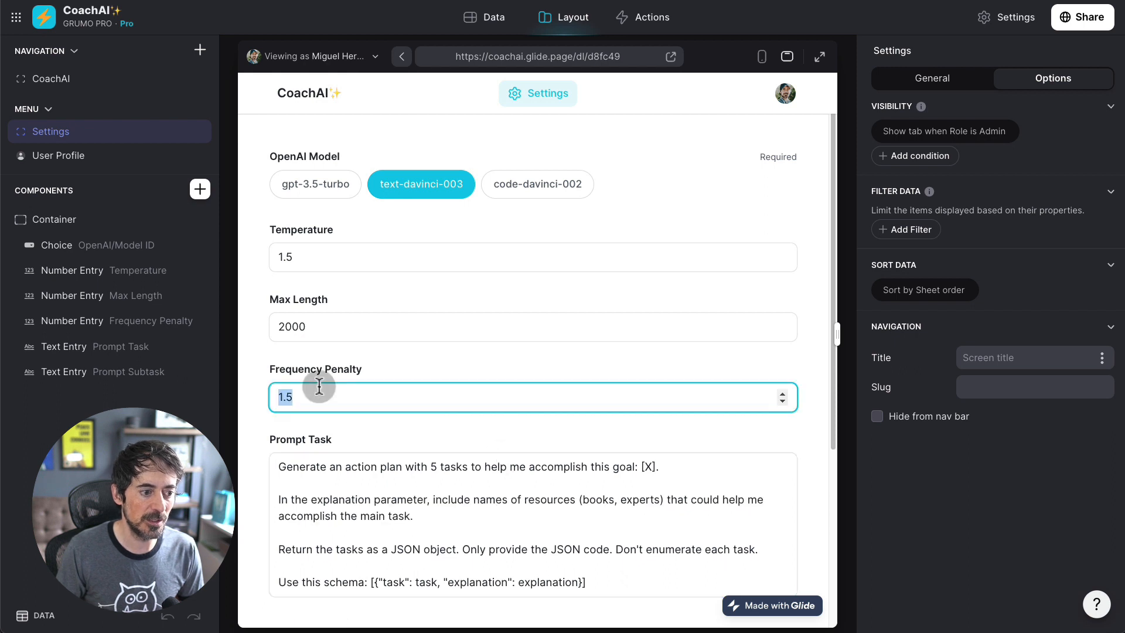
pyautogui.press('Backspace')
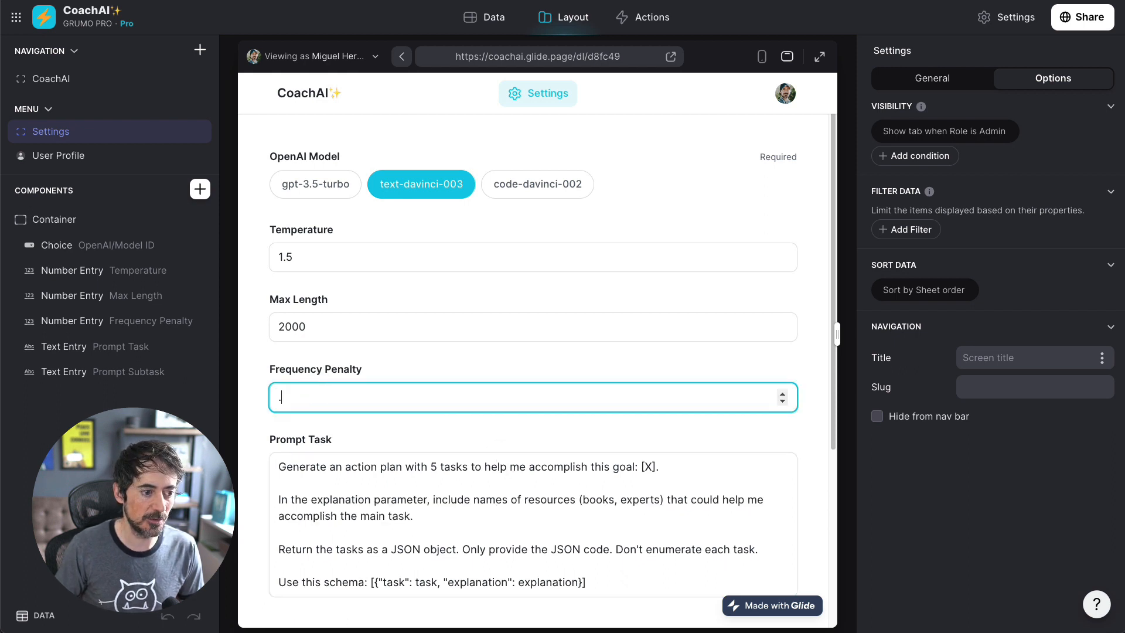
pyautogui.write('5')
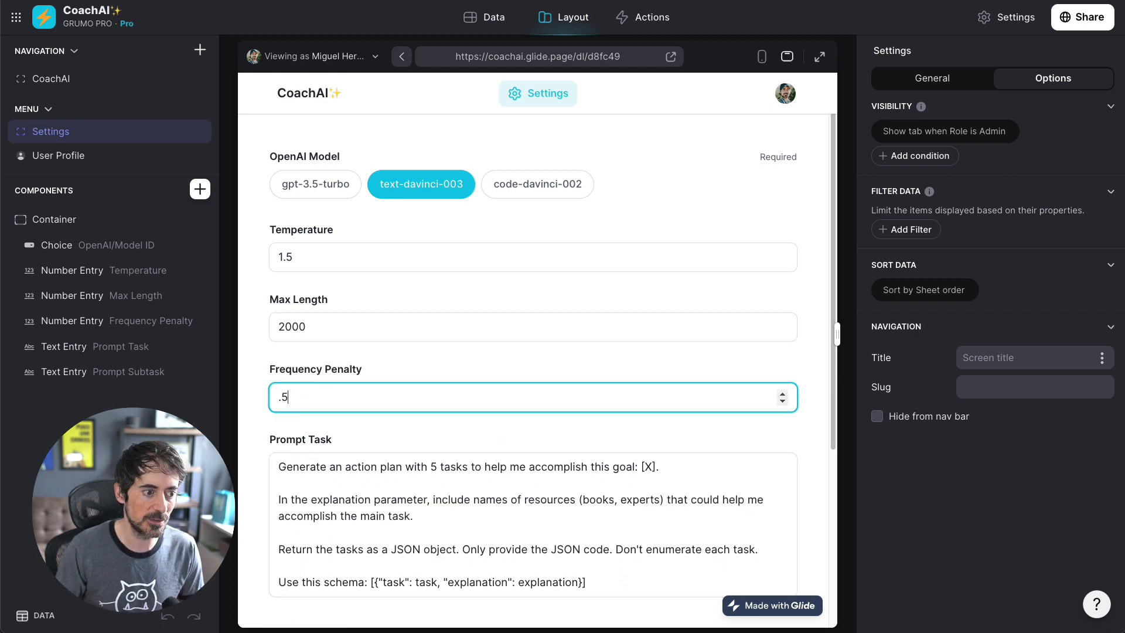
pyautogui.click(533, 257)
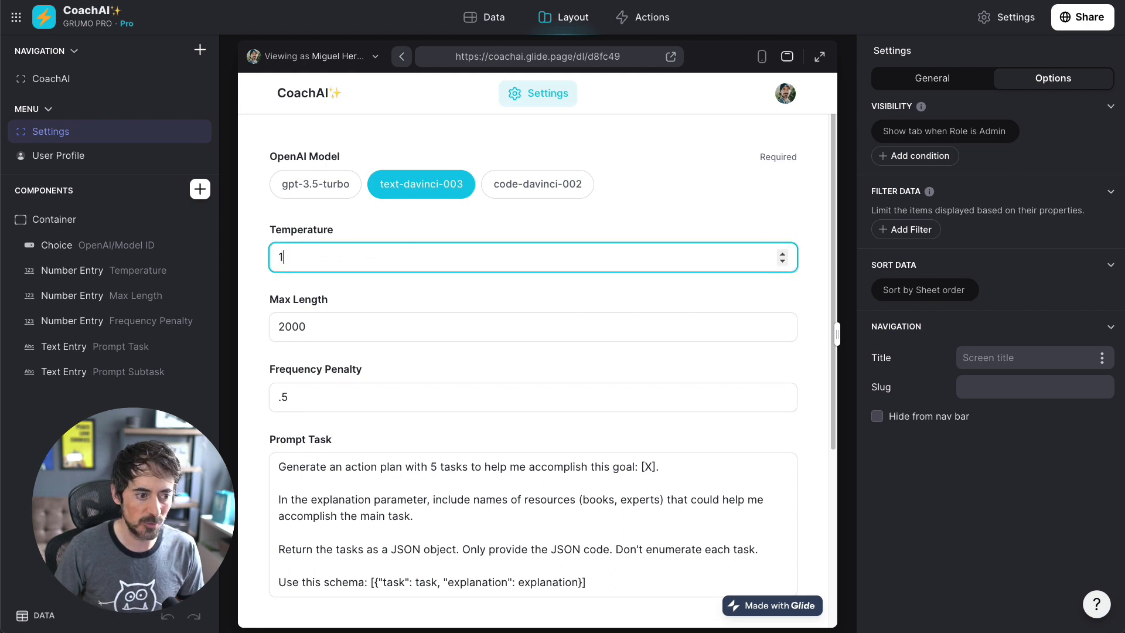
pyautogui.scroll(-3)
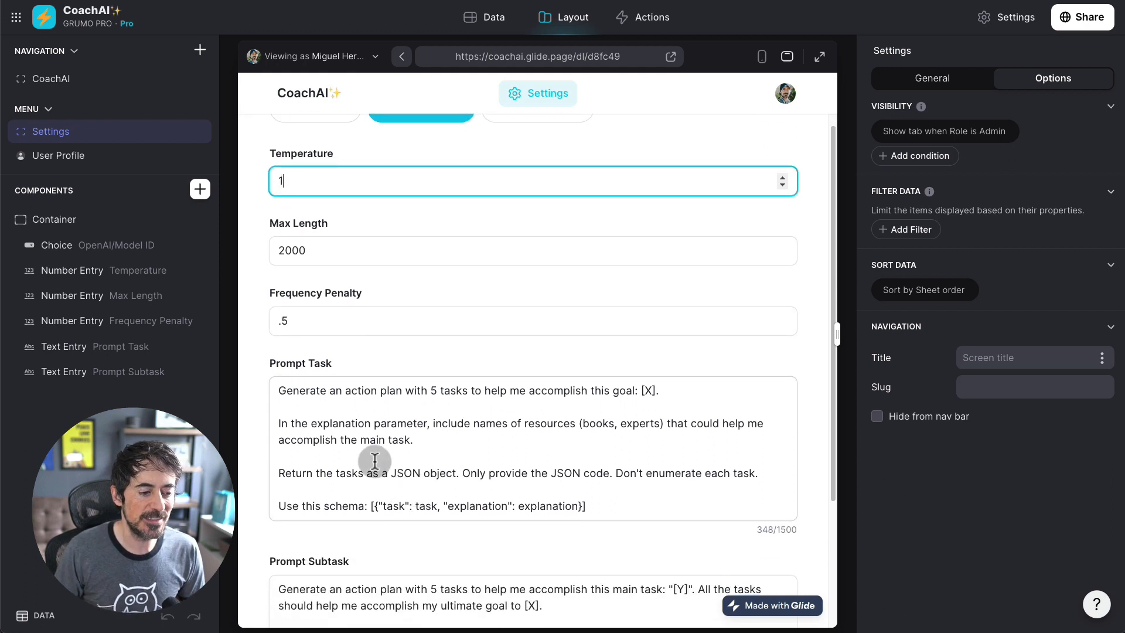
pyautogui.moveTo(434, 441)
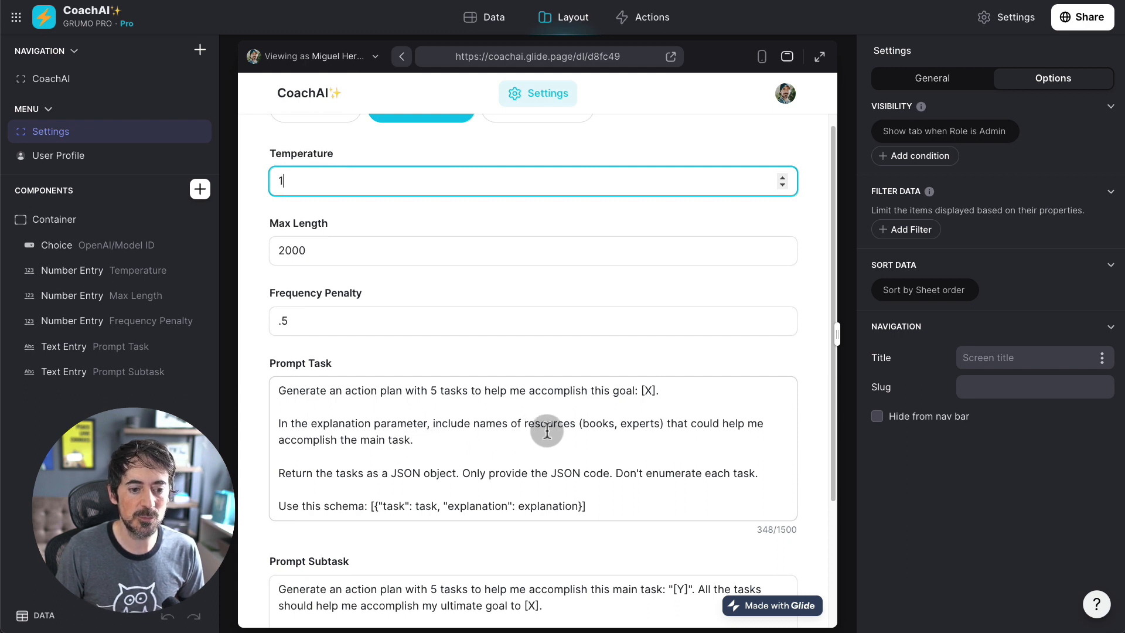
pyautogui.moveTo(485, 434)
pyautogui.write('goal')
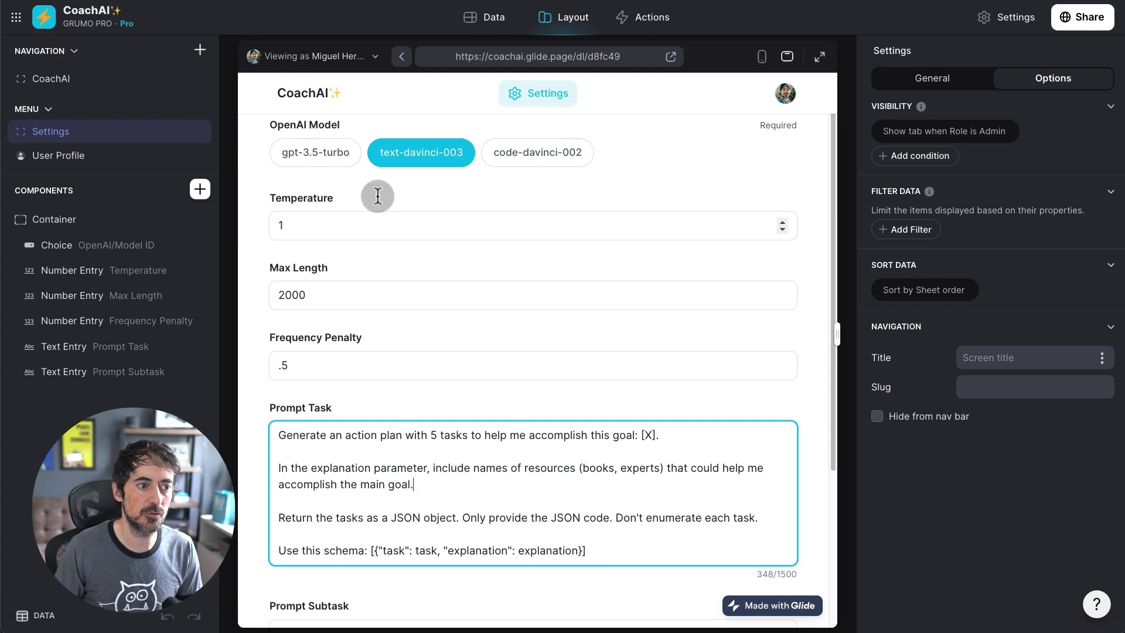
pyautogui.click(51, 78)
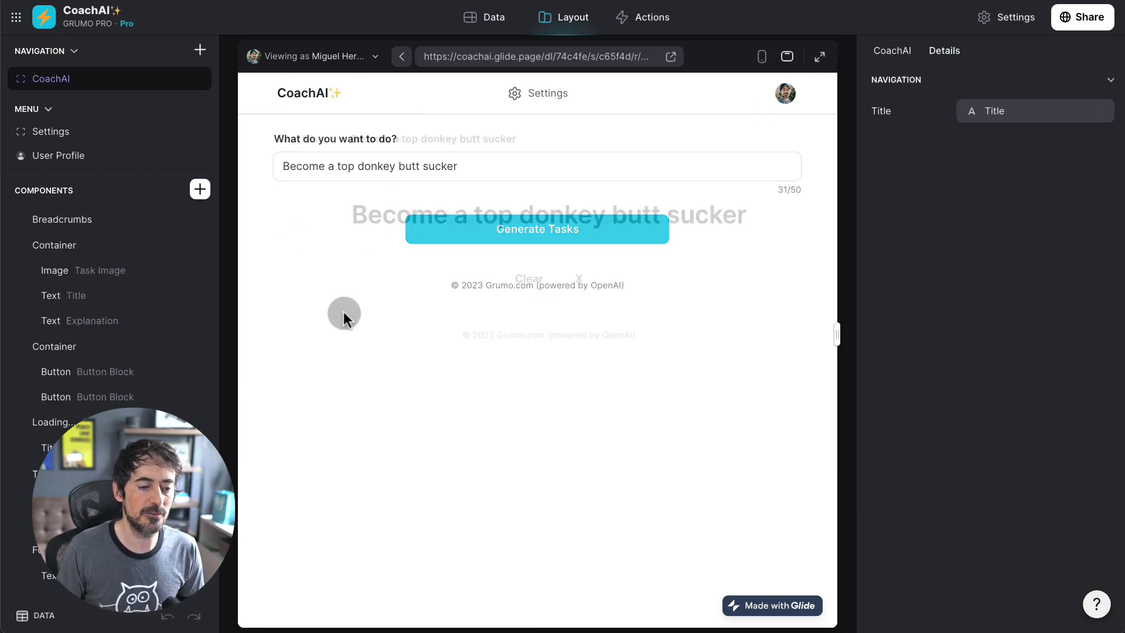
# Step: Review the donkey goal's freshly generated five-task plan under the new settings
pyautogui.click(536, 229)
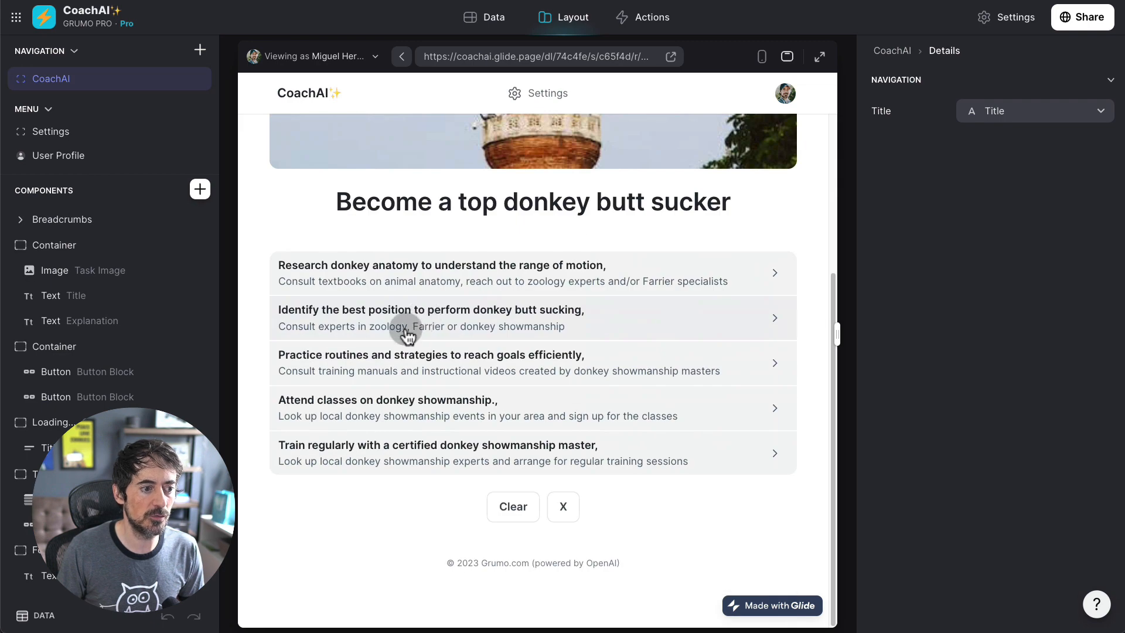
pyautogui.moveTo(390, 276)
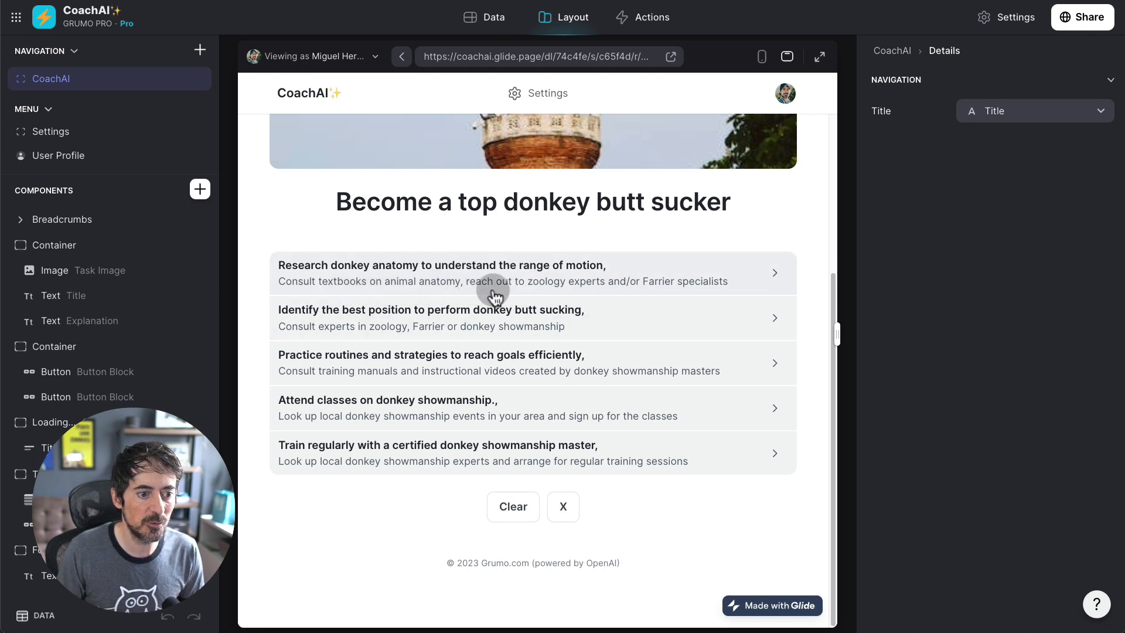
pyautogui.moveTo(637, 297)
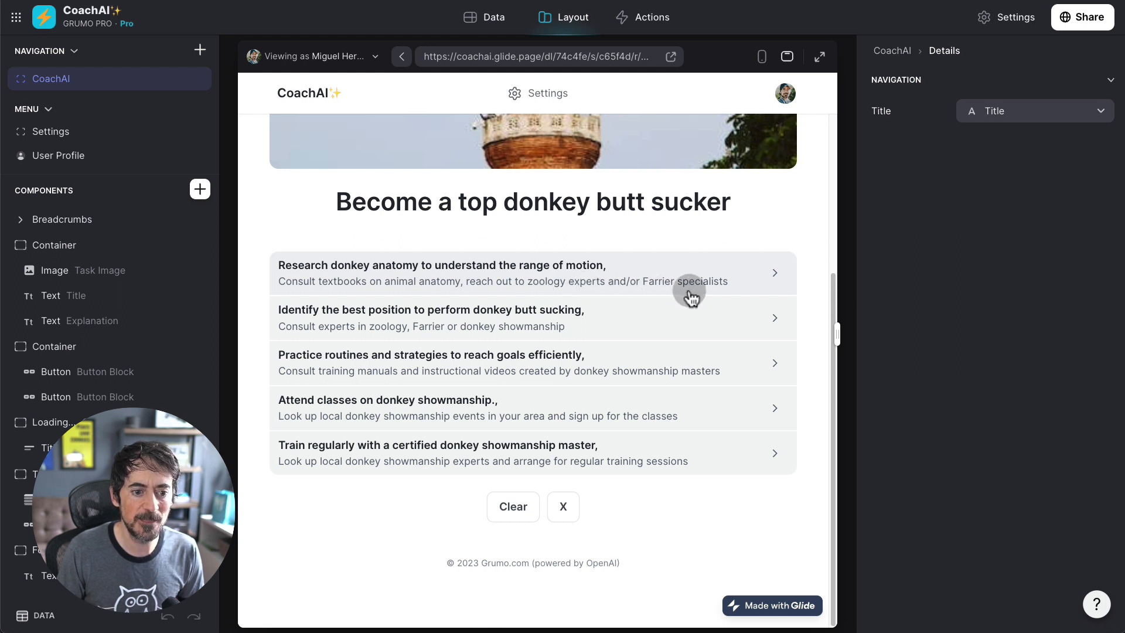
pyautogui.moveTo(343, 355)
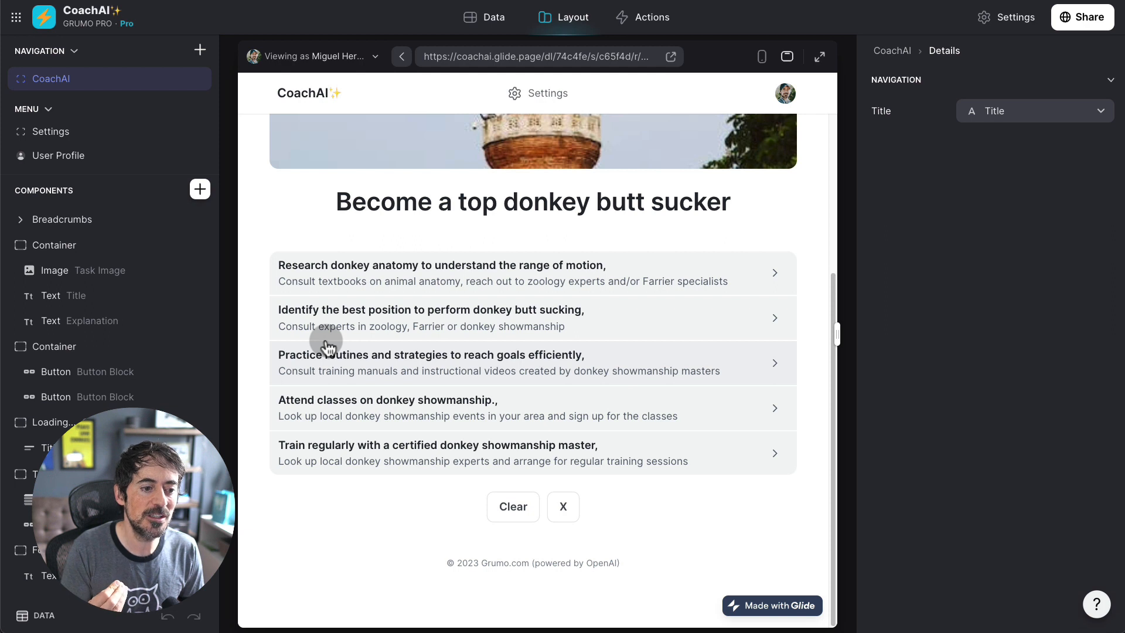
pyautogui.moveTo(476, 338)
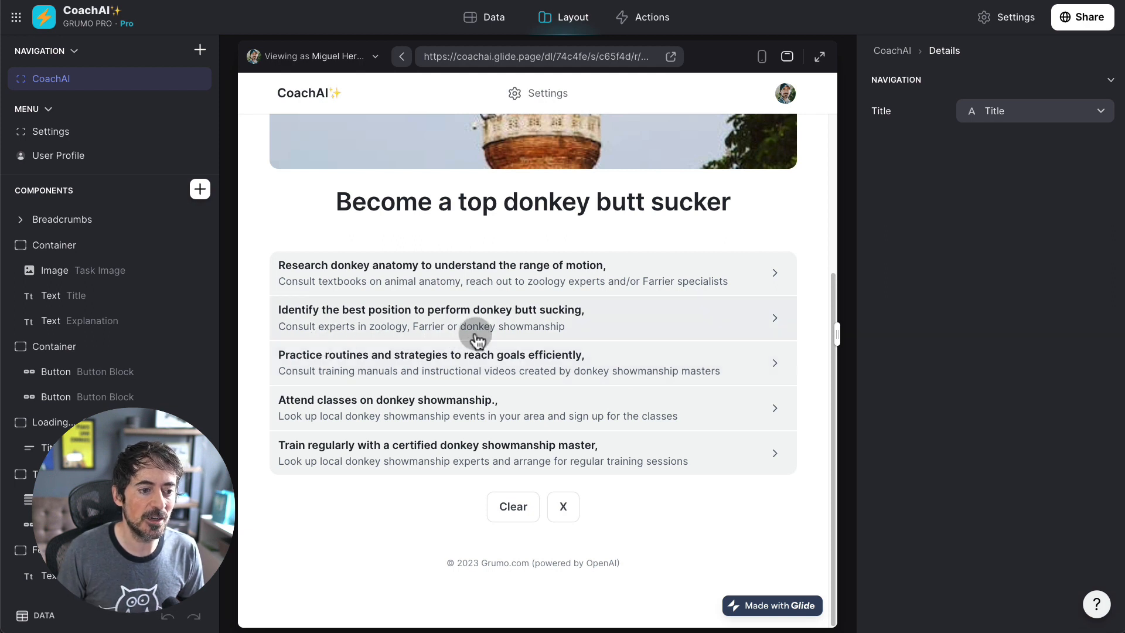
pyautogui.moveTo(407, 352)
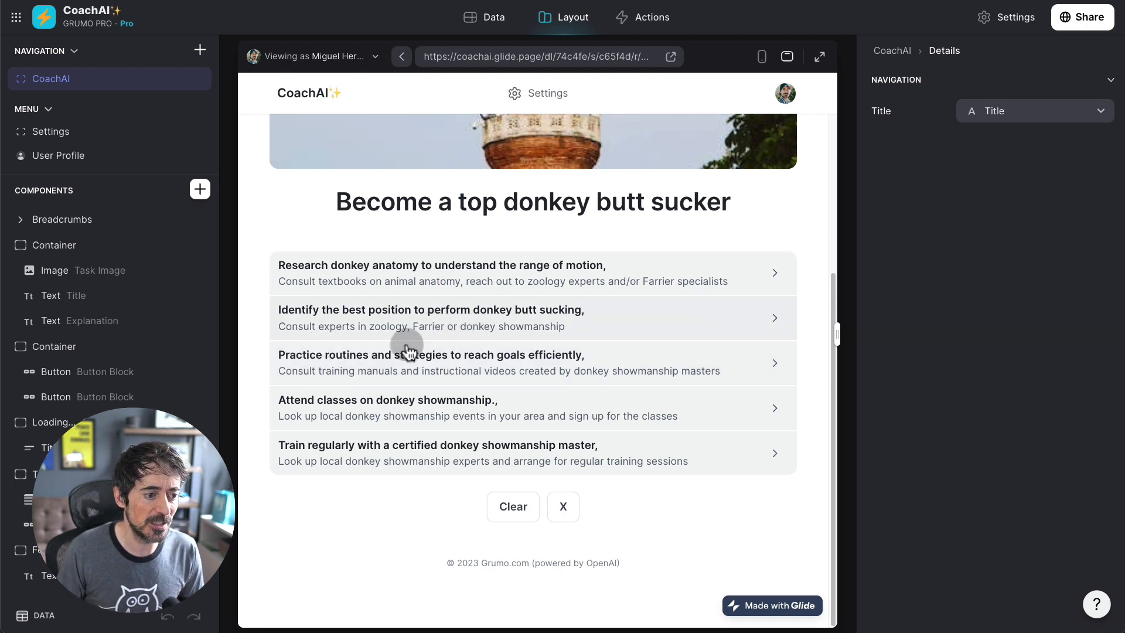
pyautogui.moveTo(447, 369)
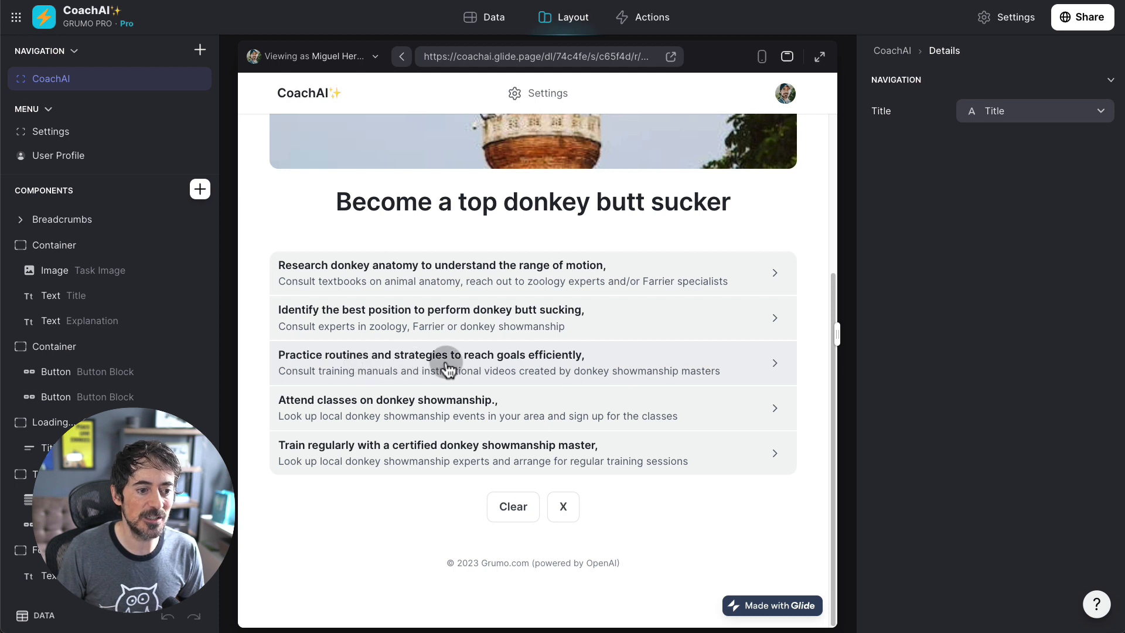
pyautogui.moveTo(393, 415)
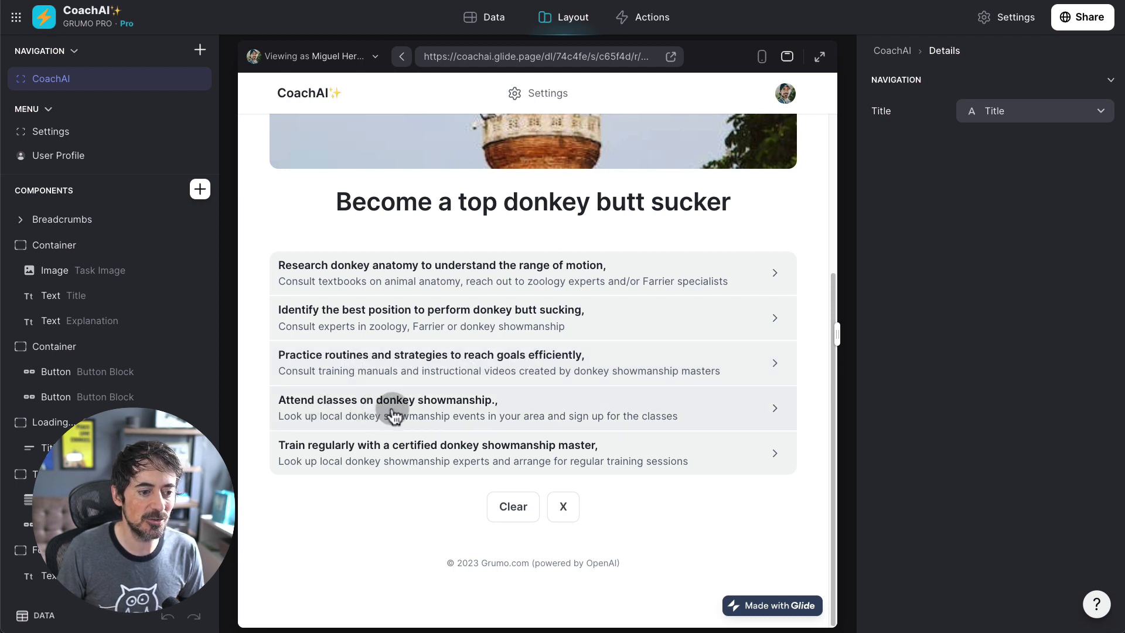
pyautogui.moveTo(357, 452)
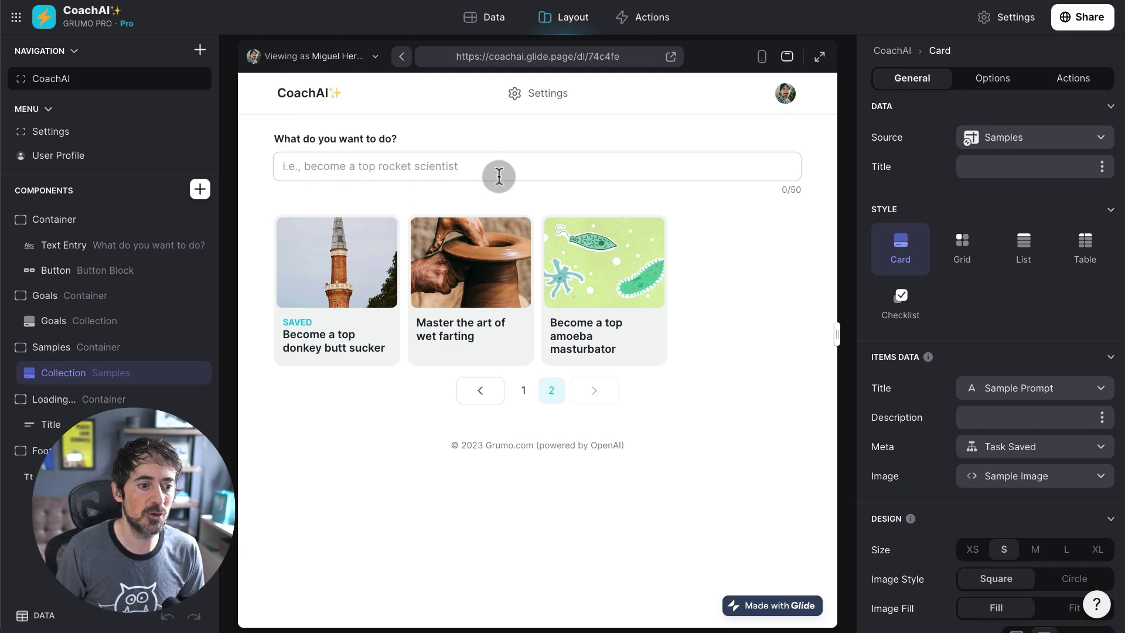
pyautogui.moveTo(483, 275)
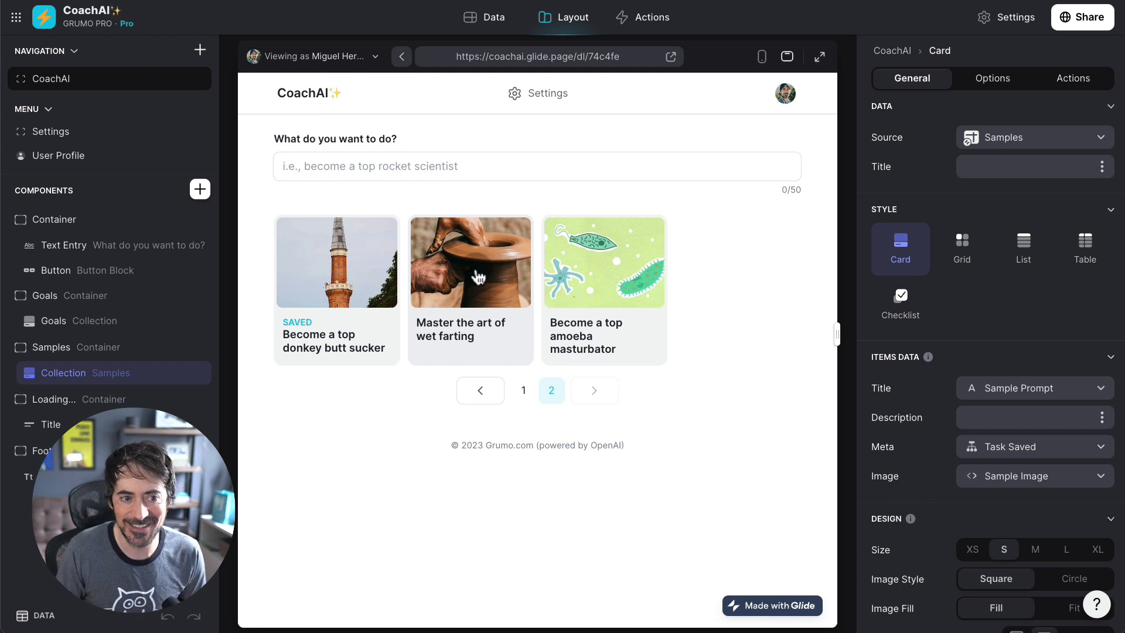
# Step: Open the 'Master the art of wet farting' sample and scroll to its five generated tasks
pyautogui.click(470, 262)
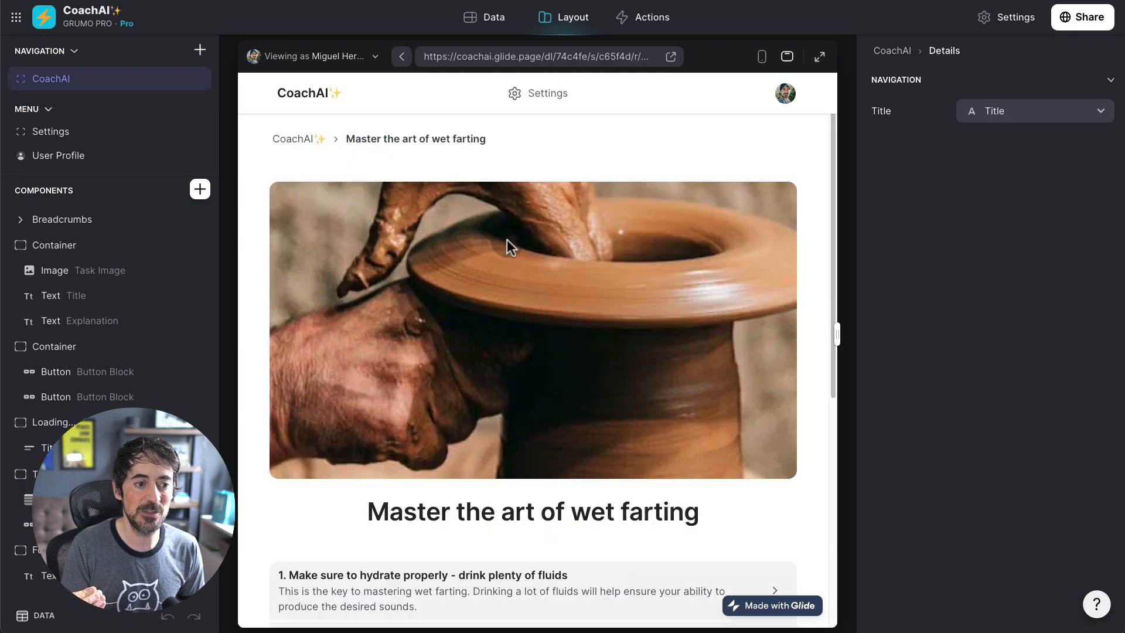
pyautogui.scroll(-3)
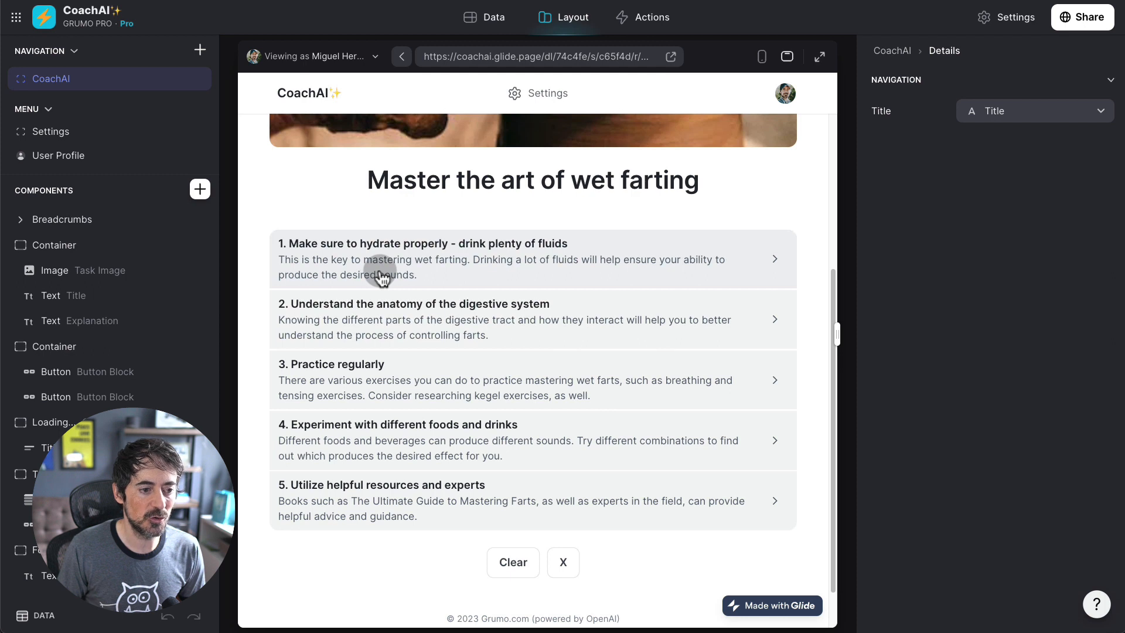
pyautogui.moveTo(429, 267)
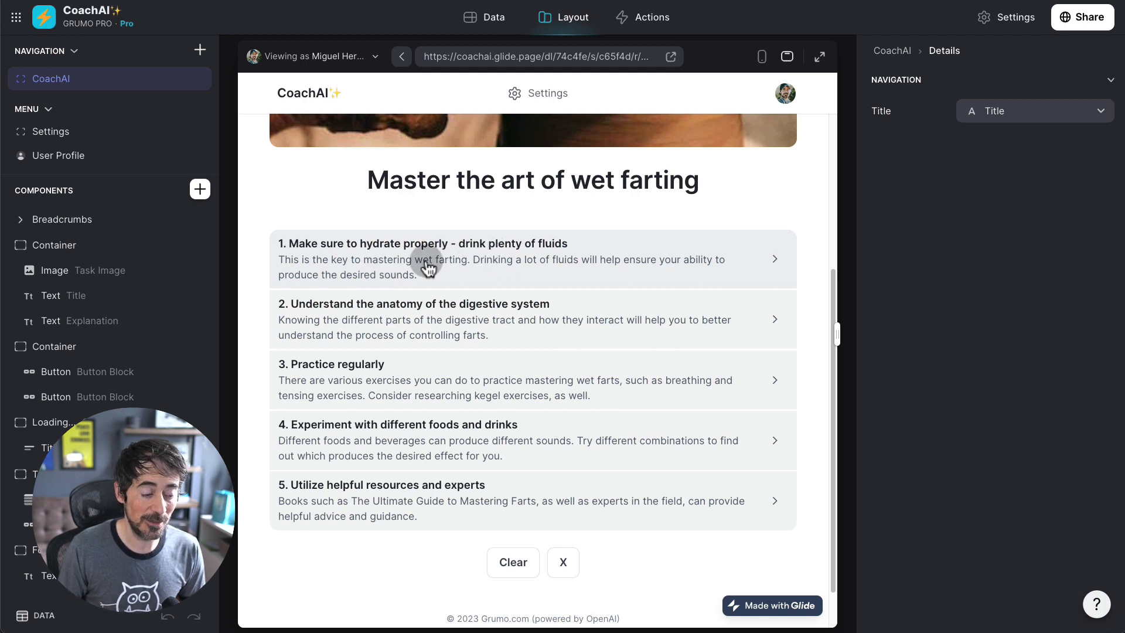
pyautogui.moveTo(417, 334)
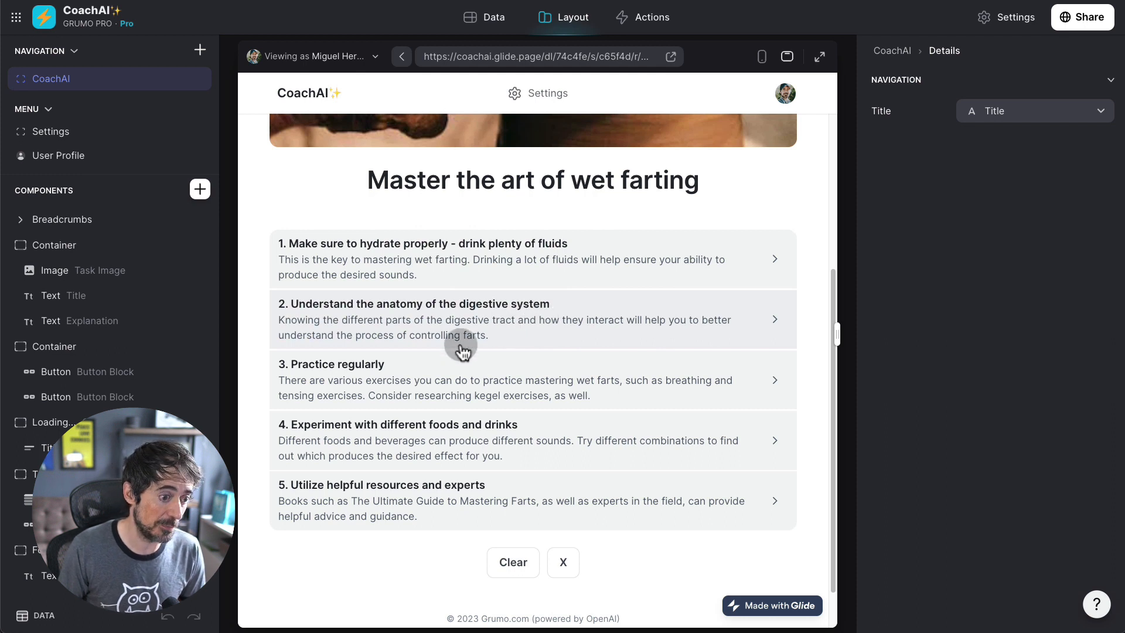
pyautogui.moveTo(380, 444)
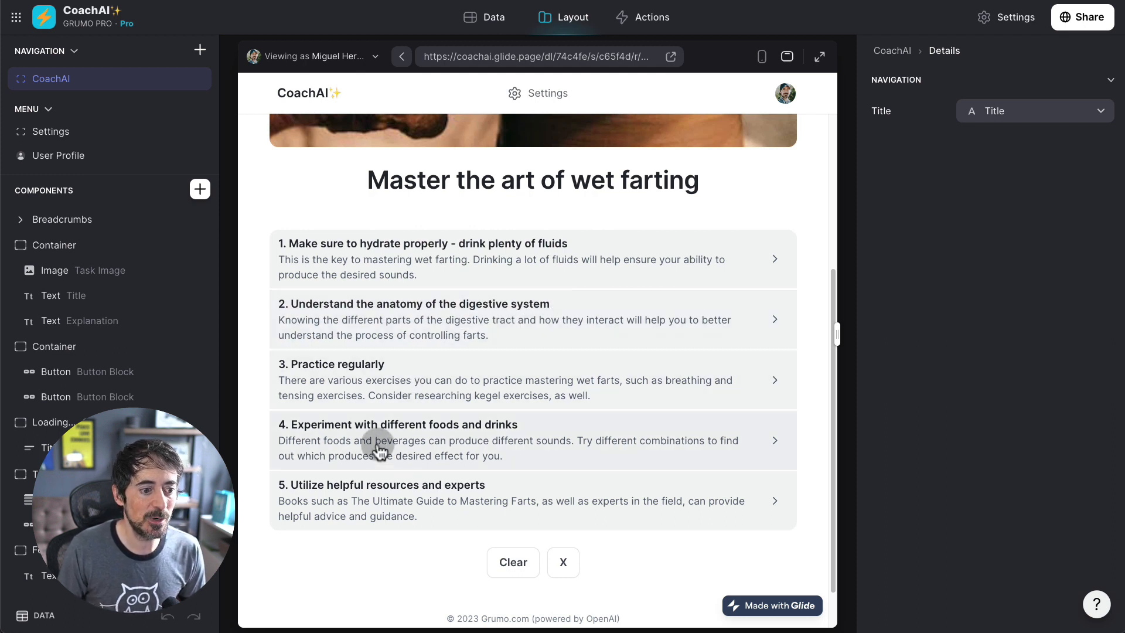
pyautogui.moveTo(431, 450)
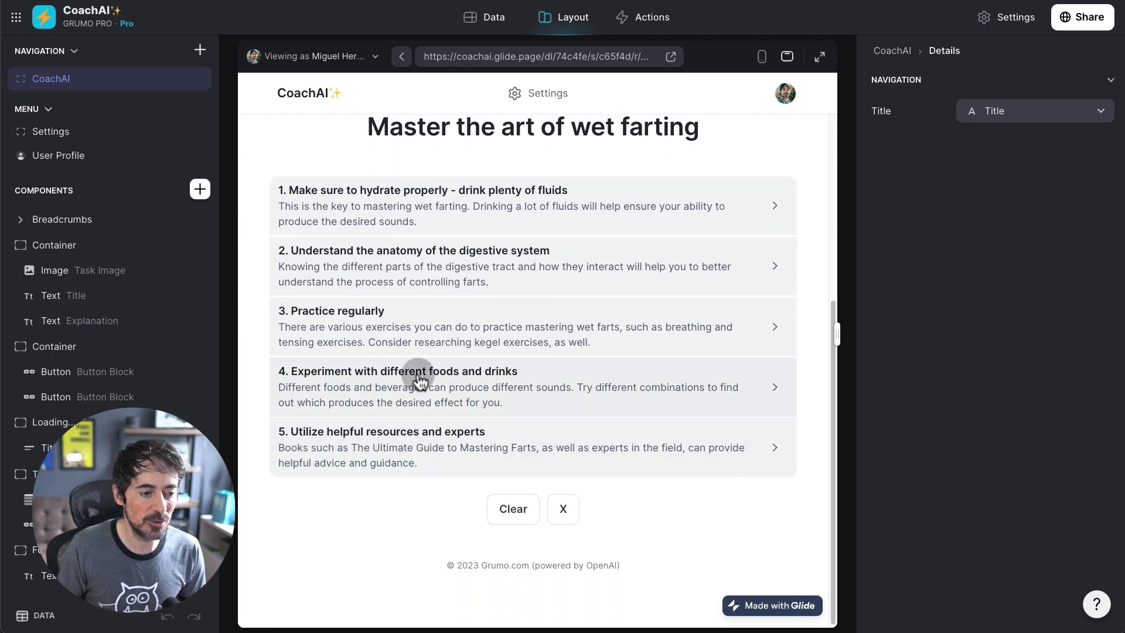
# Step: Open task 4, 'Experiment with different foods and drinks', then generate and review its five sub-tasks
pyautogui.click(419, 376)
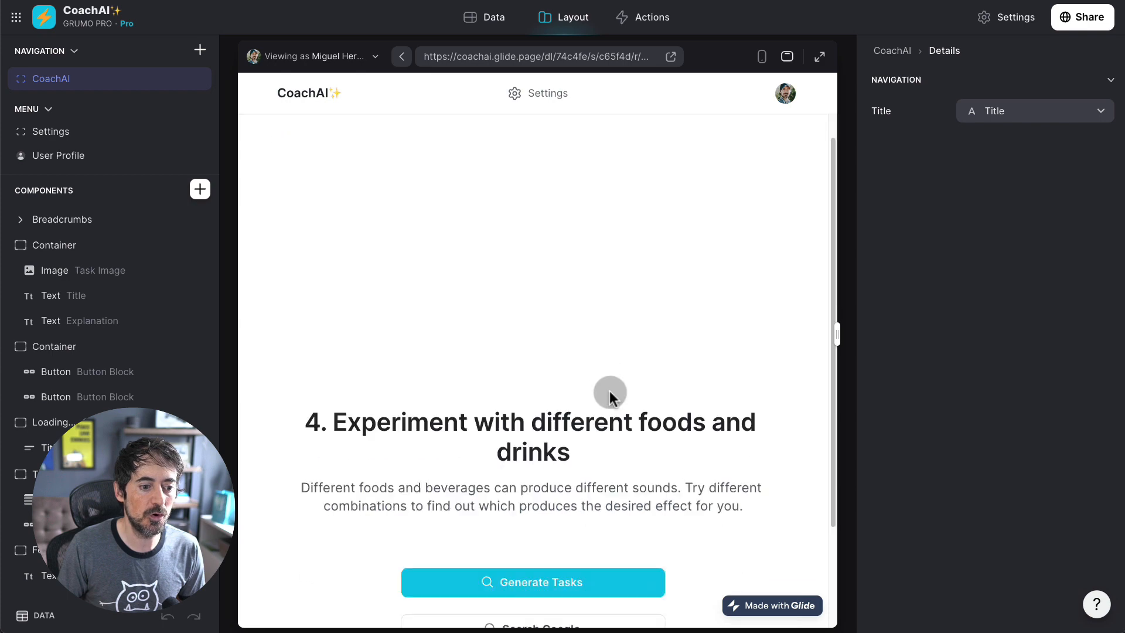
pyautogui.scroll(-3)
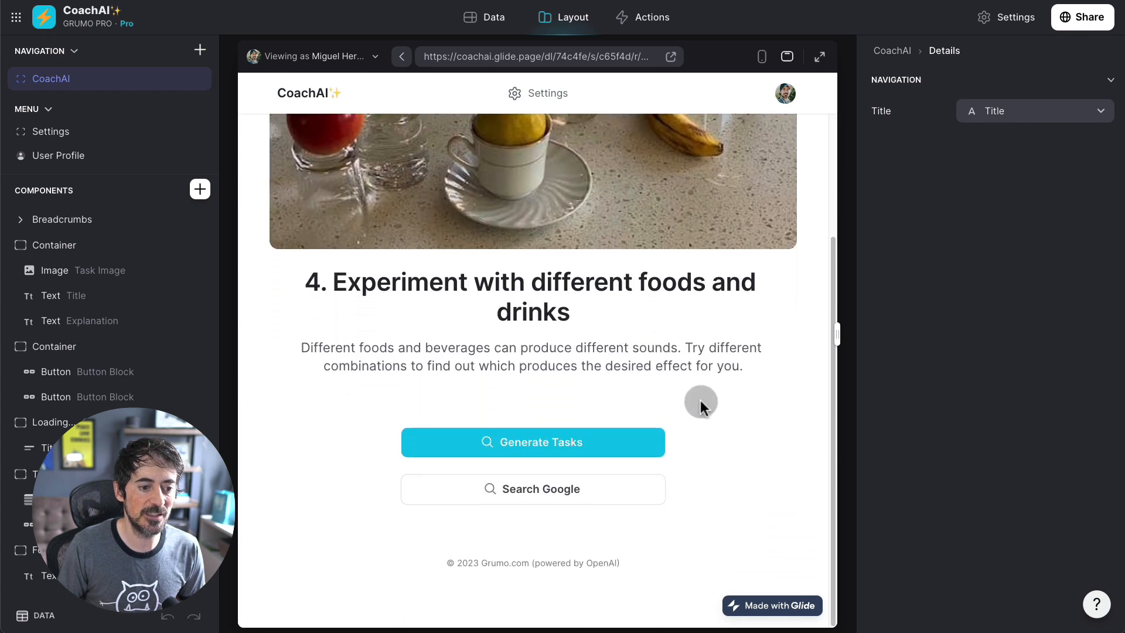
pyautogui.click(533, 442)
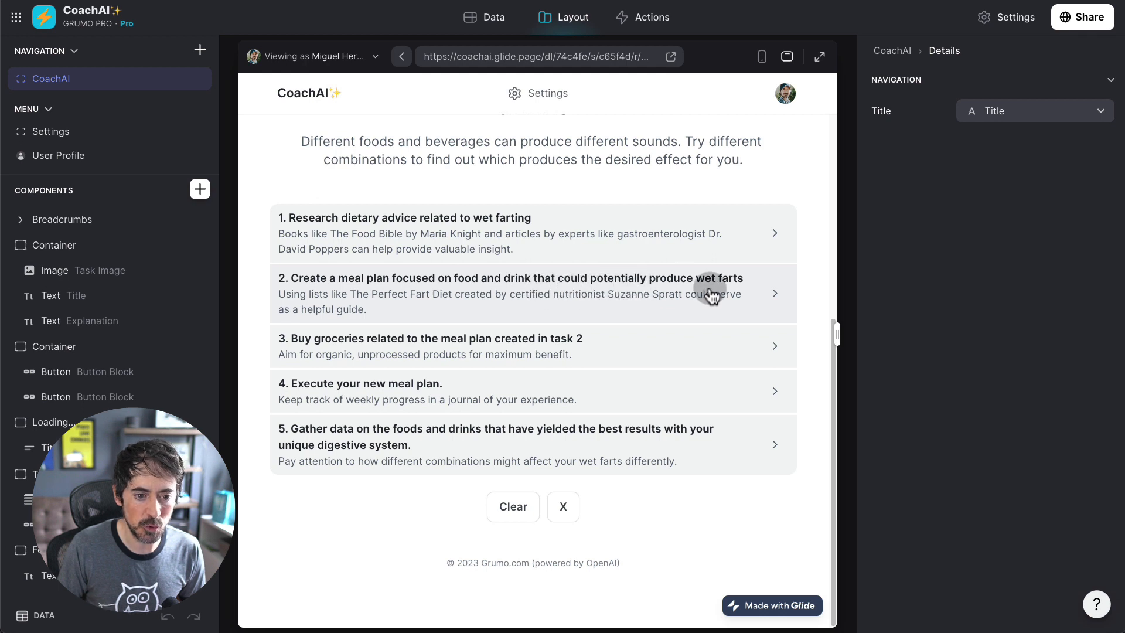
pyautogui.moveTo(388, 349)
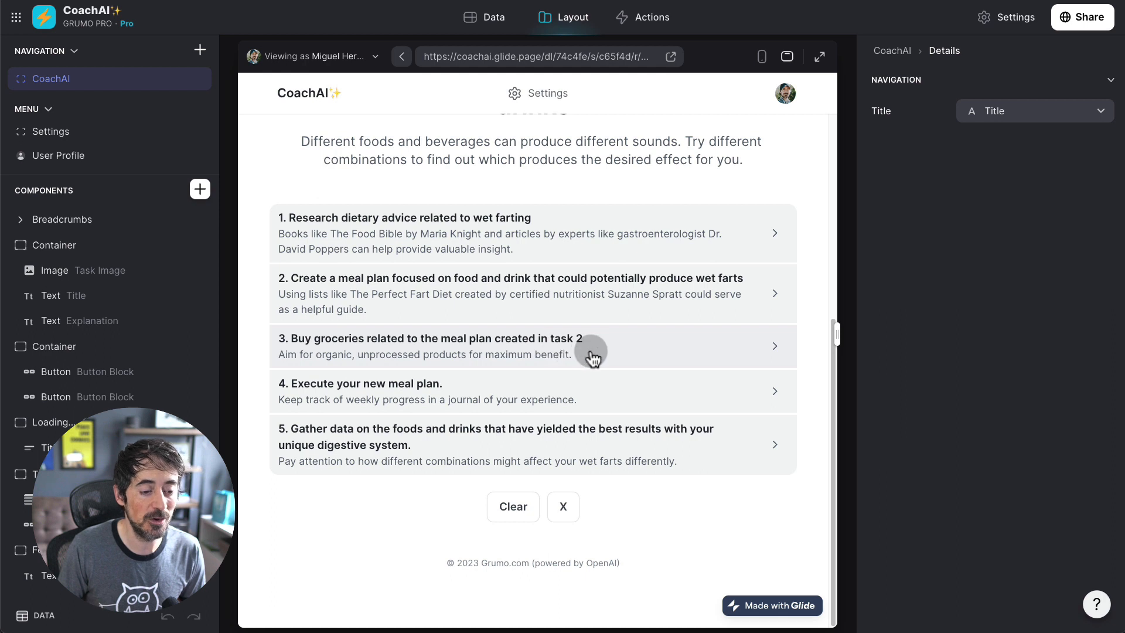
pyautogui.moveTo(498, 362)
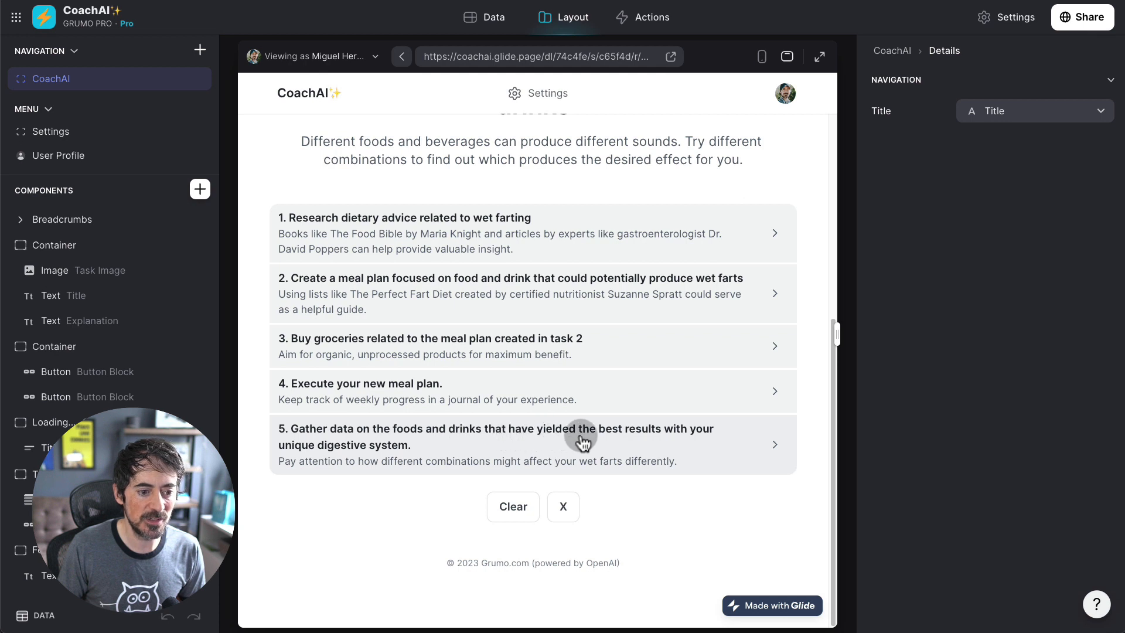
pyautogui.moveTo(504, 450)
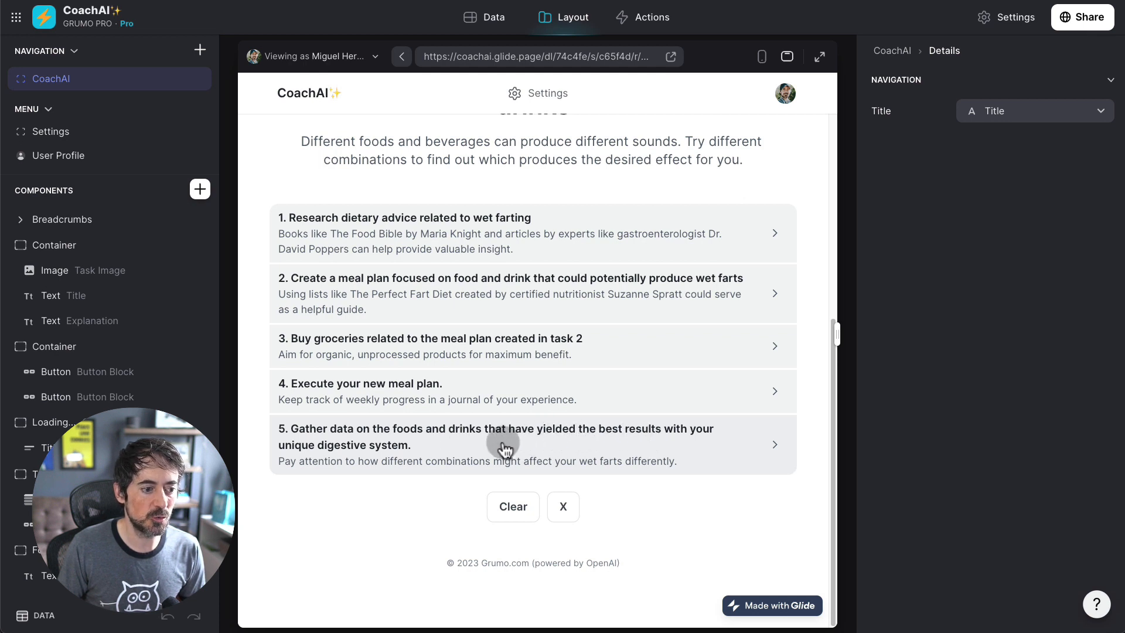
pyautogui.moveTo(448, 436)
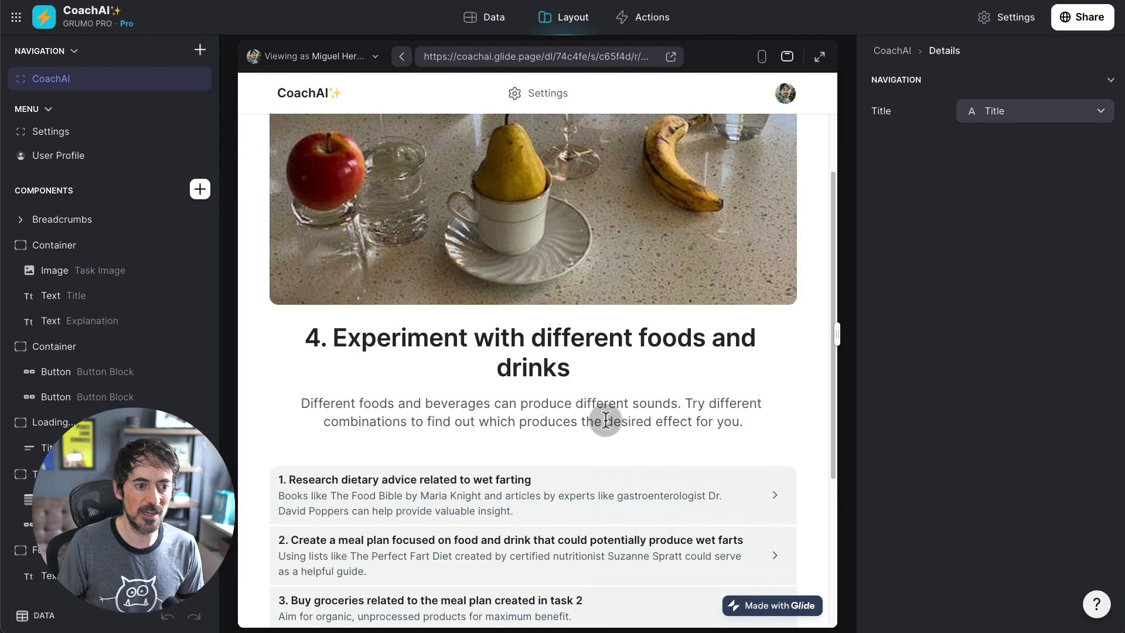
pyautogui.scroll(-3)
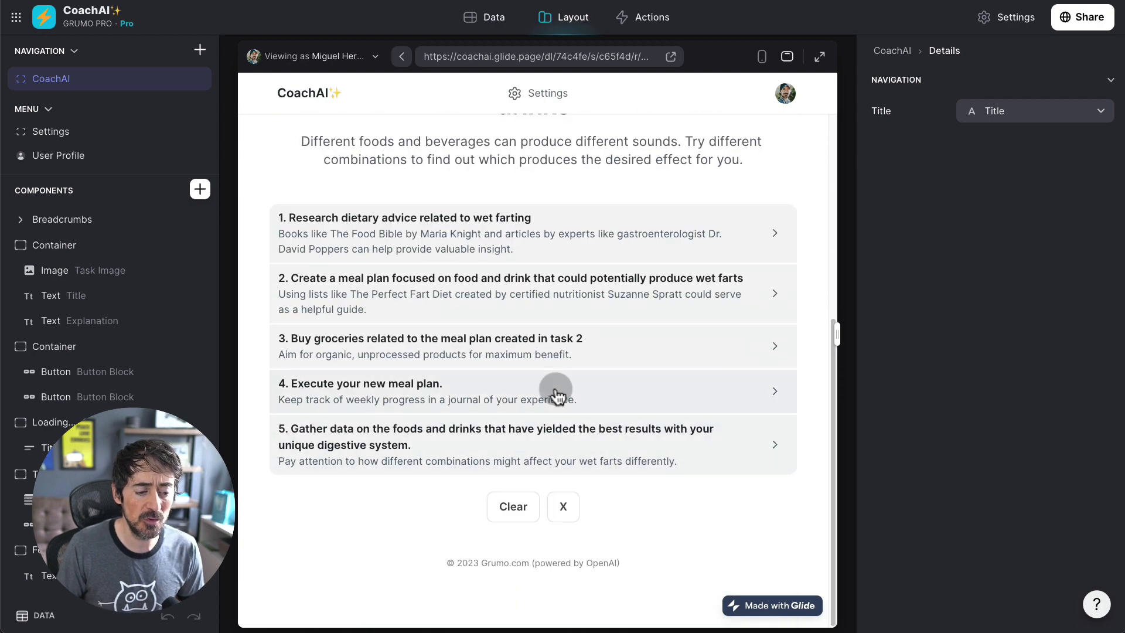
pyautogui.scroll(3)
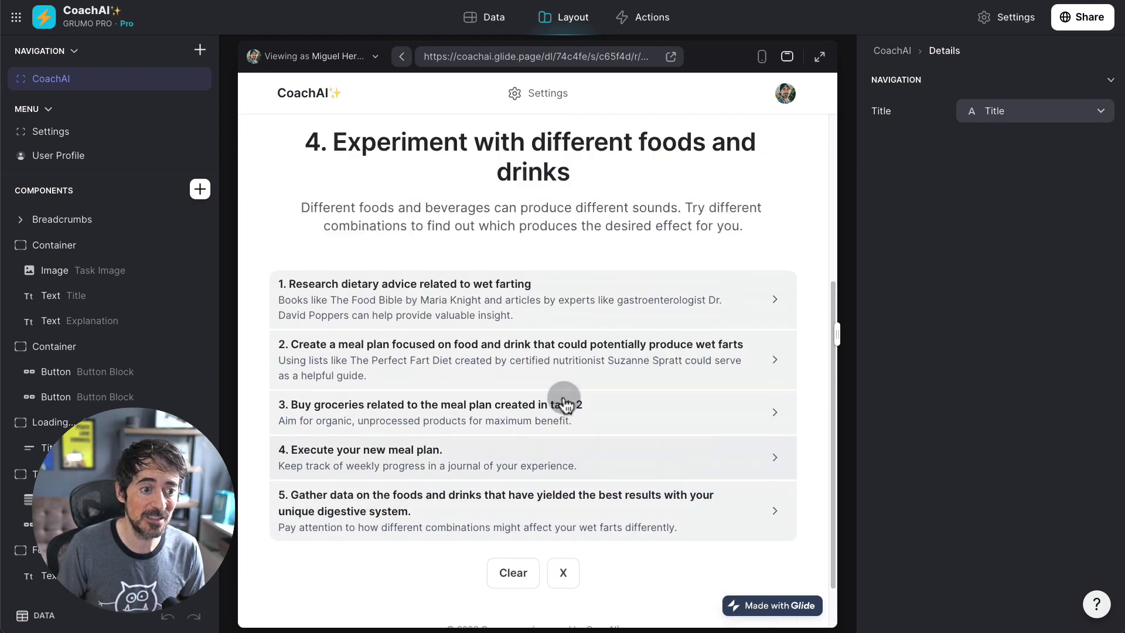
pyautogui.scroll(-3)
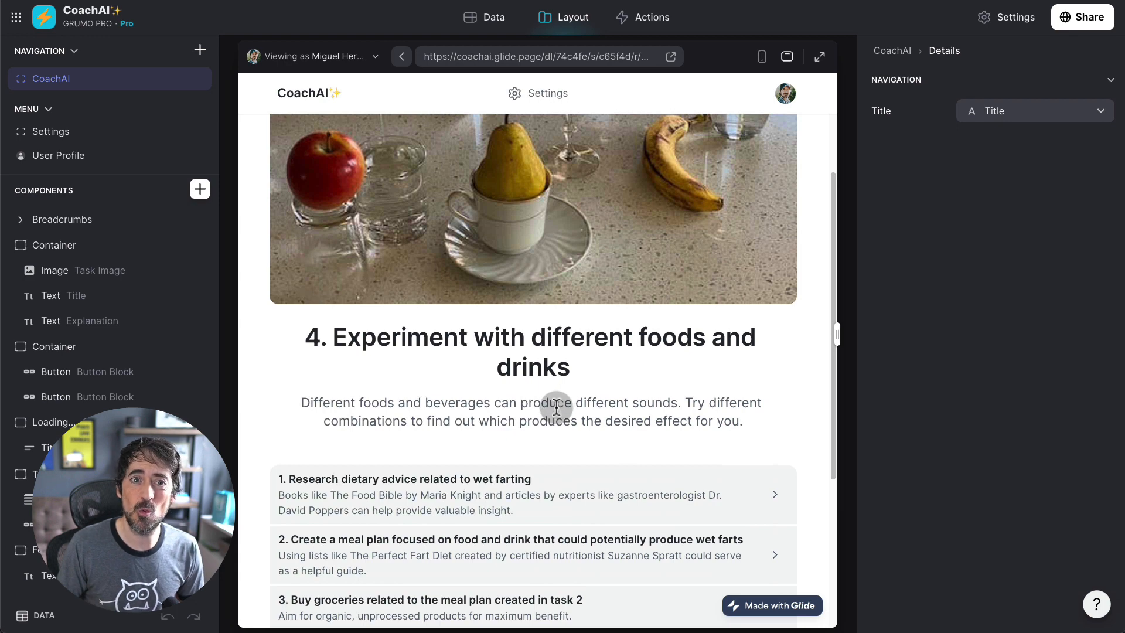
pyautogui.scroll(-3)
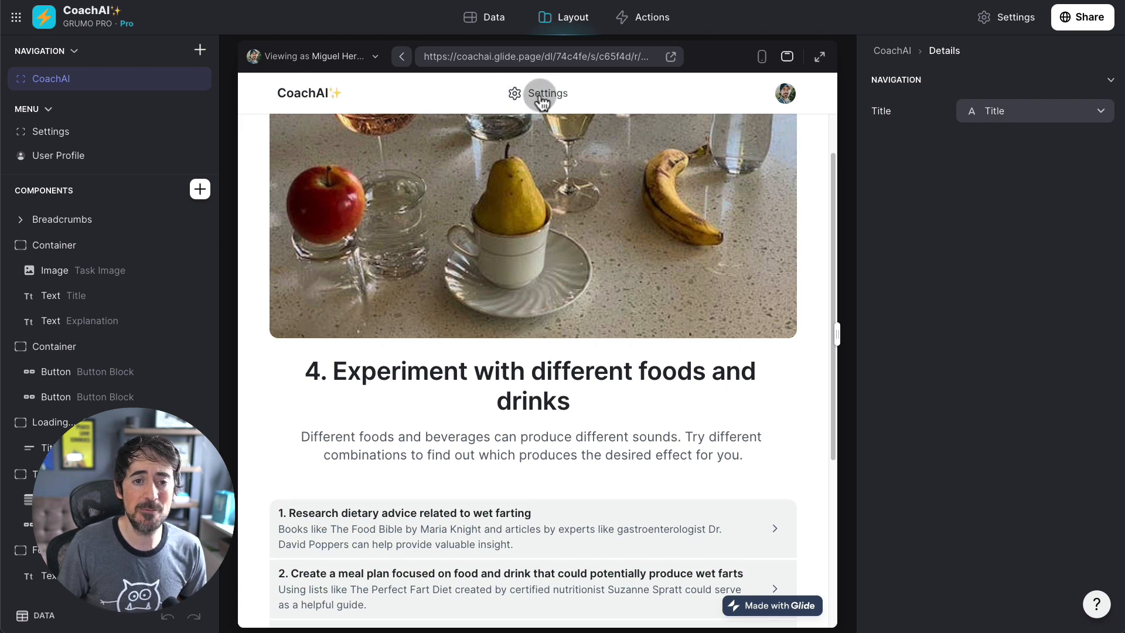
pyautogui.moveTo(436, 200)
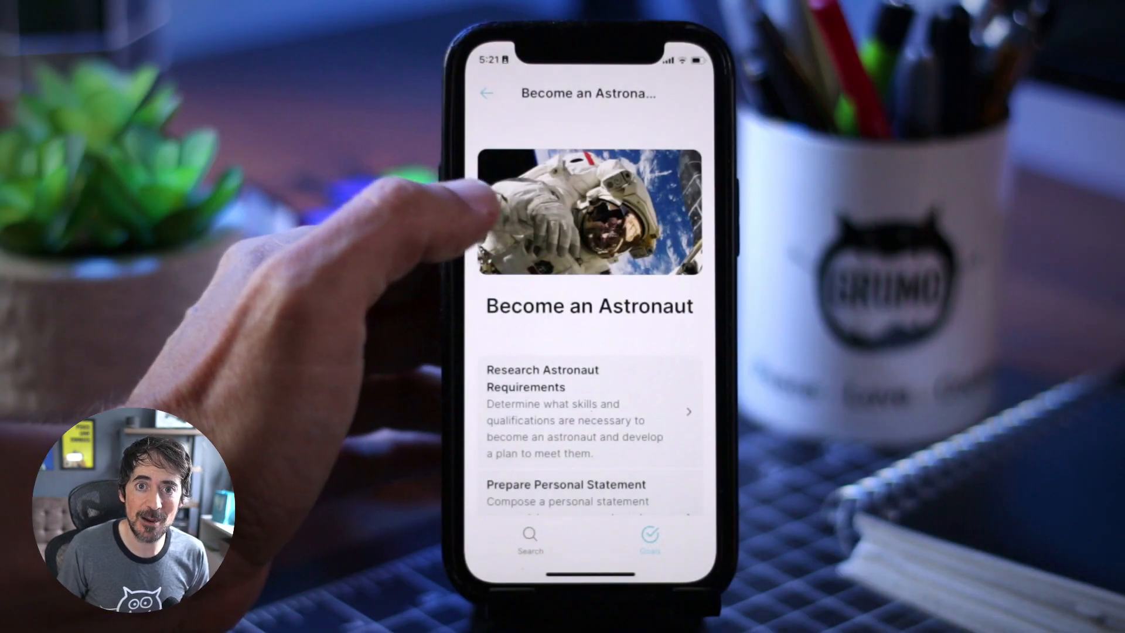
# Step: Open 'Research Astronaut Requirements' on the phone and start generating its sub-tasks
pyautogui.scroll(-3)
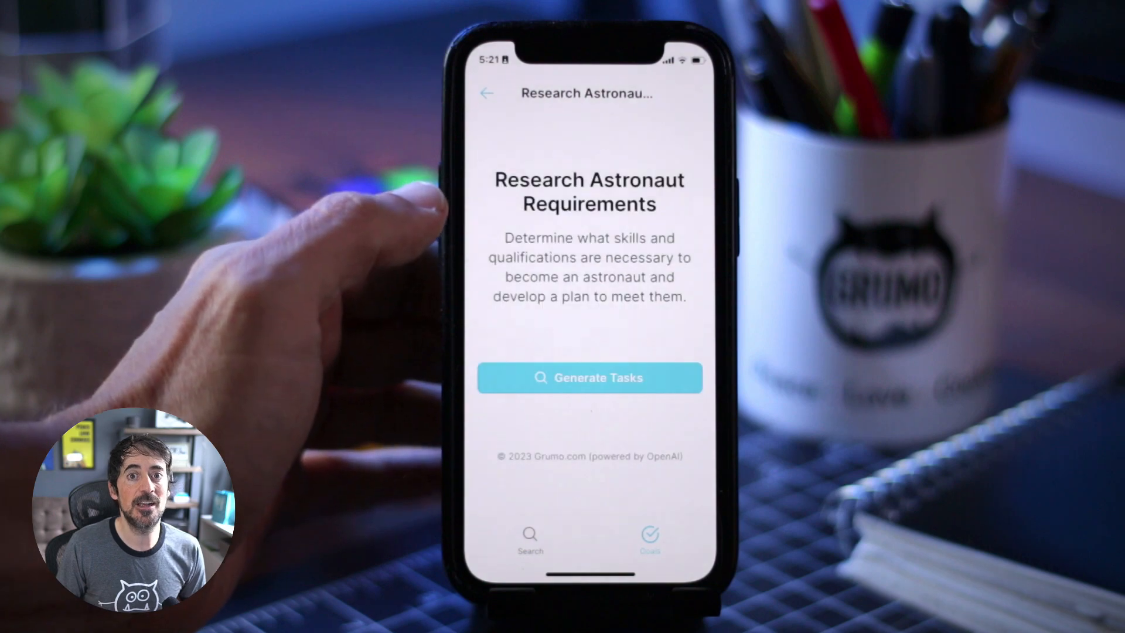
pyautogui.click(589, 372)
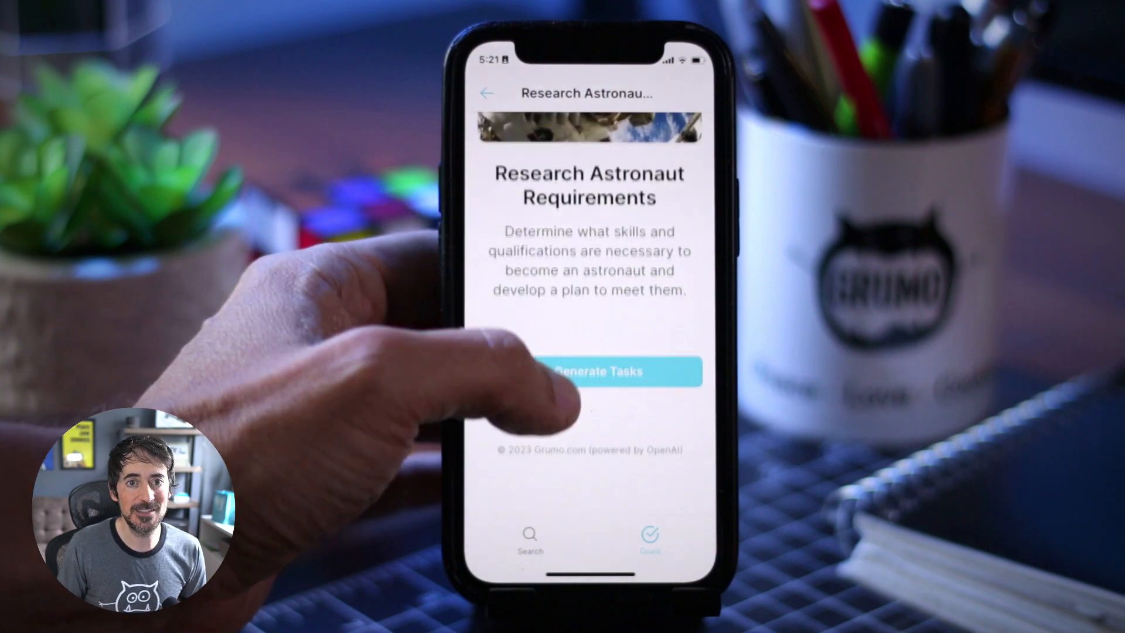
pyautogui.click(587, 371)
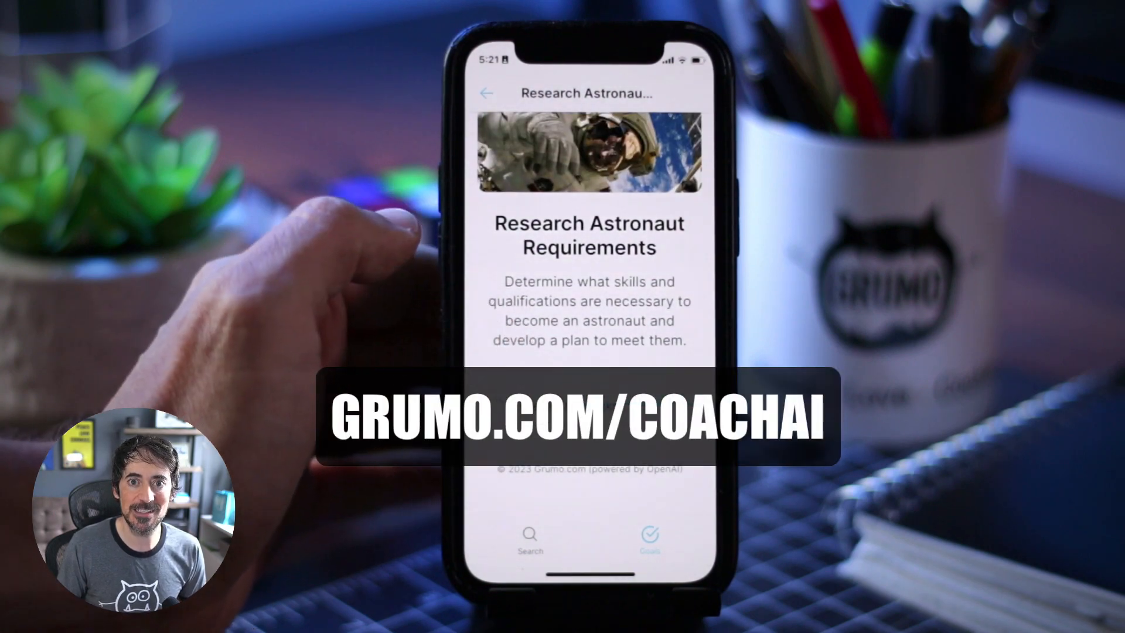